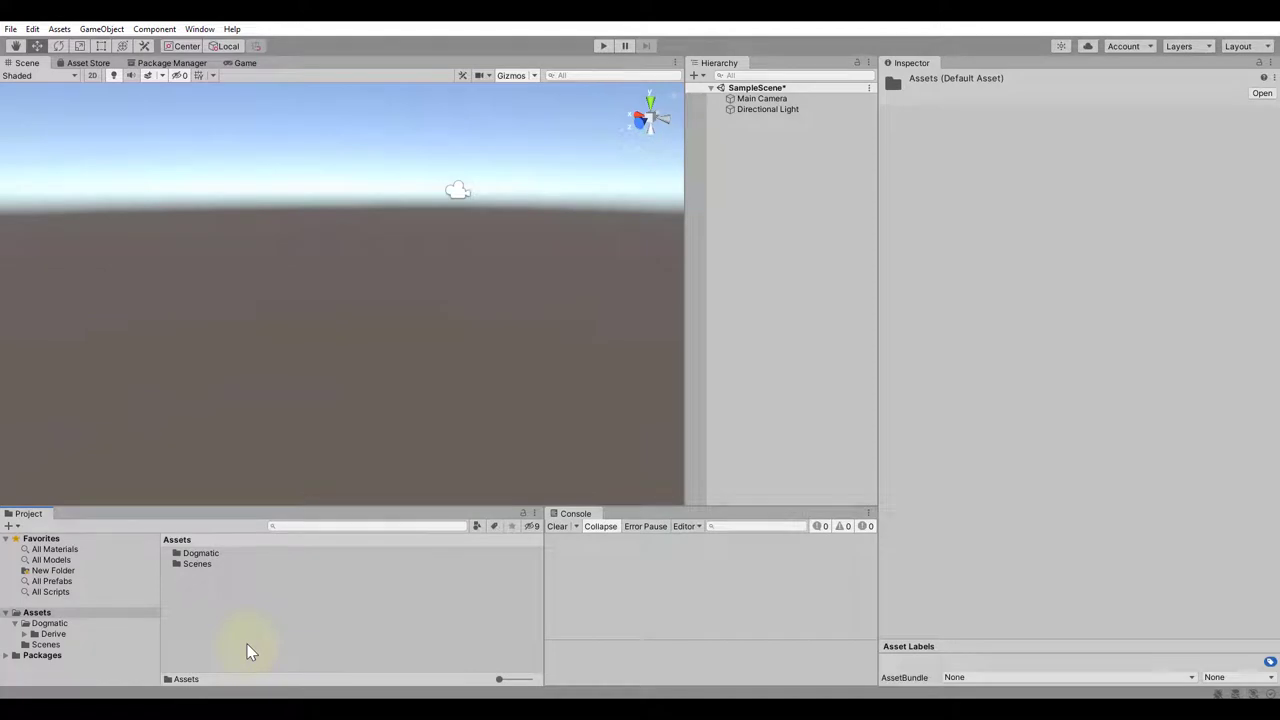
mouse_move(190, 600)
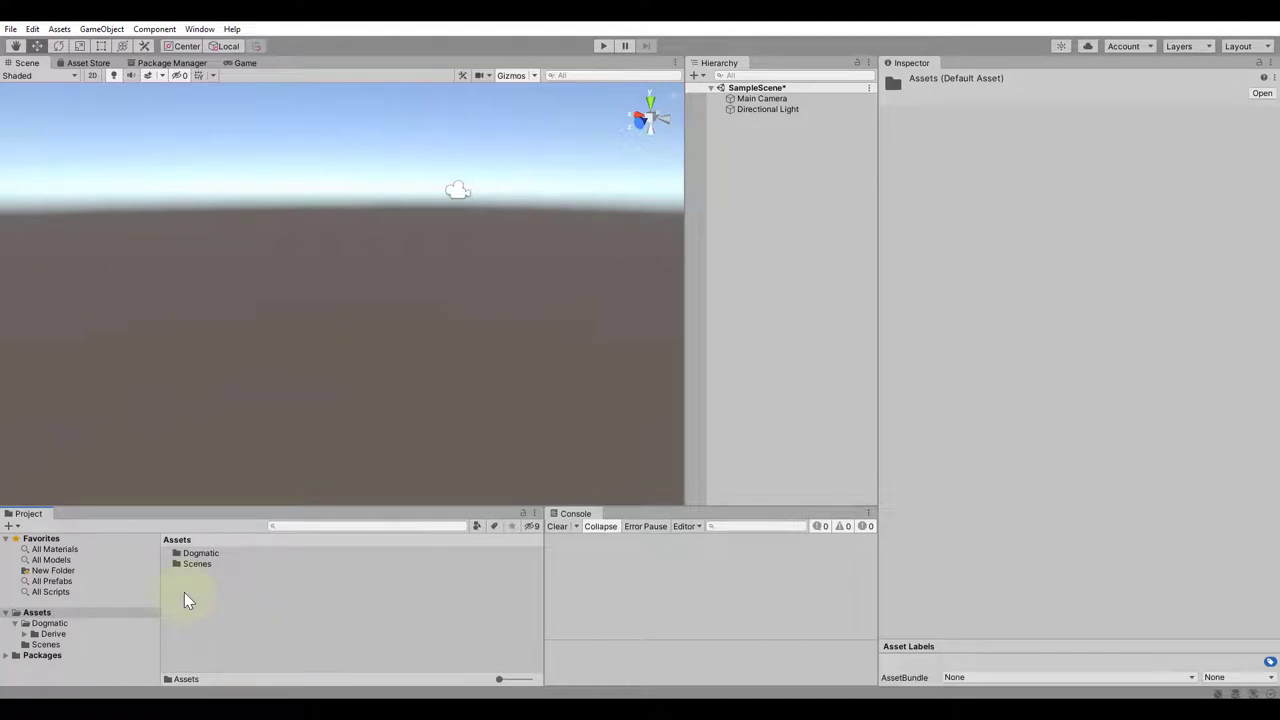
Create a Derive Project asset named New Project in Assets and open it in Derive
right_click(188, 600)
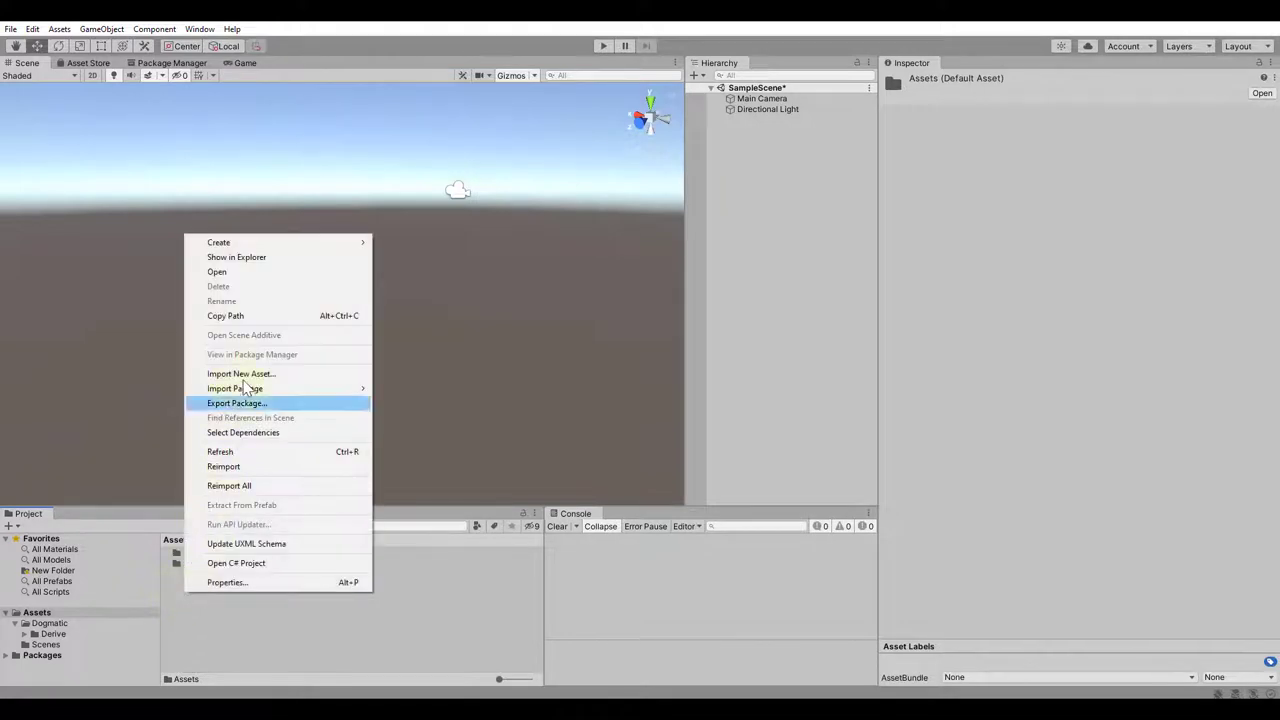
mouse_move(218, 242)
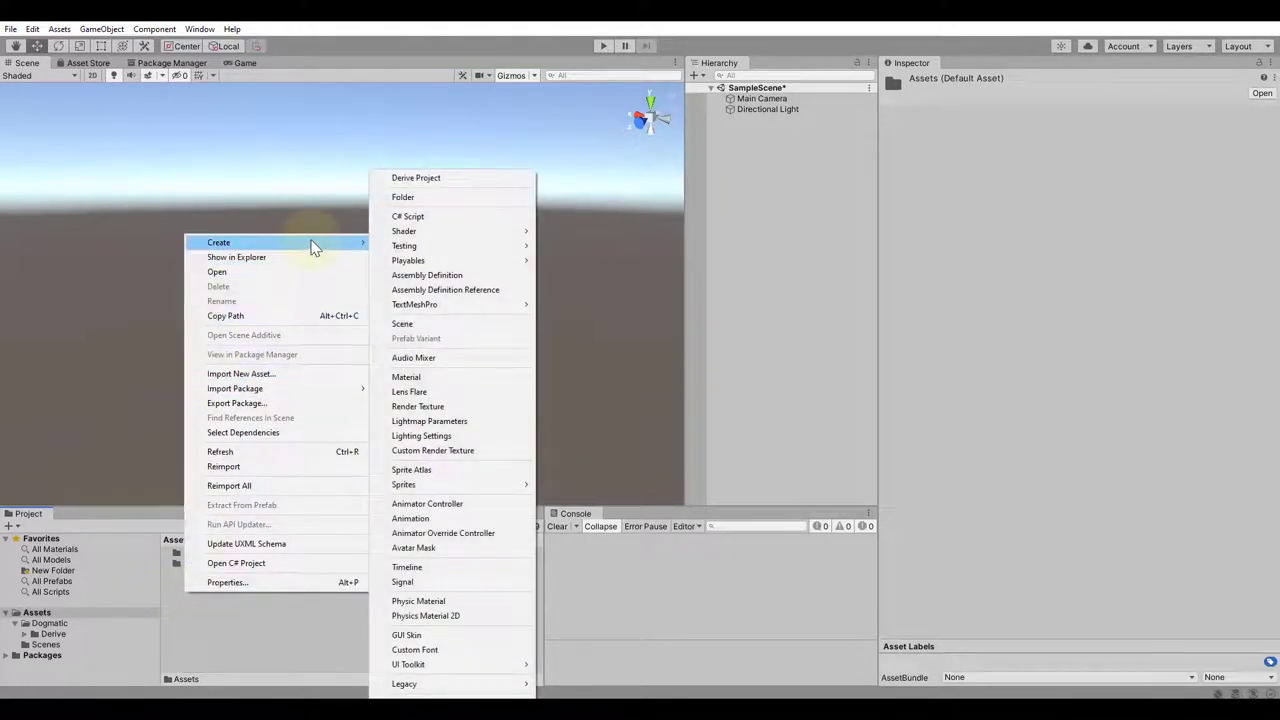
left_click(416, 176)
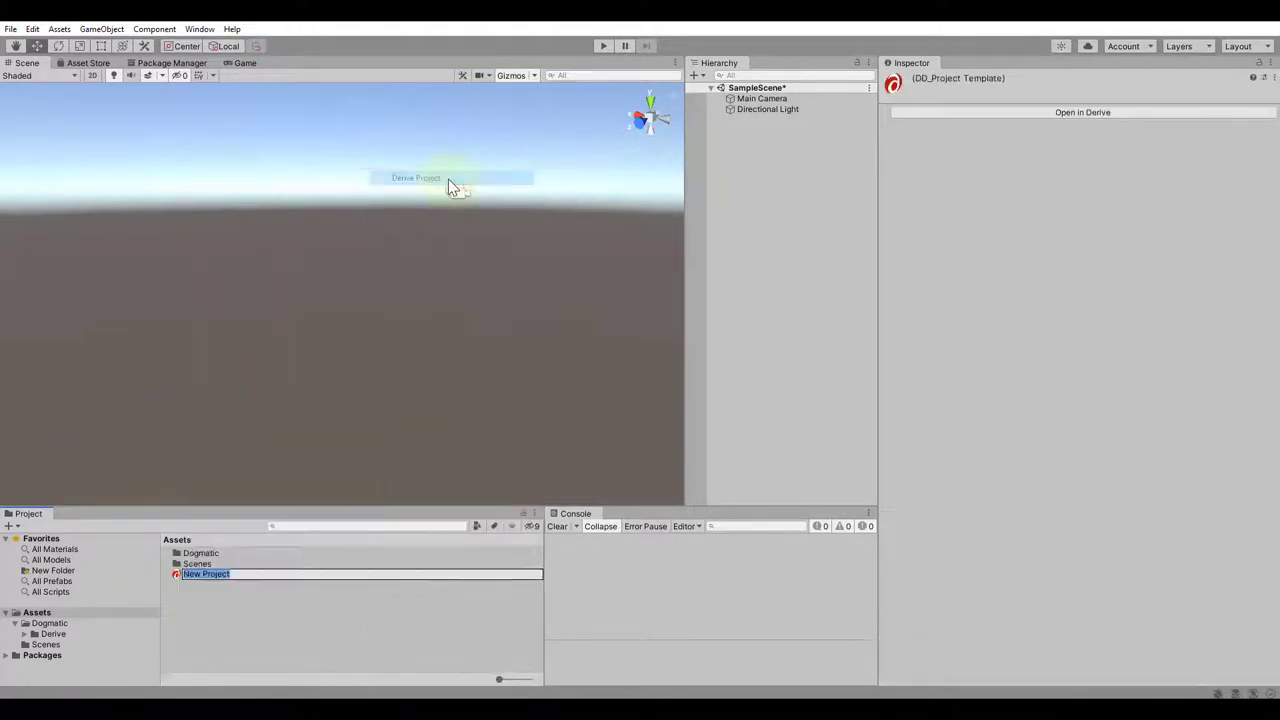
left_click(206, 574)
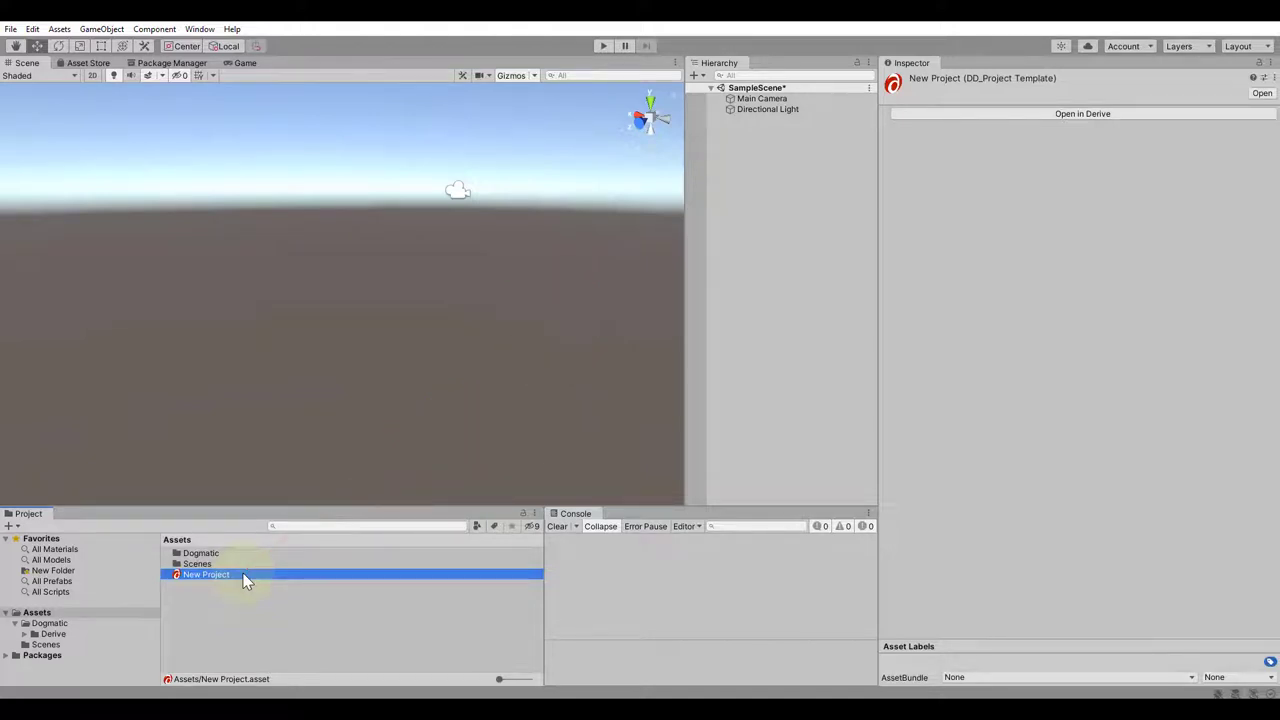
double_click(204, 576)
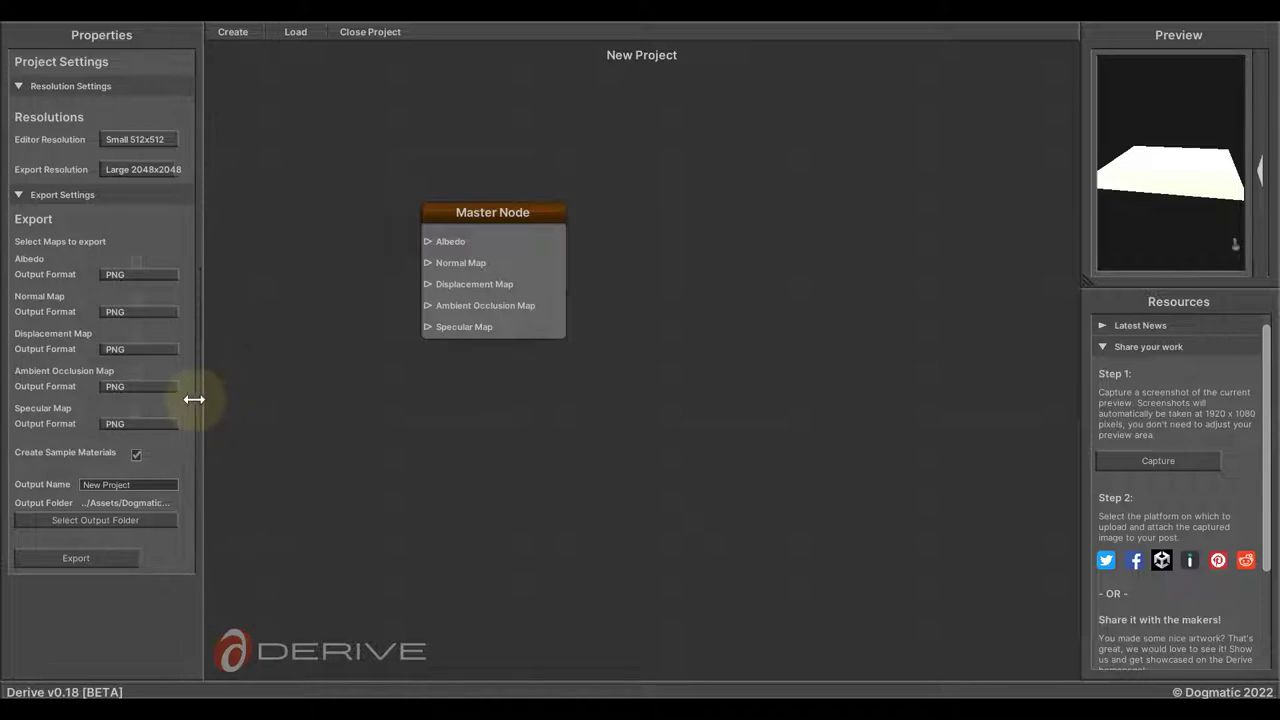
Widen the Properties panel by dragging its right border outward
left_click_drag(194, 400, 232, 400)
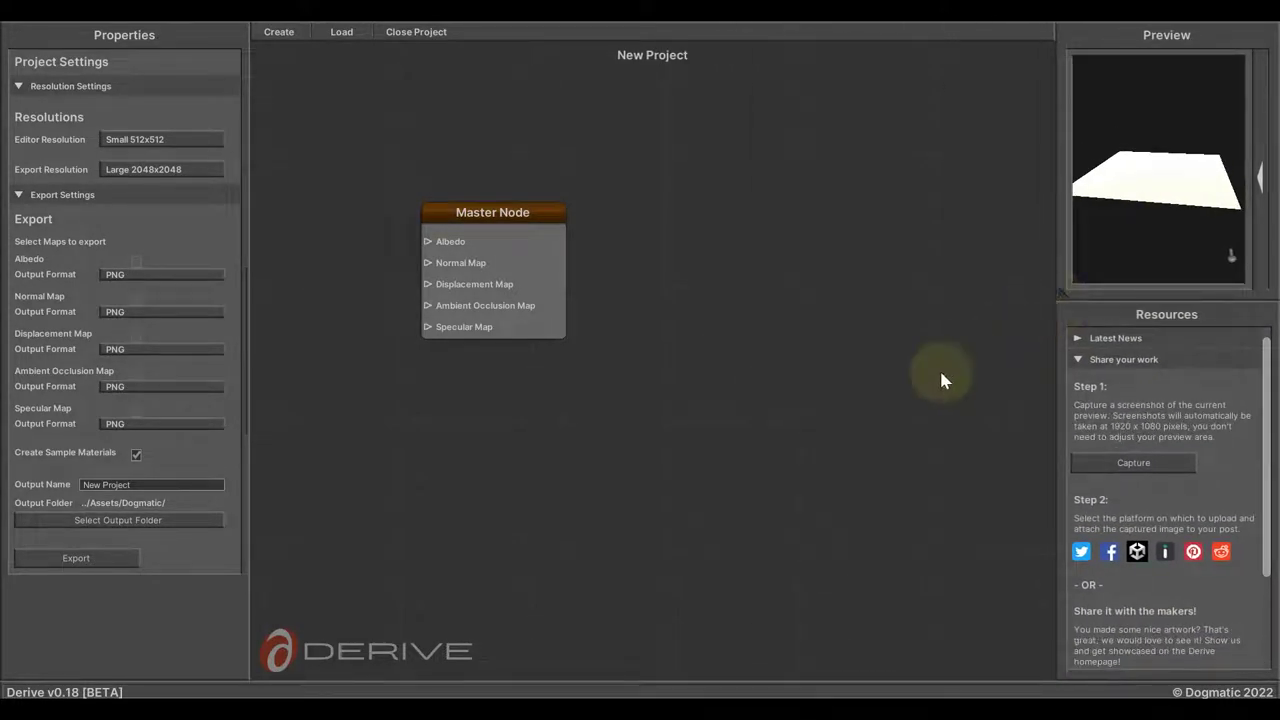
mouse_move(808, 480)
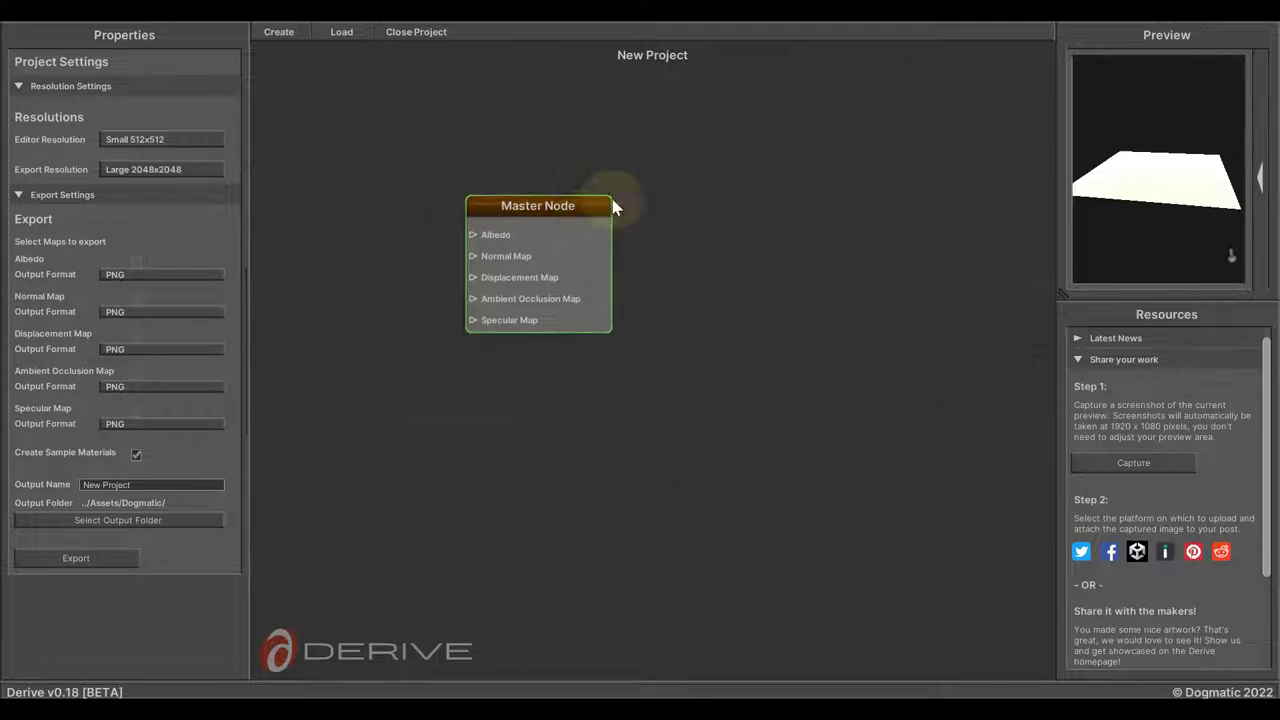
Drag the Master Node across the canvas to the graph's right side
left_click_drag(538, 204, 636, 268)
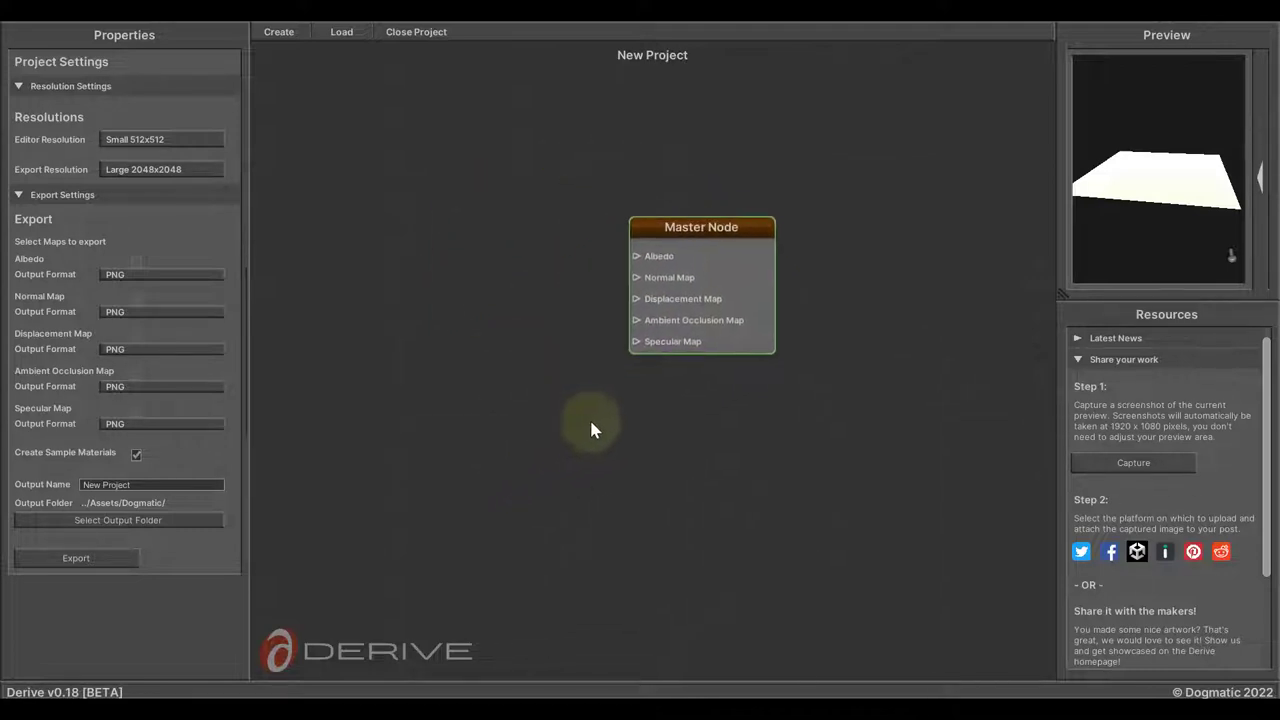
left_click_drag(700, 226, 804, 320)
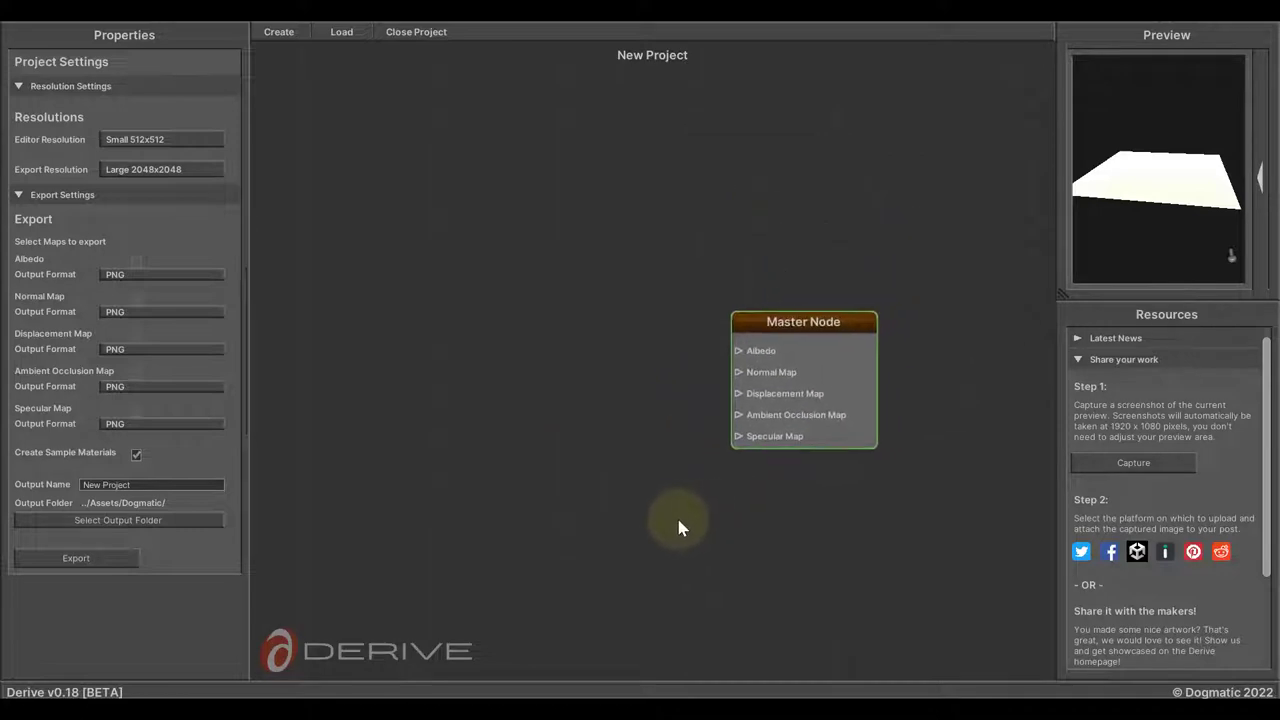
left_click_drag(804, 320, 926, 286)
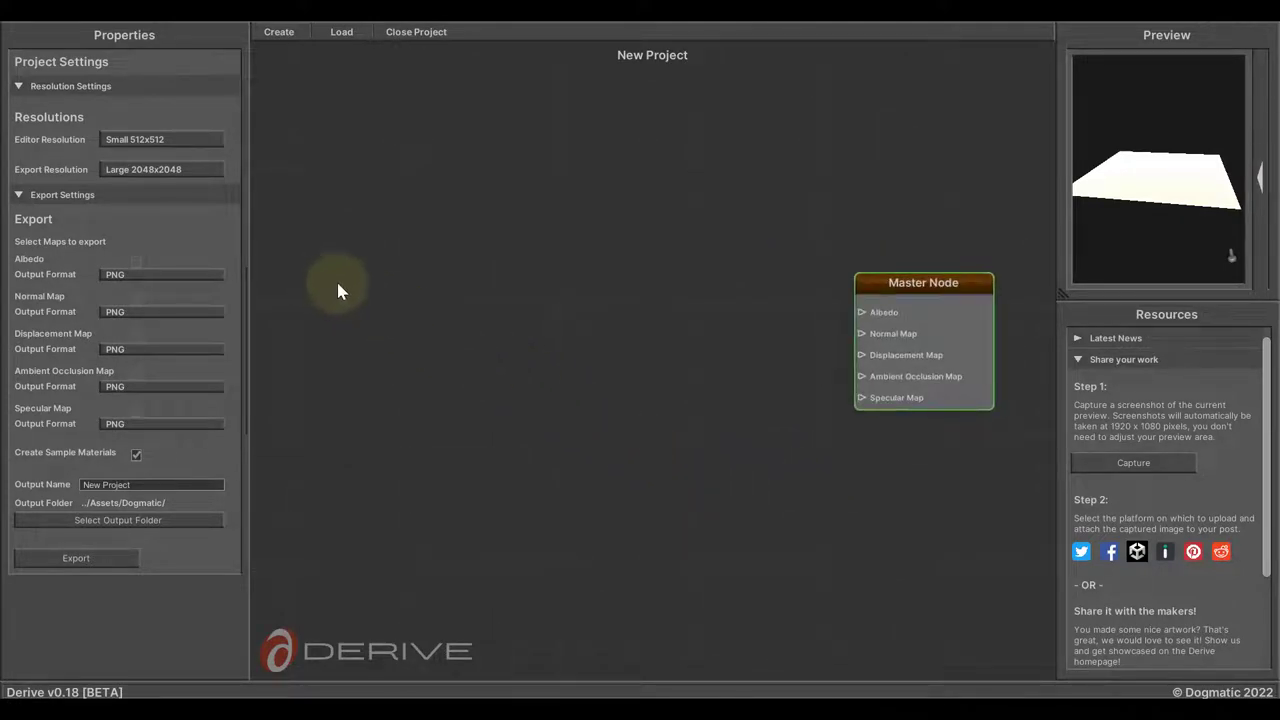
mouse_move(348, 292)
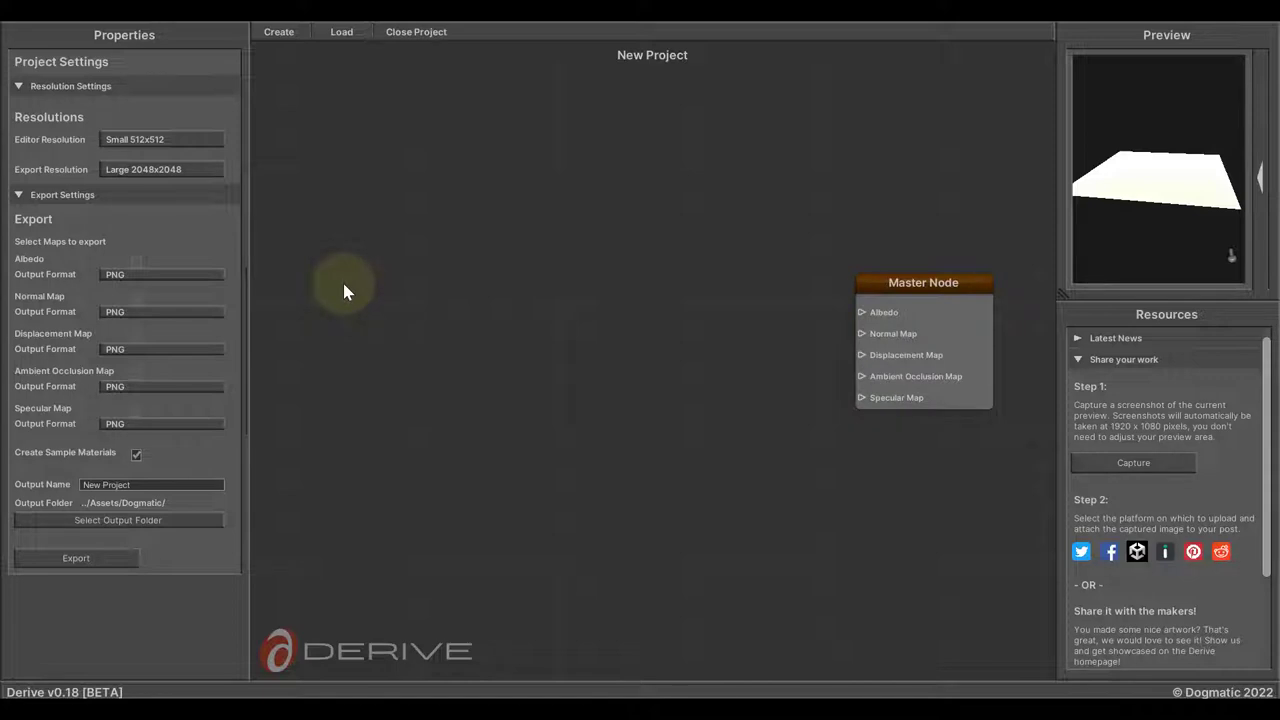
Add a Voronoi node from the Generators category and select it to show its settings
right_click(348, 292)
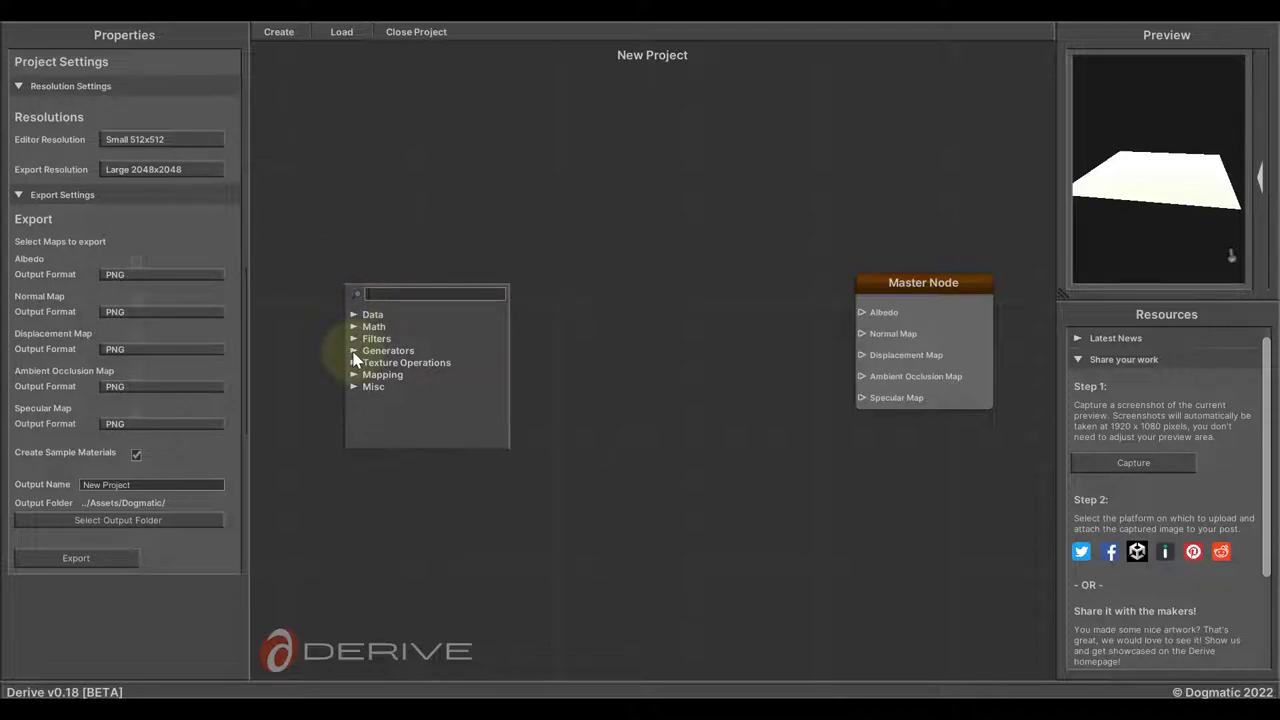
left_click(354, 350)
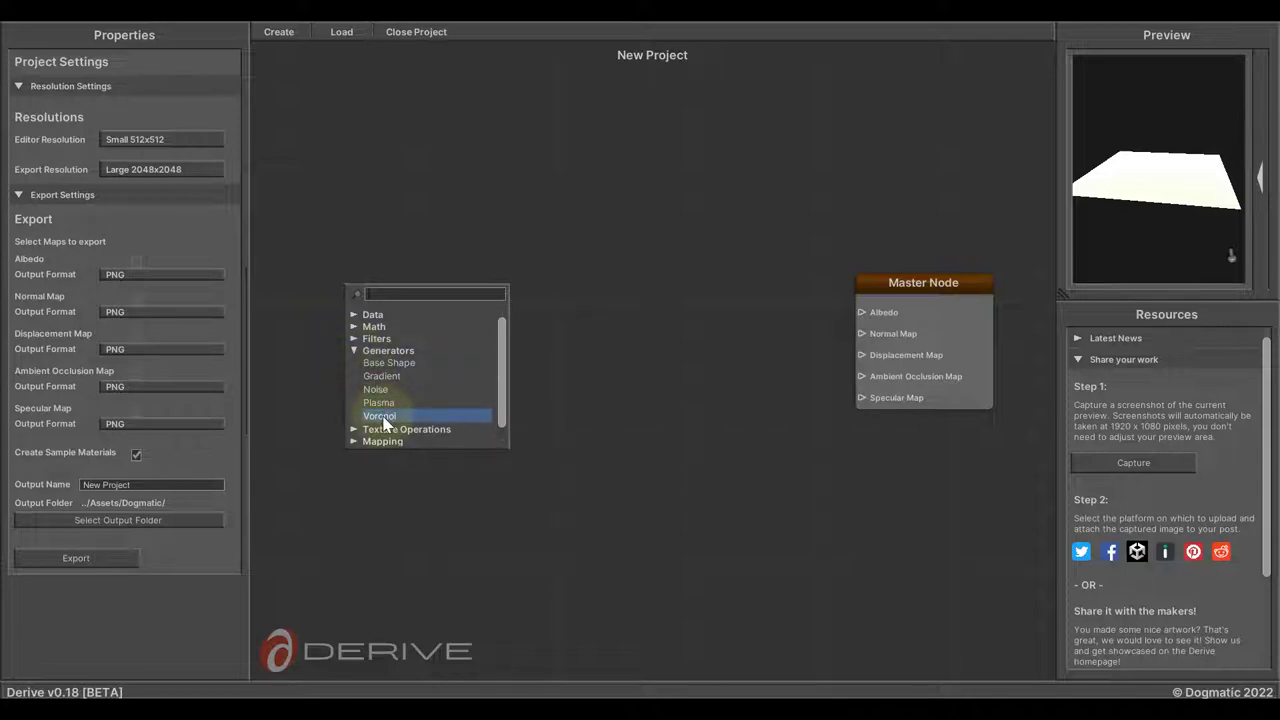
left_click(380, 414)
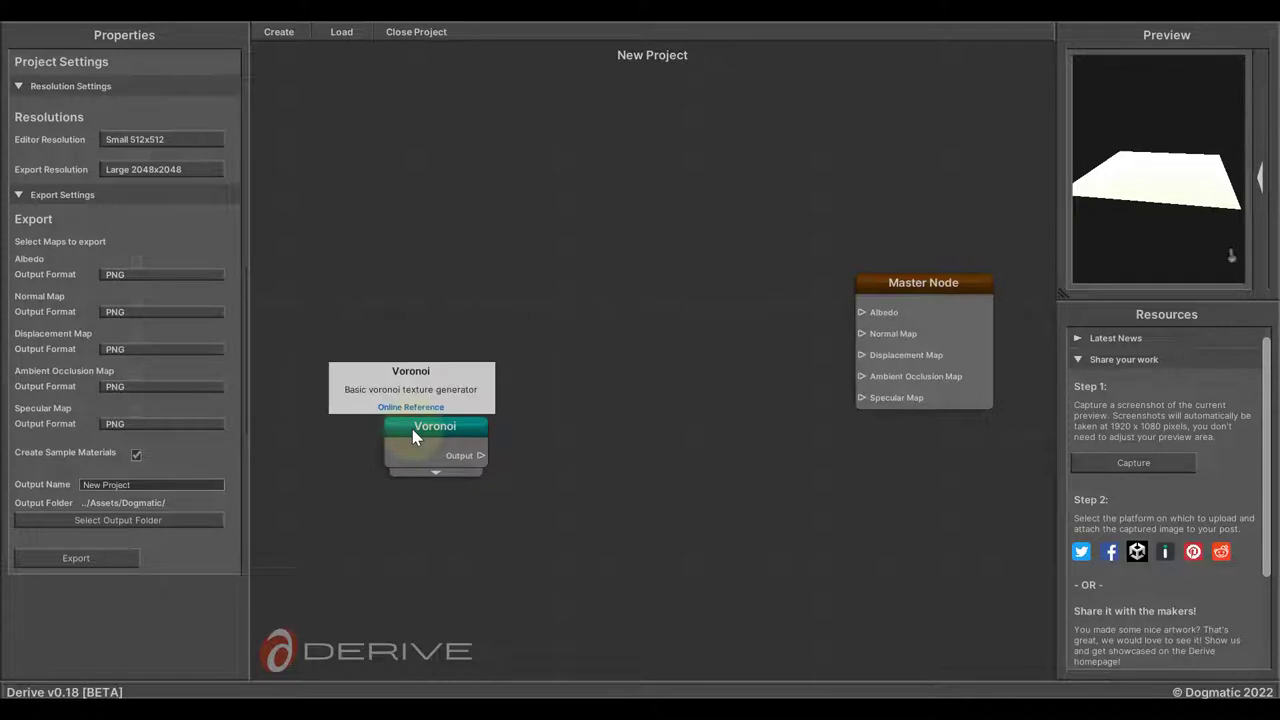
left_click(434, 426)
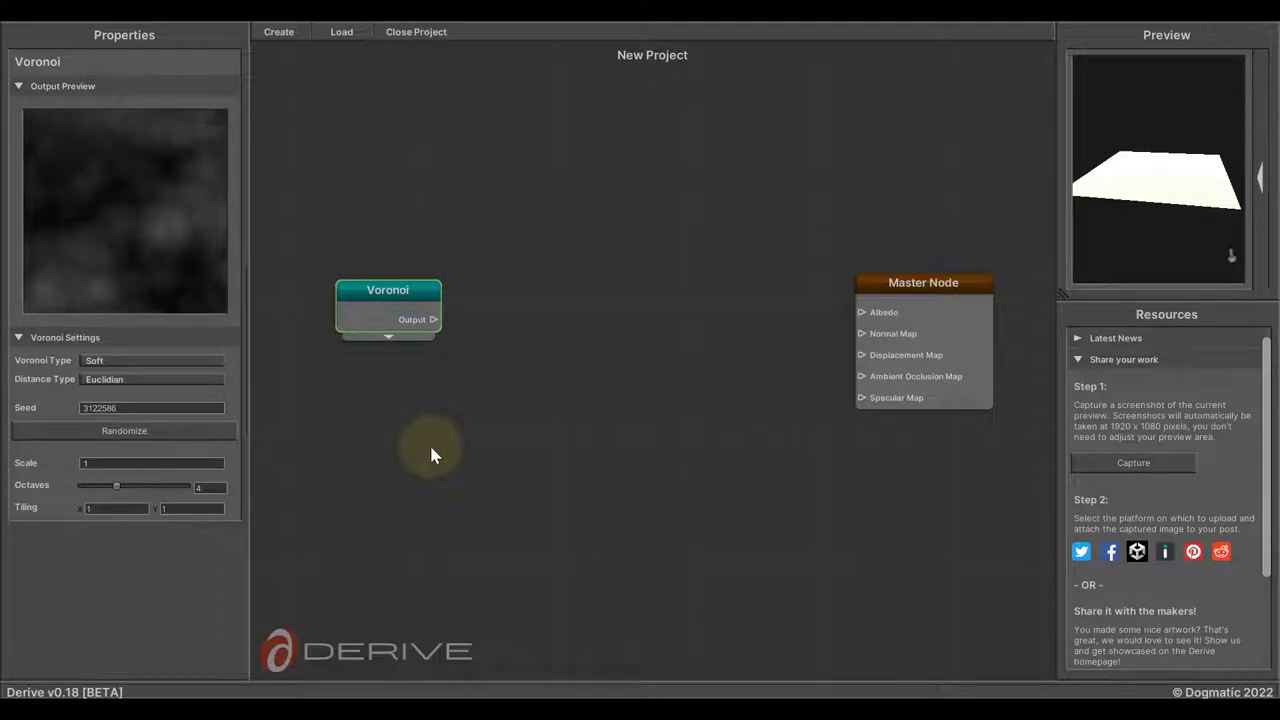
mouse_move(330, 418)
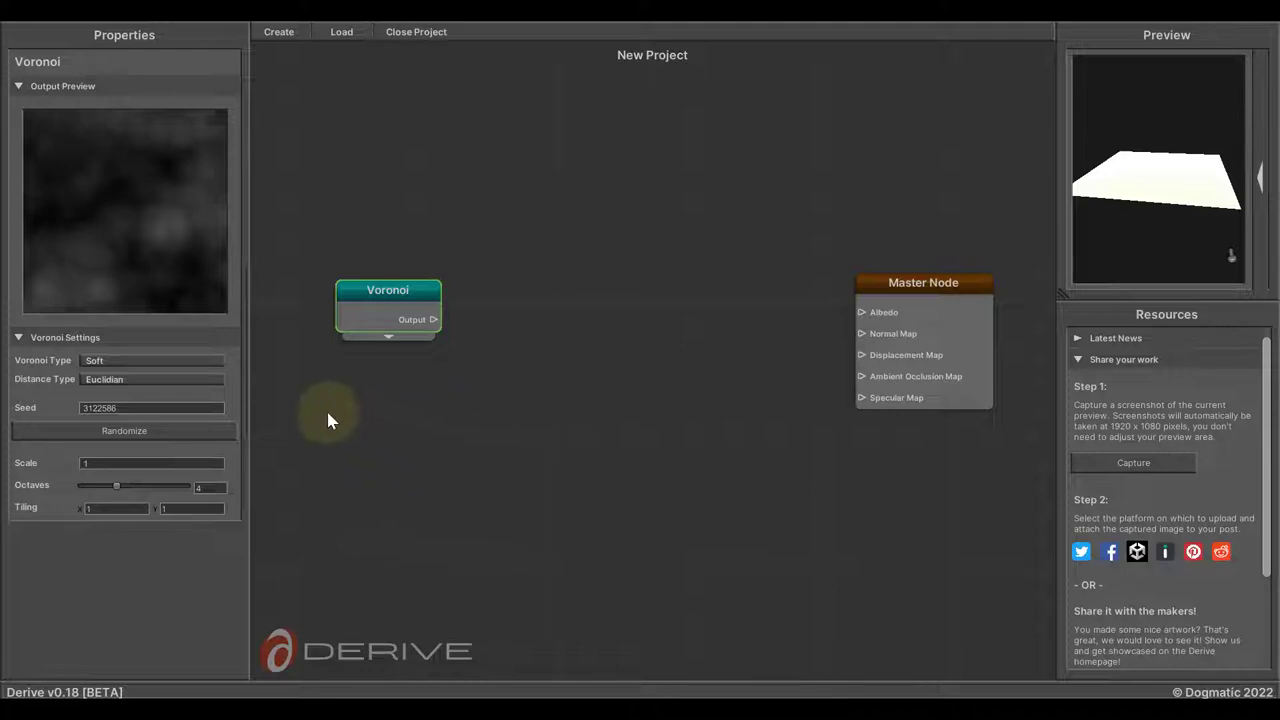
Randomize the Voronoi seed and choose a different Voronoi Type from the dropdown
left_click_drag(248, 420, 336, 392)
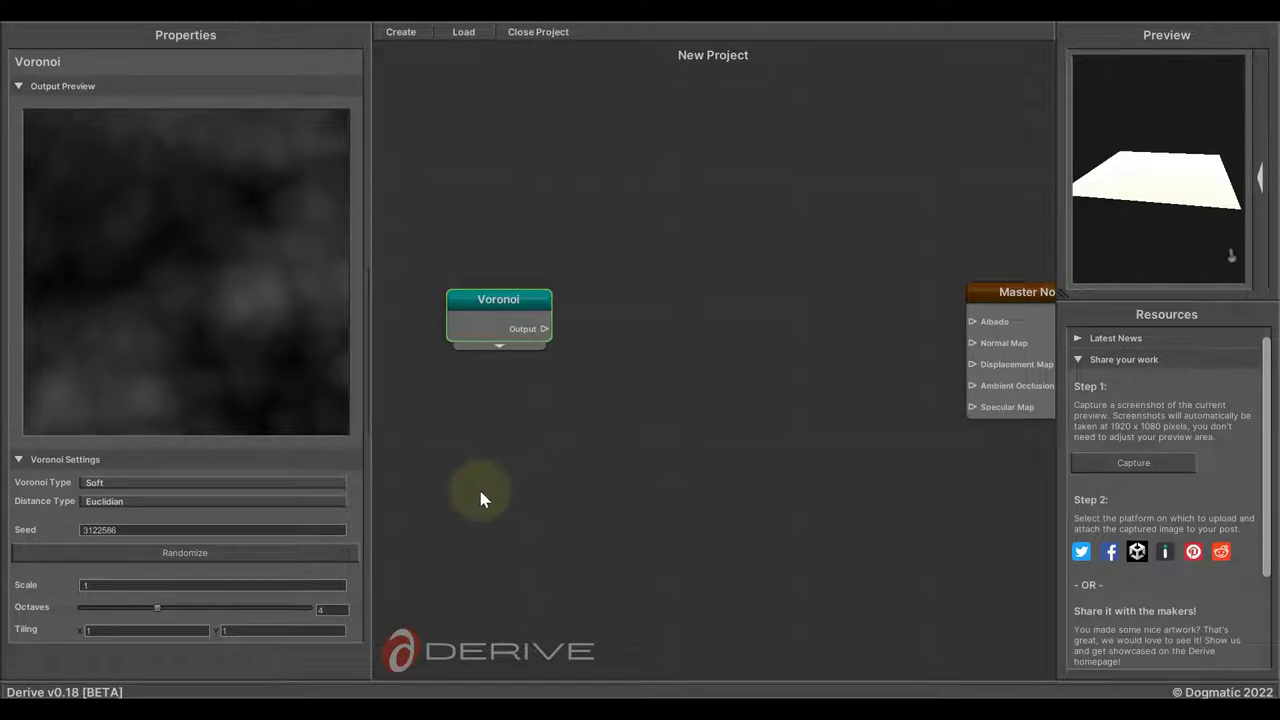
mouse_move(408, 500)
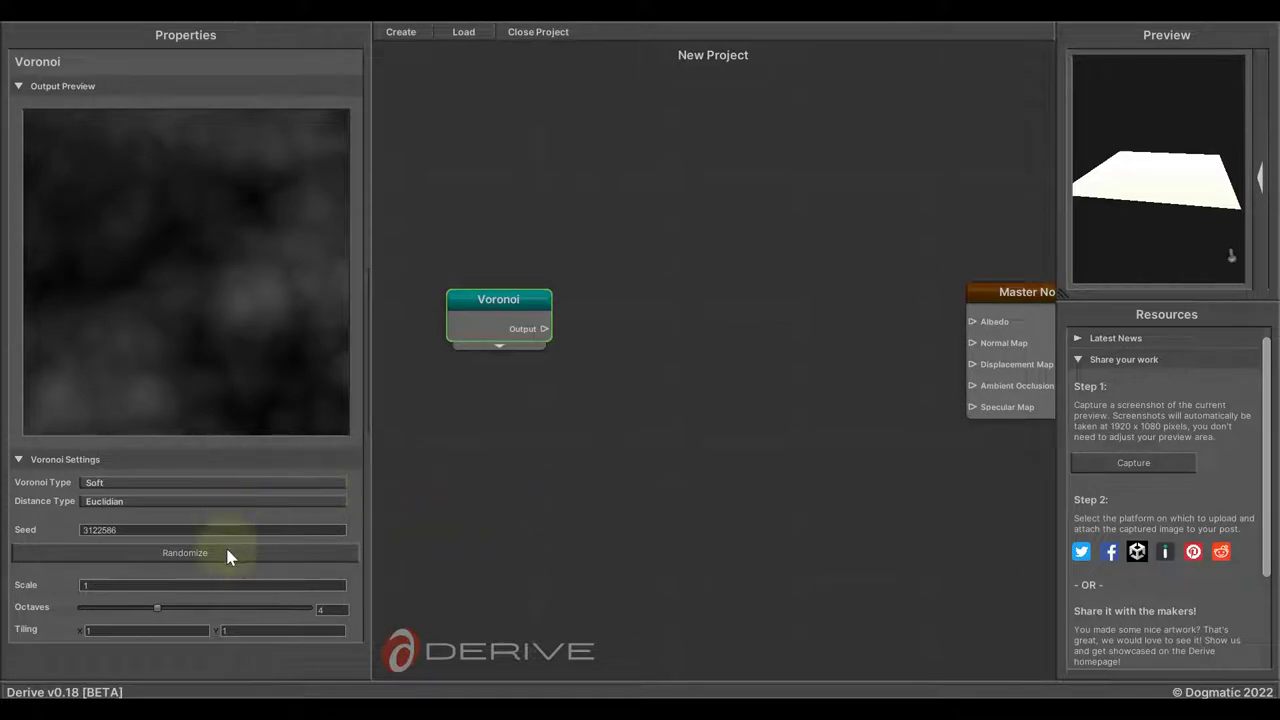
left_click(184, 552)
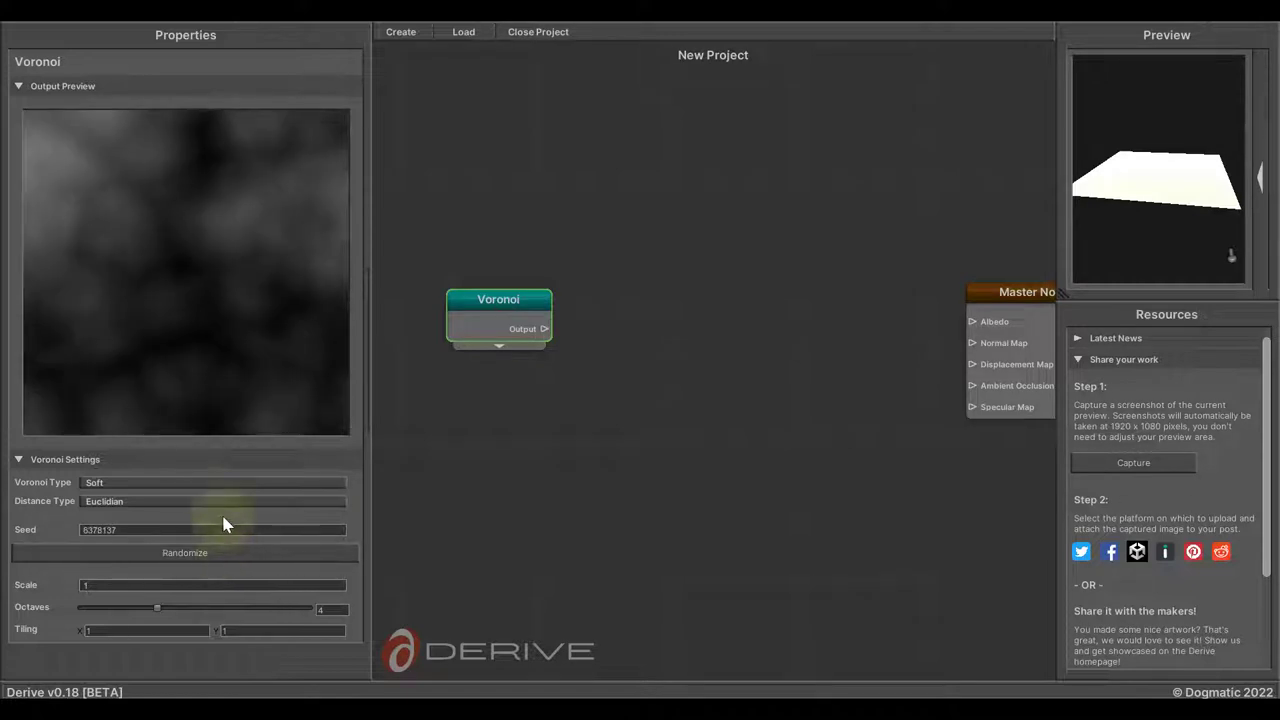
left_click(212, 482)
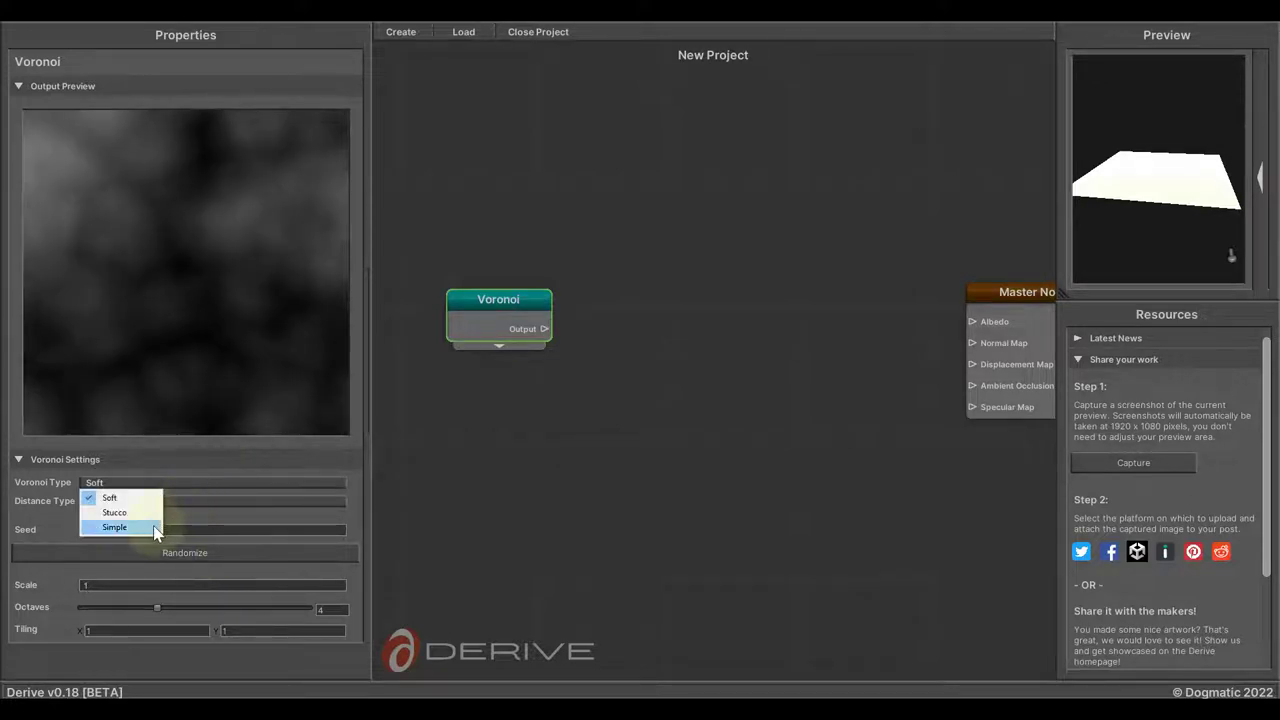
left_click(112, 528)
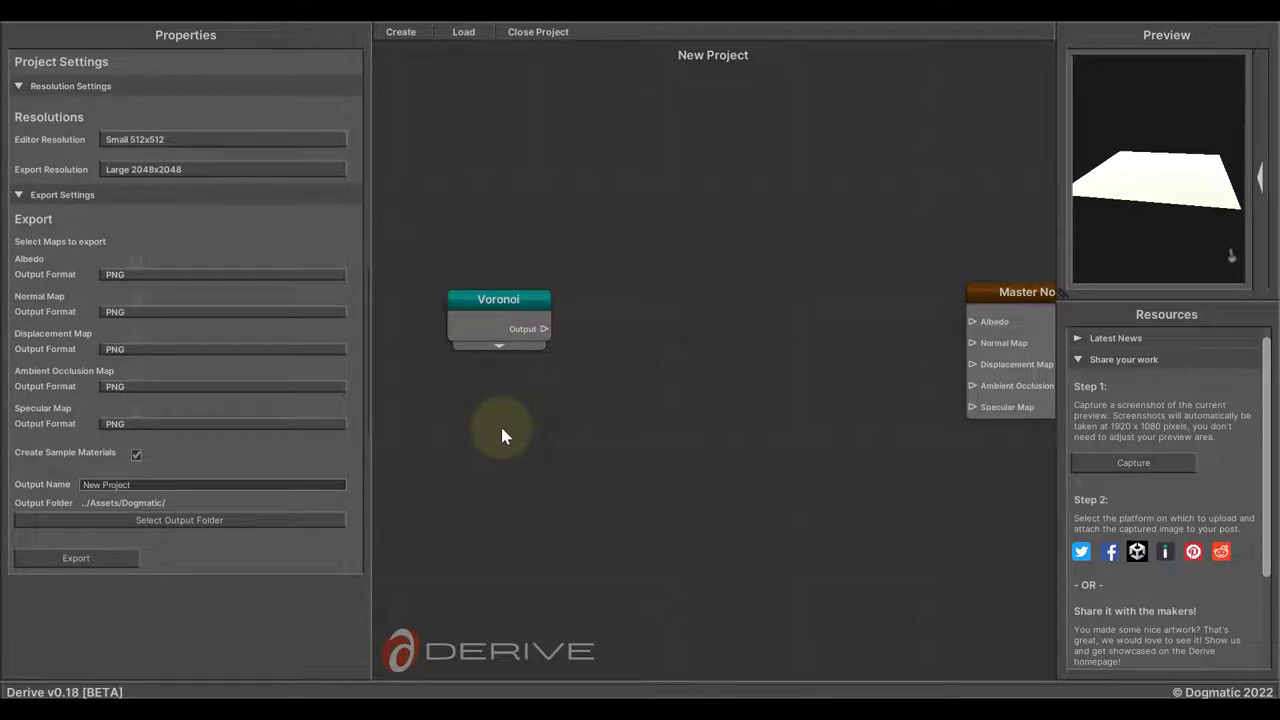
mouse_move(506, 432)
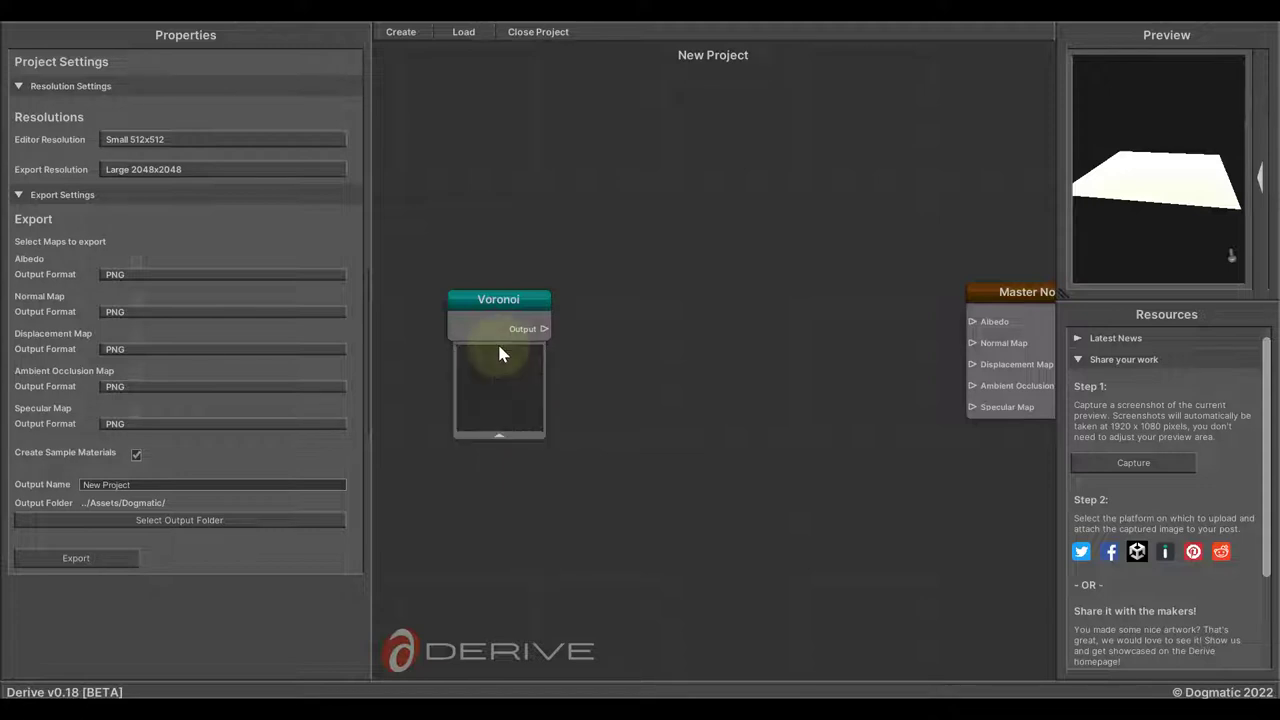
mouse_move(500, 498)
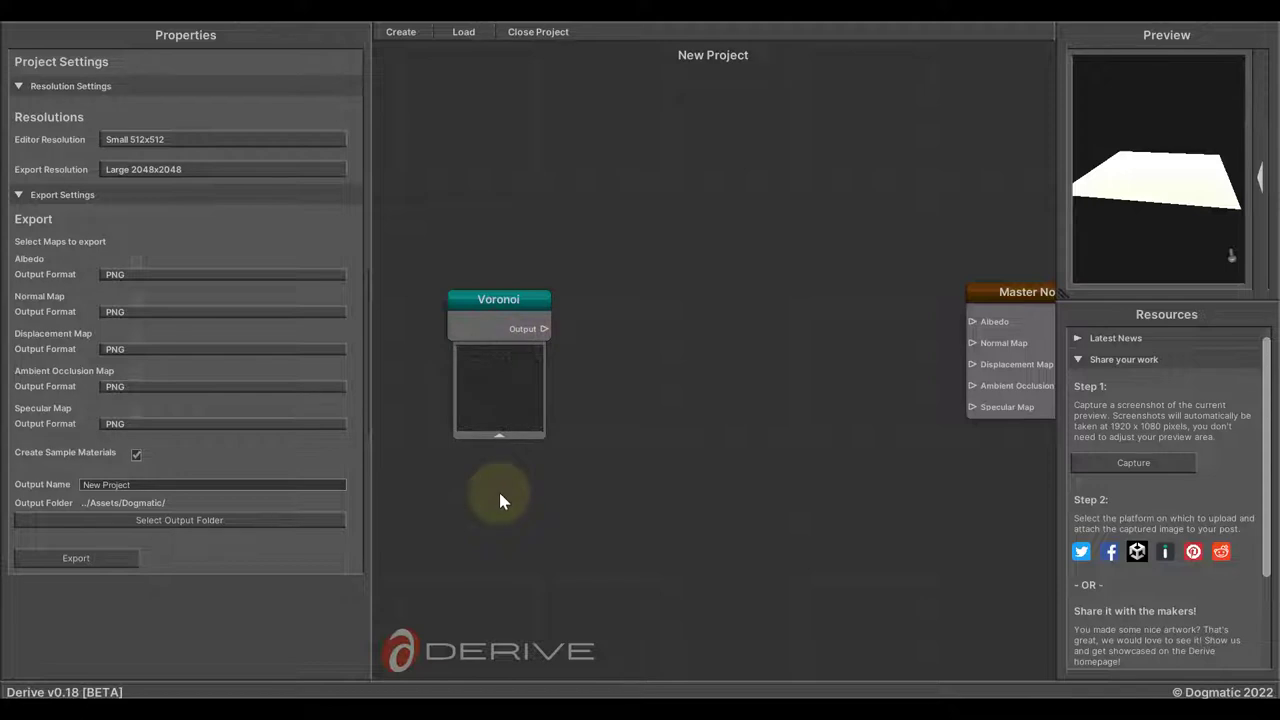
mouse_move(504, 482)
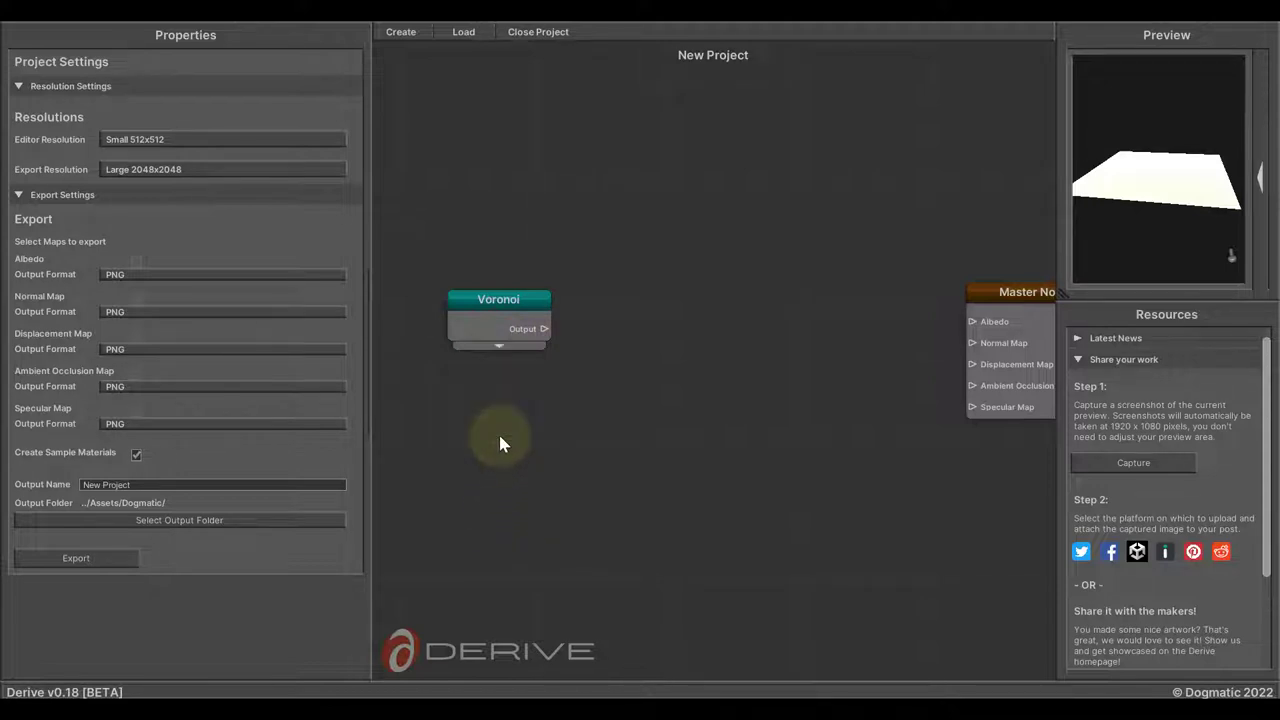
mouse_move(504, 444)
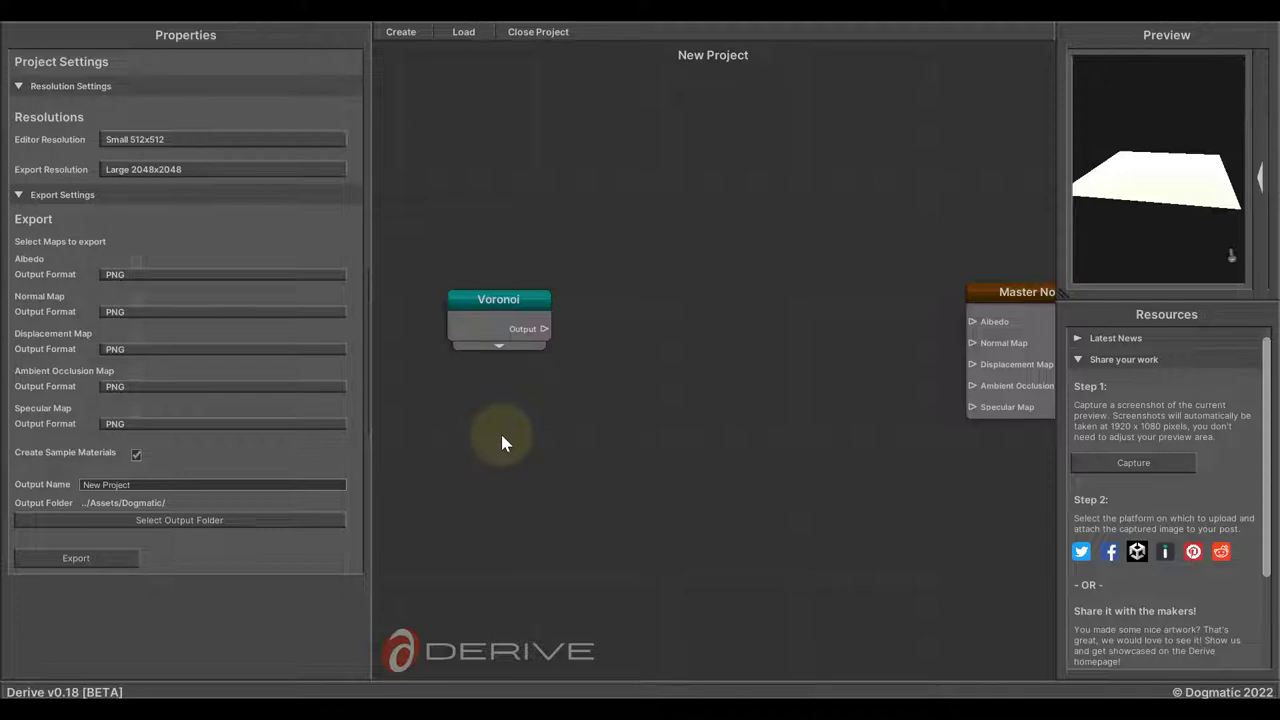
mouse_move(598, 420)
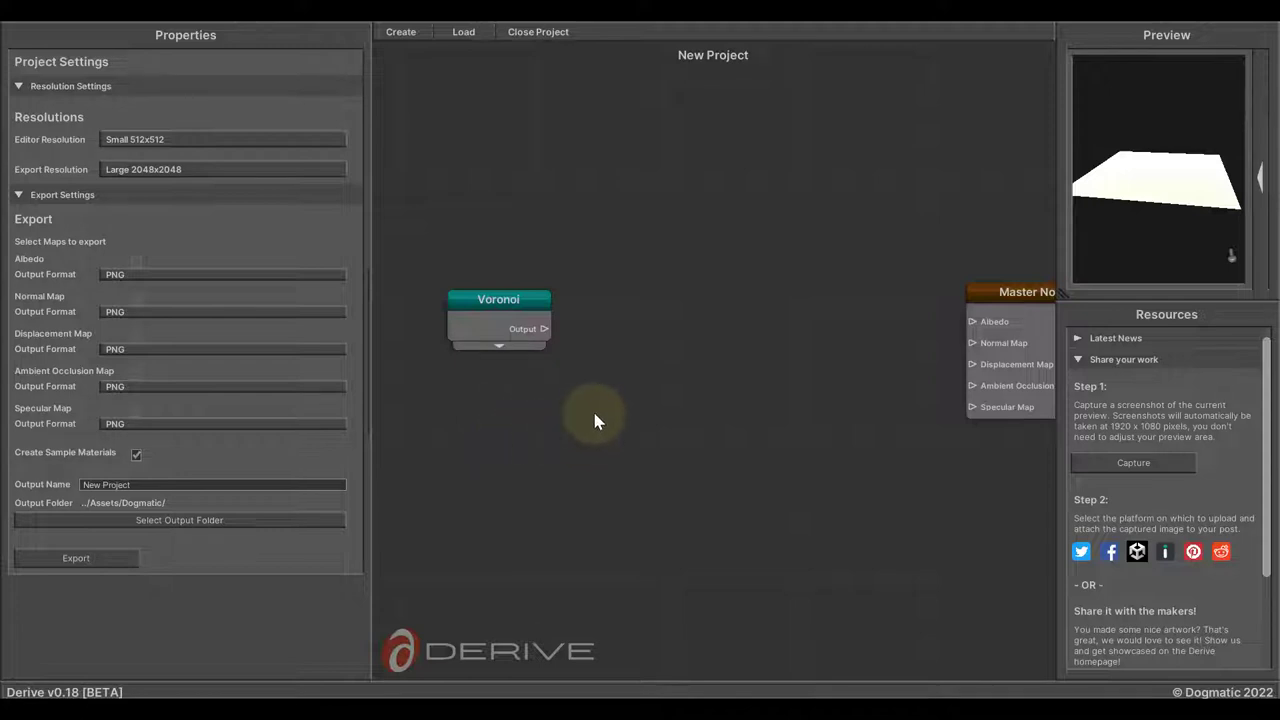
mouse_move(576, 420)
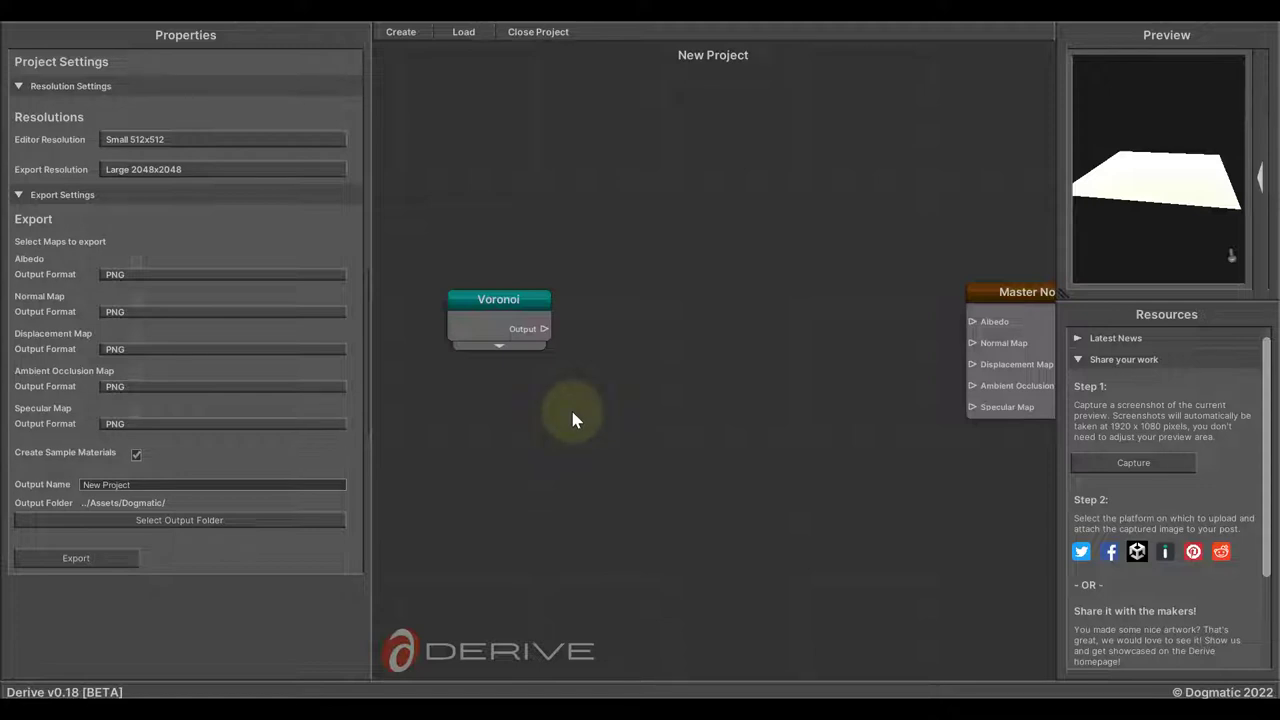
mouse_move(572, 388)
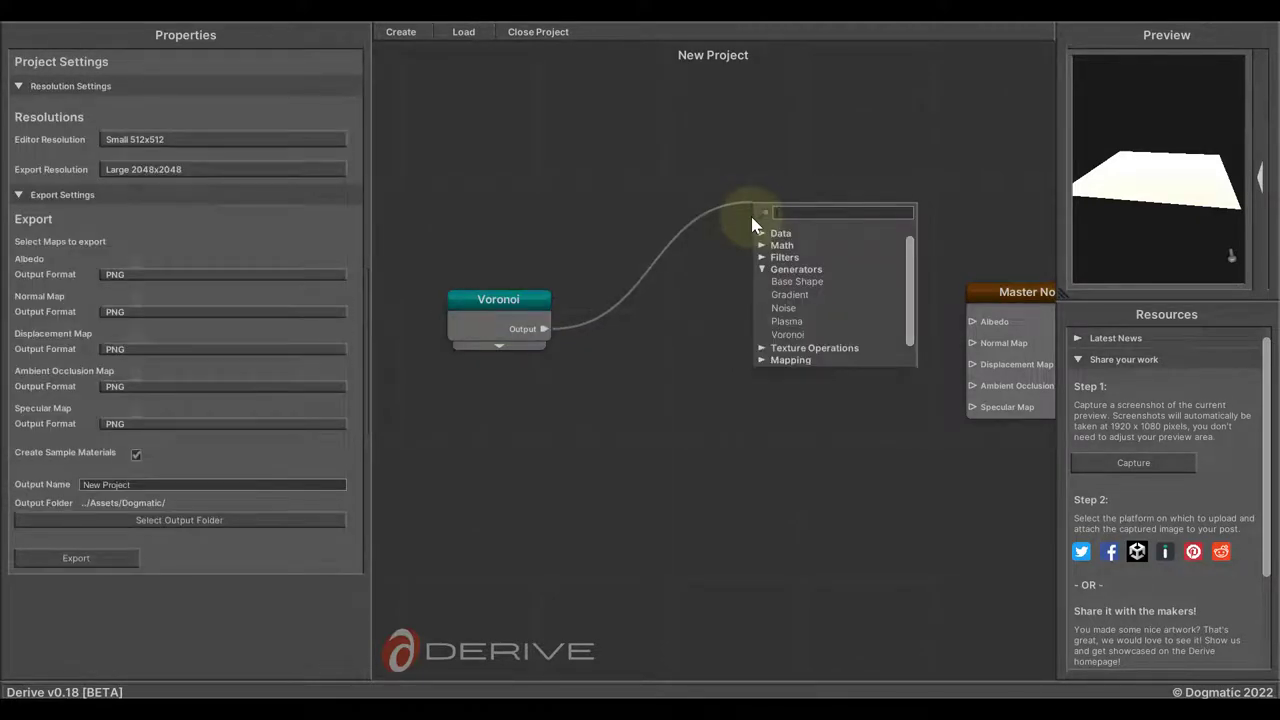
mouse_move(808, 420)
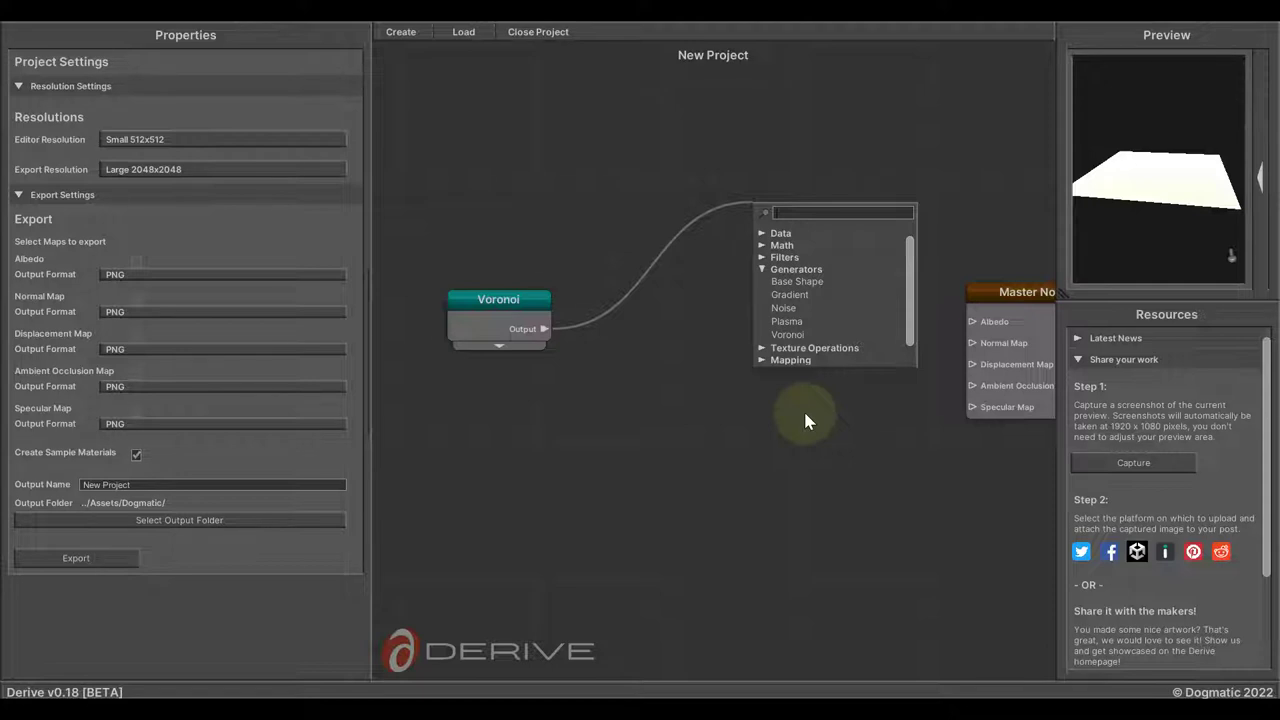
Search 'seam', add a Seamless Mapping node fed by Voronoi's output, and place it lower
type("se")
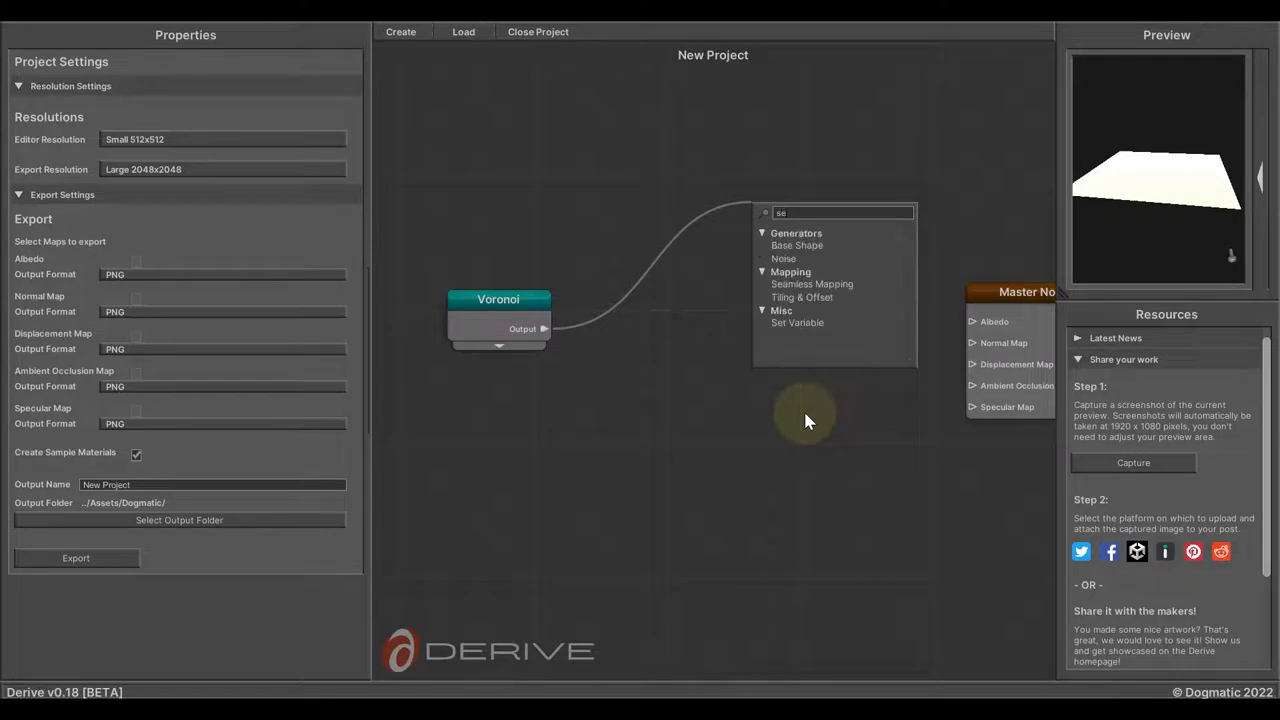
type("seam")
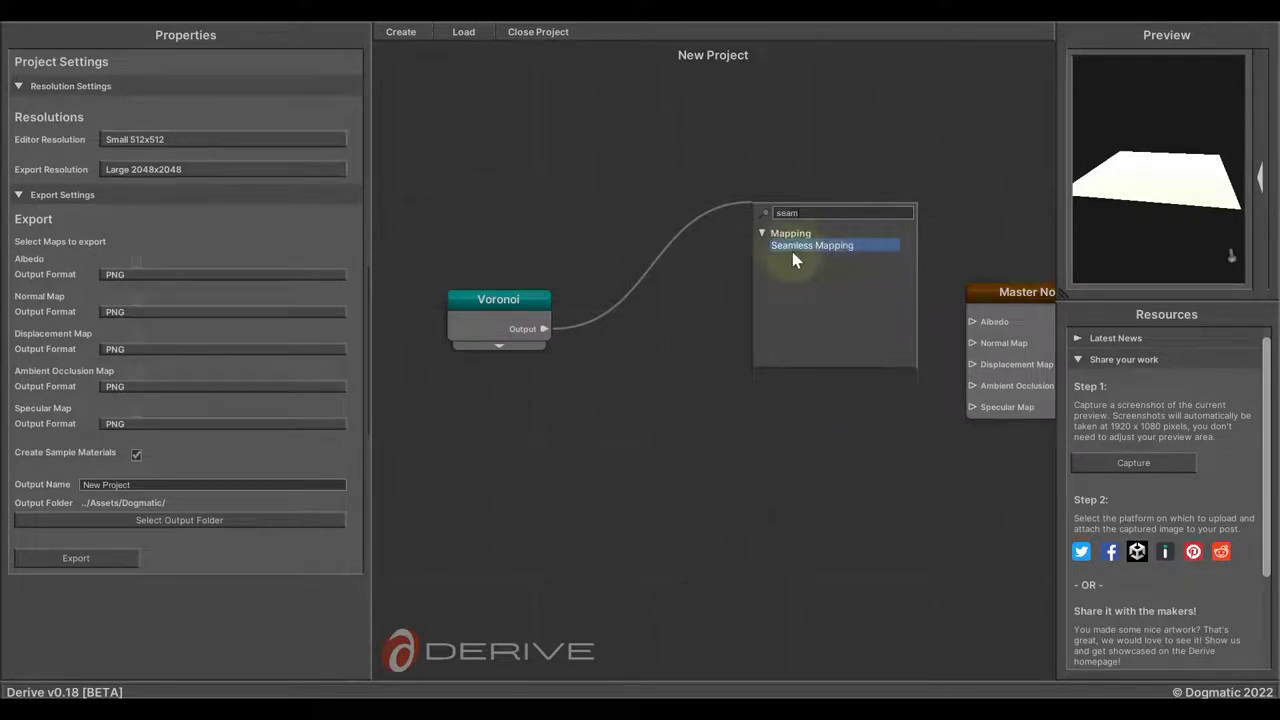
left_click(812, 244)
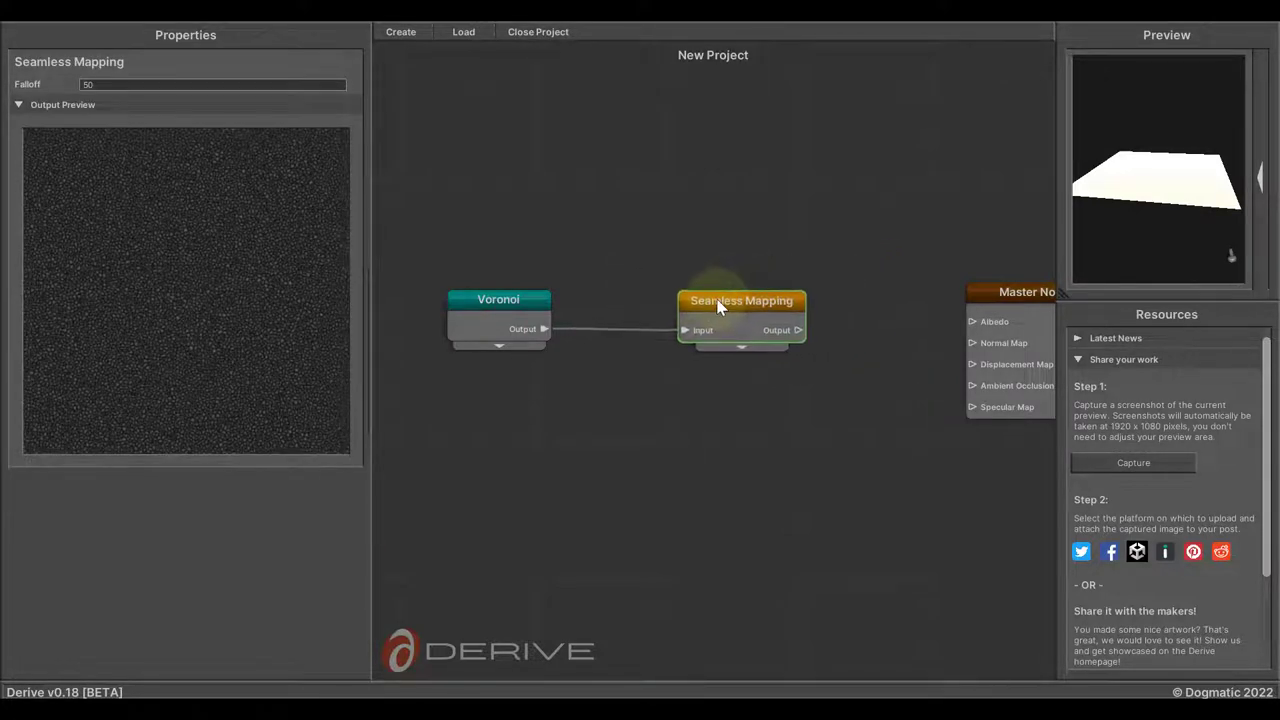
left_click_drag(740, 300, 744, 324)
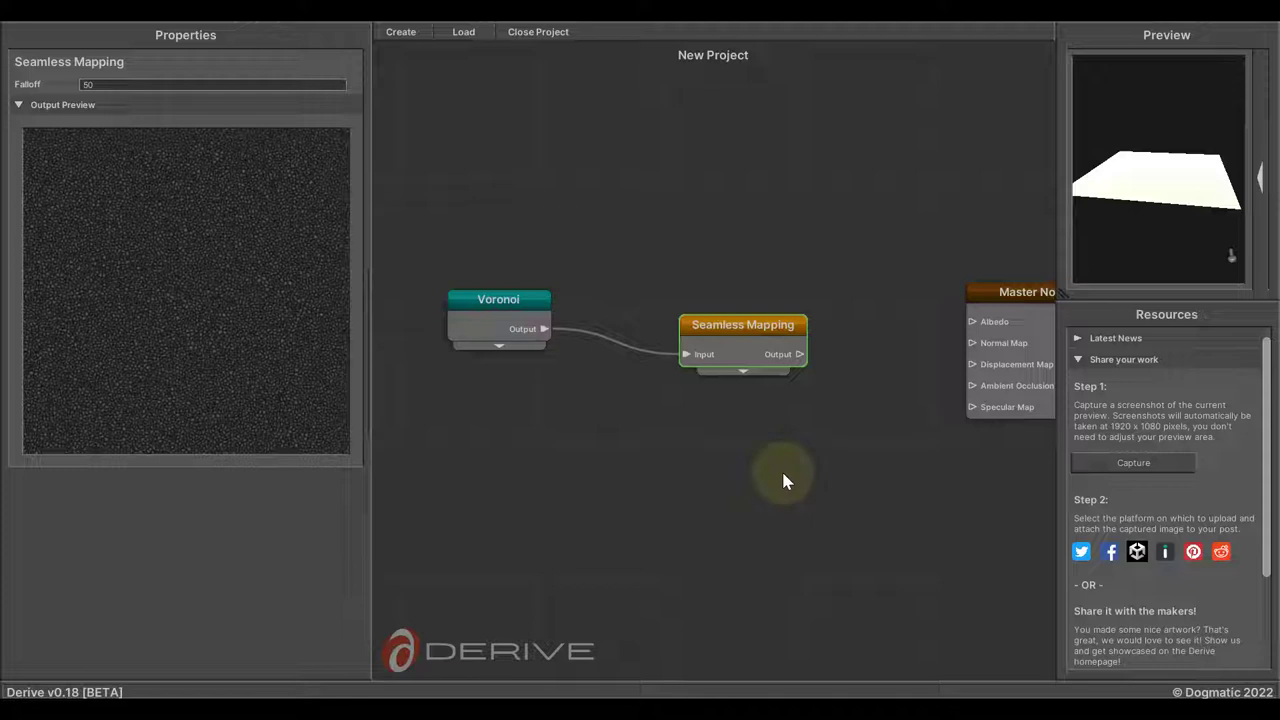
mouse_move(448, 248)
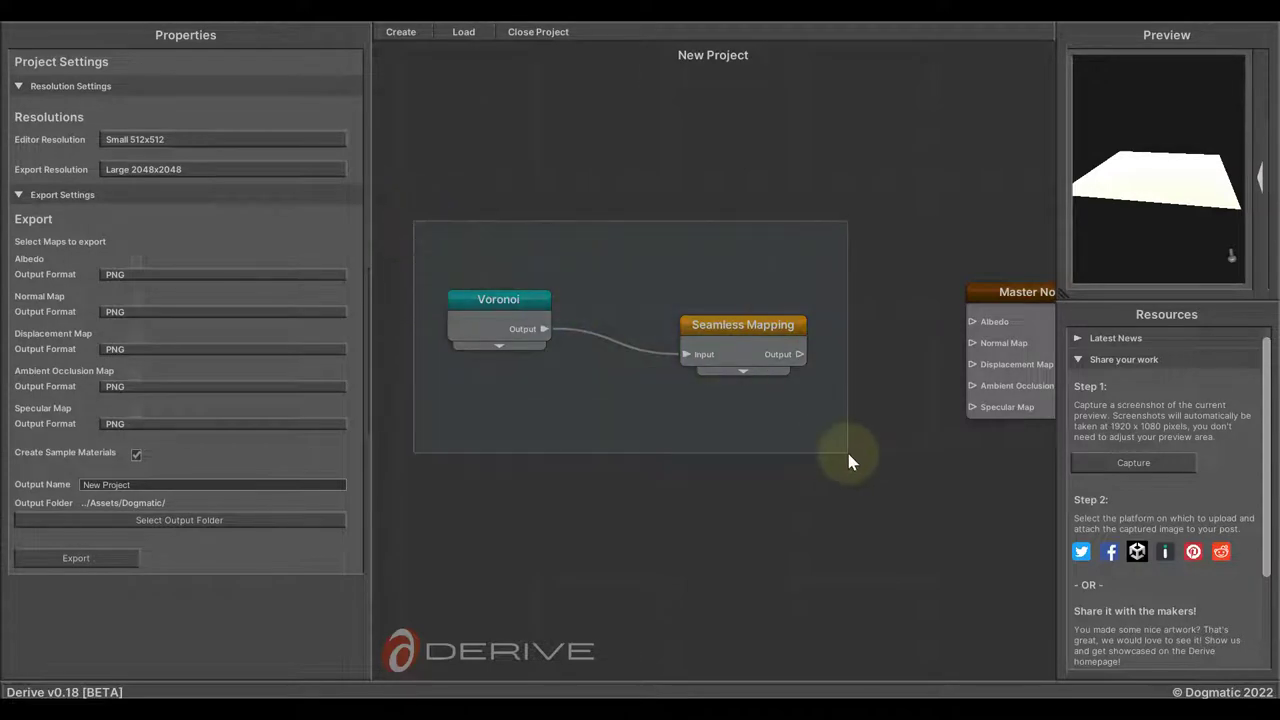
Select the Voronoi and Seamless Mapping nodes and move them up together
left_click(796, 354)
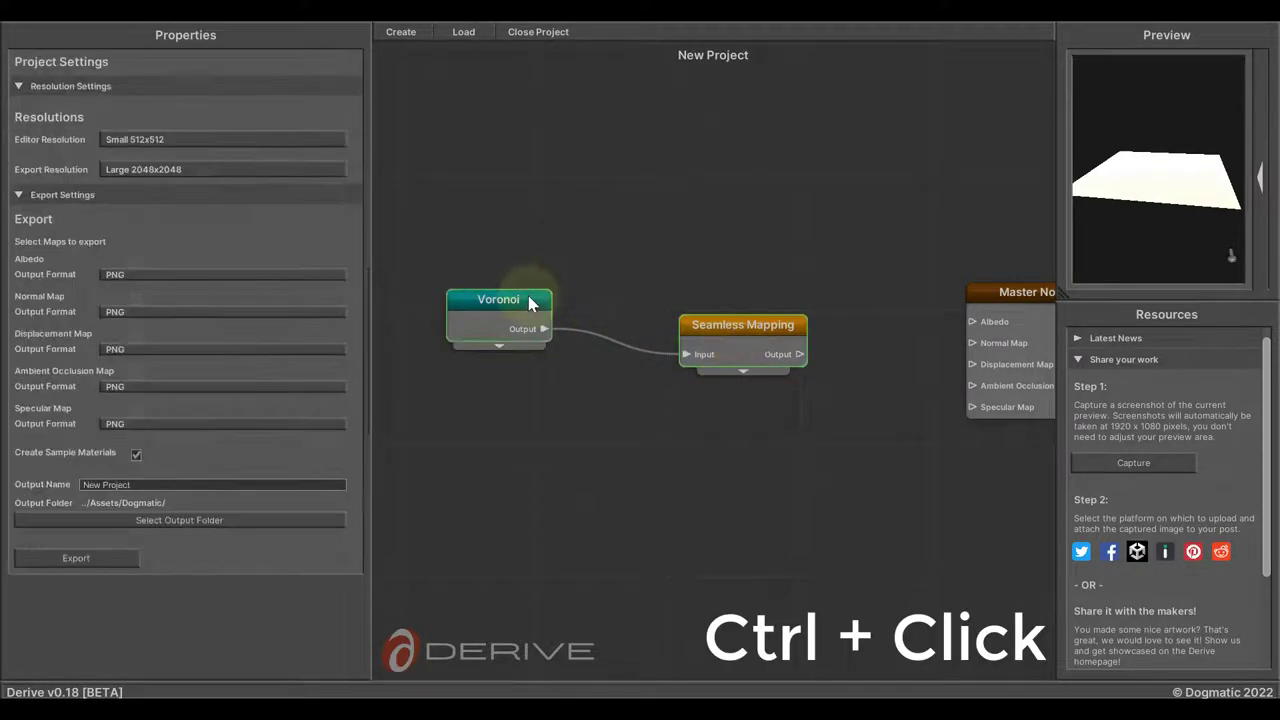
left_click(498, 300)
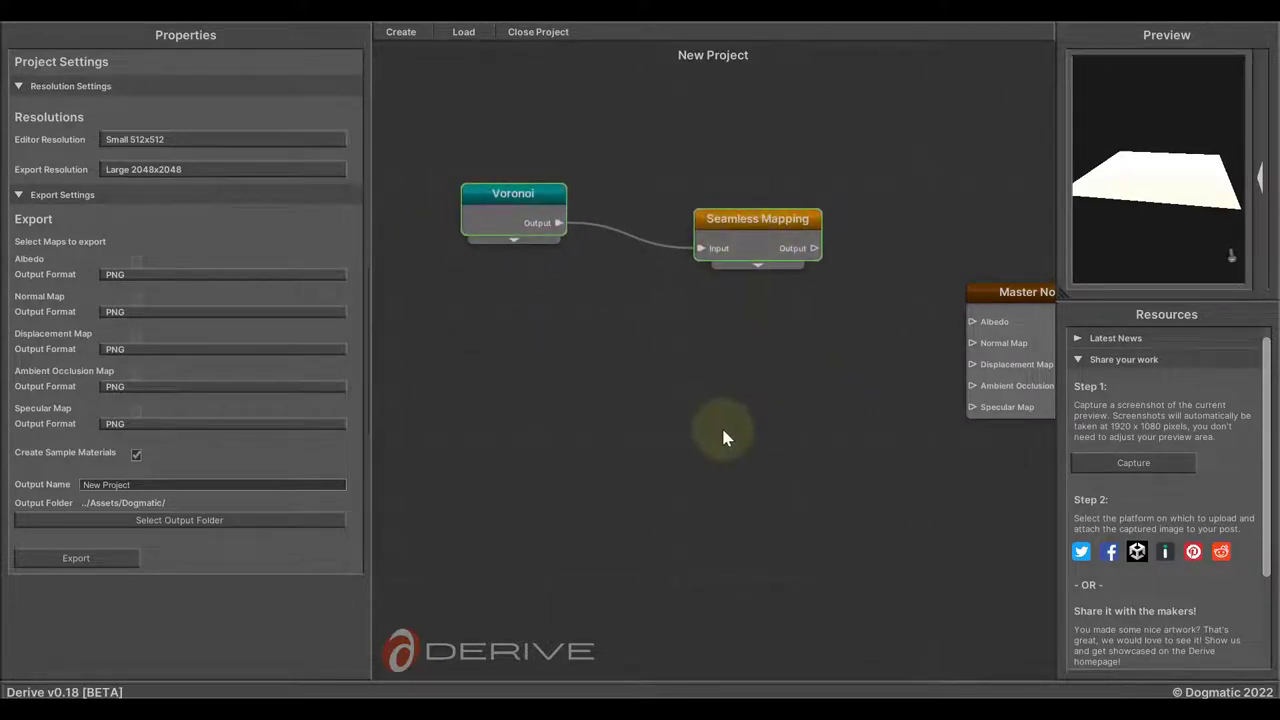
mouse_move(514, 384)
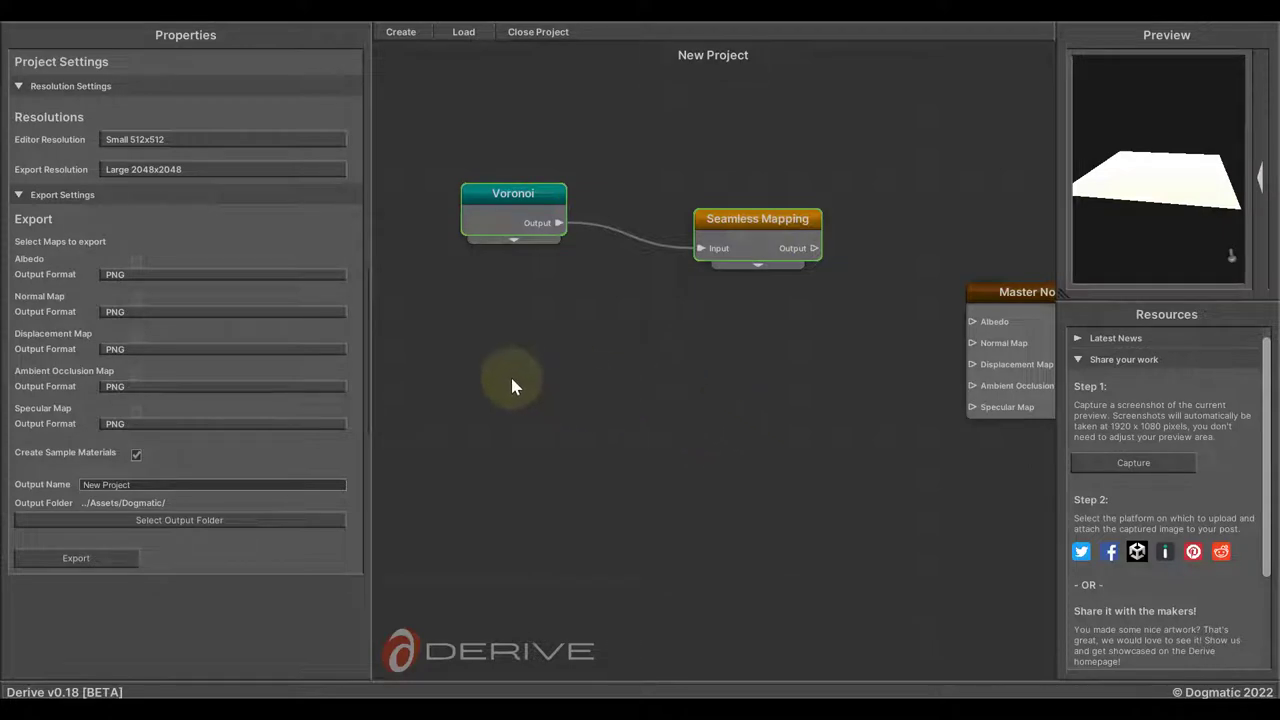
mouse_move(470, 364)
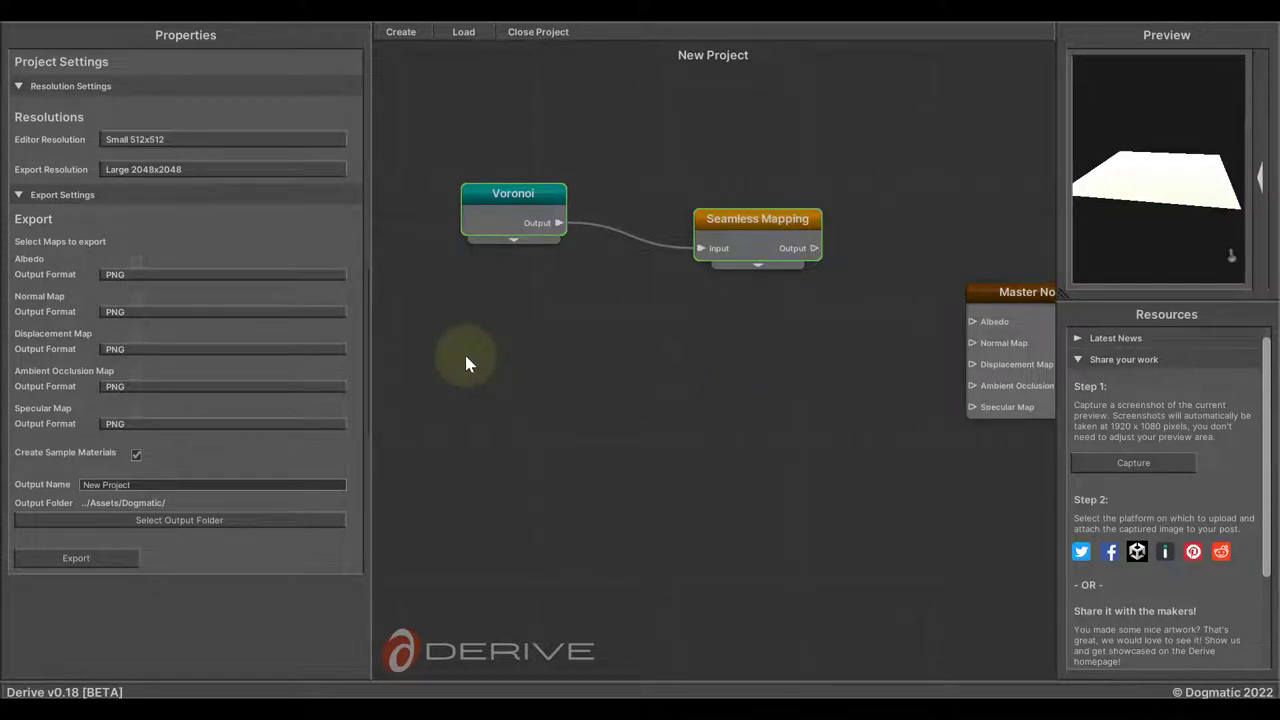
Copy and paste the node pair, then select the pasted Voronoi to view its settings
key("Ctrl+c")
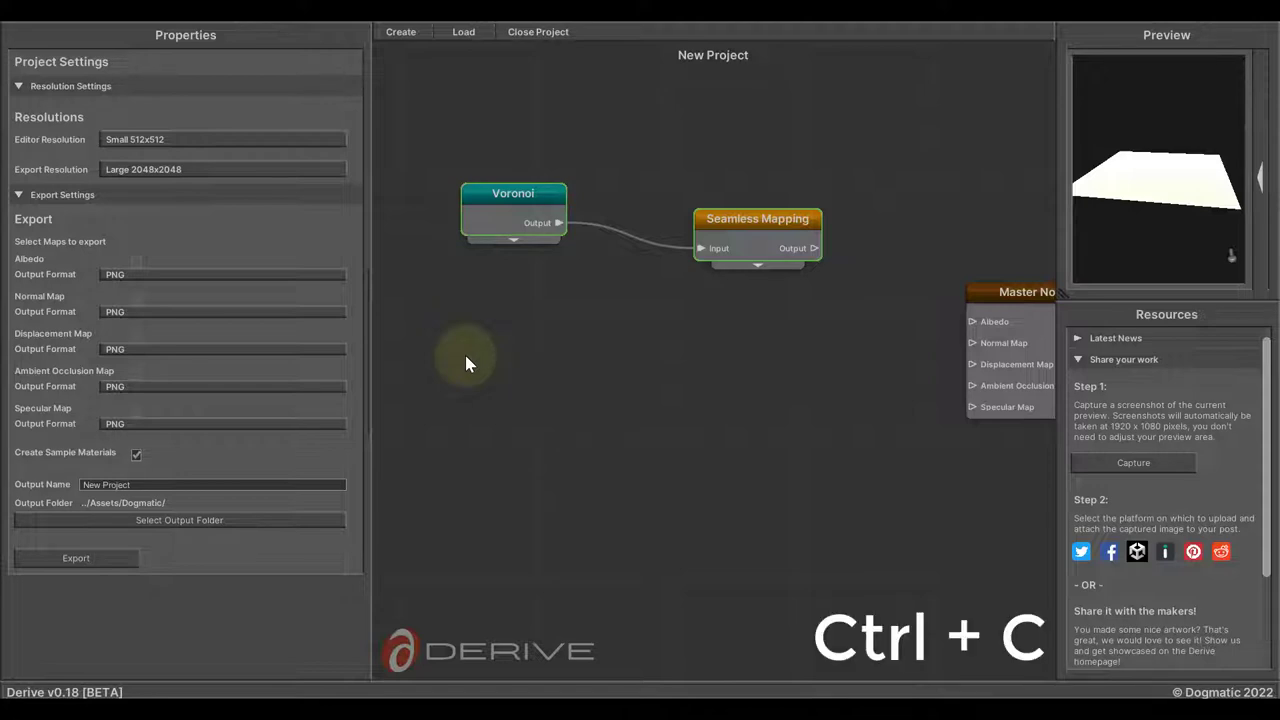
key("ctrl+v")
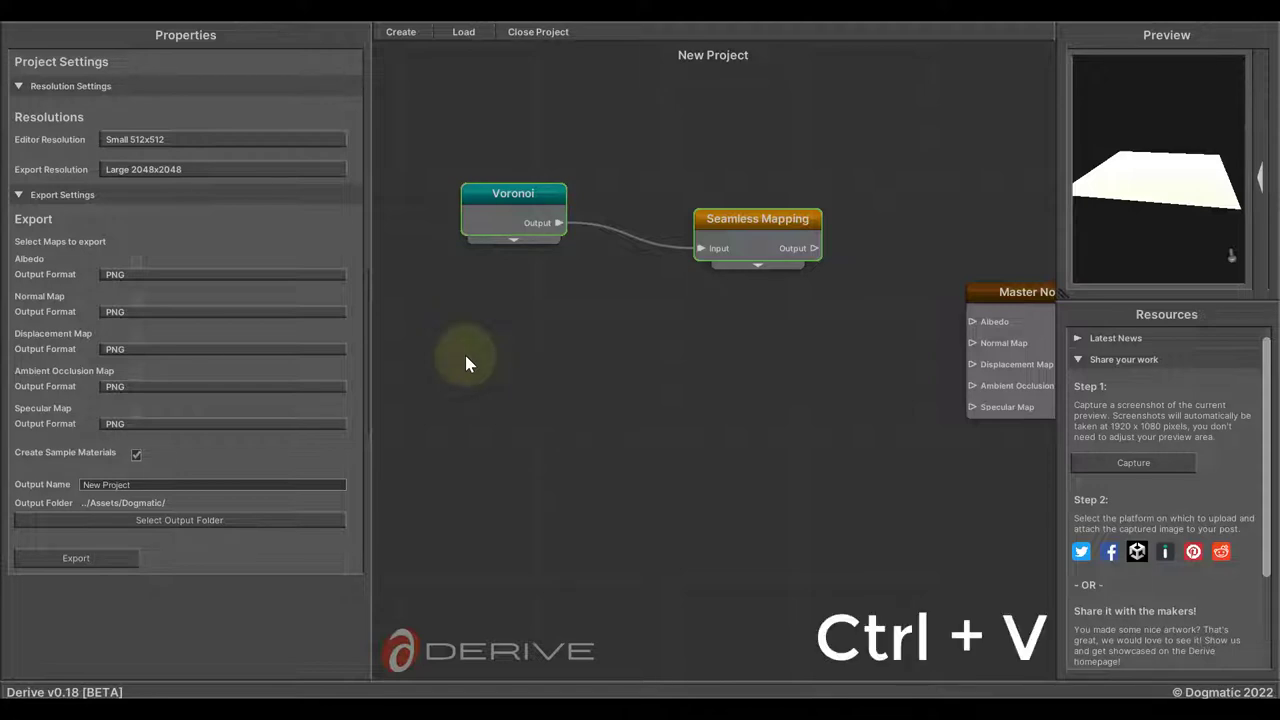
key("ctrl+v")
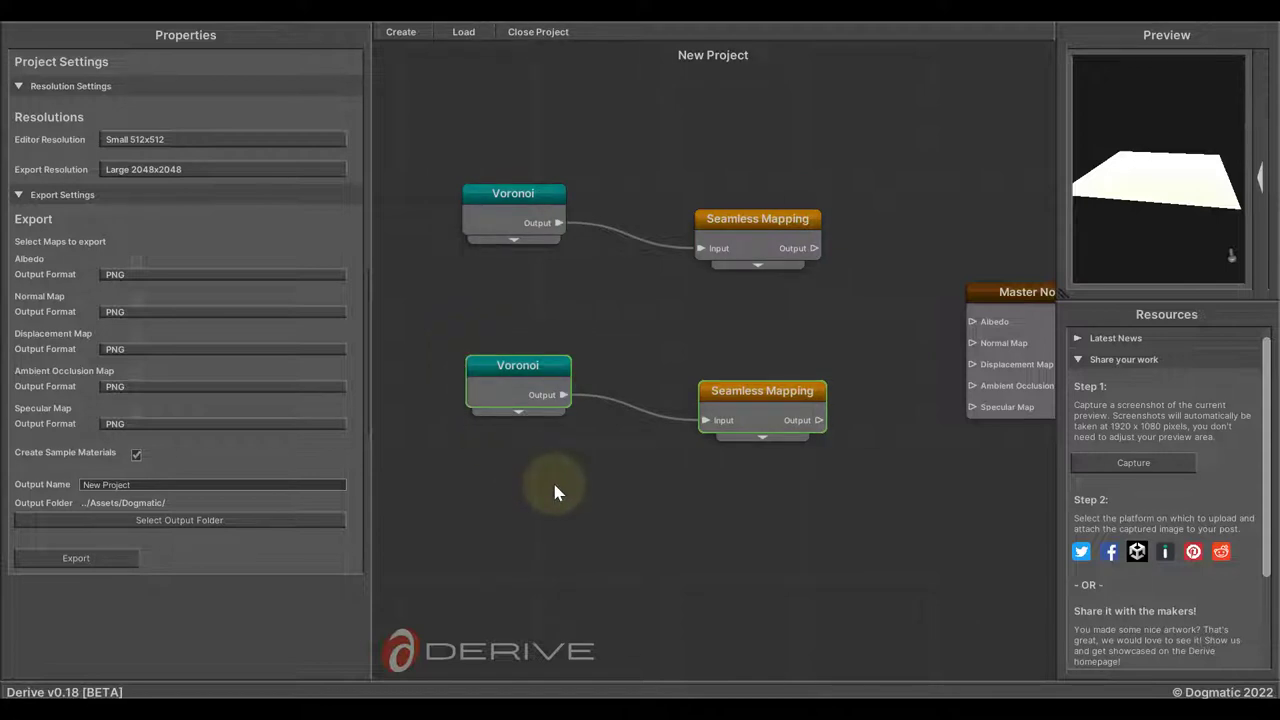
left_click(512, 192)
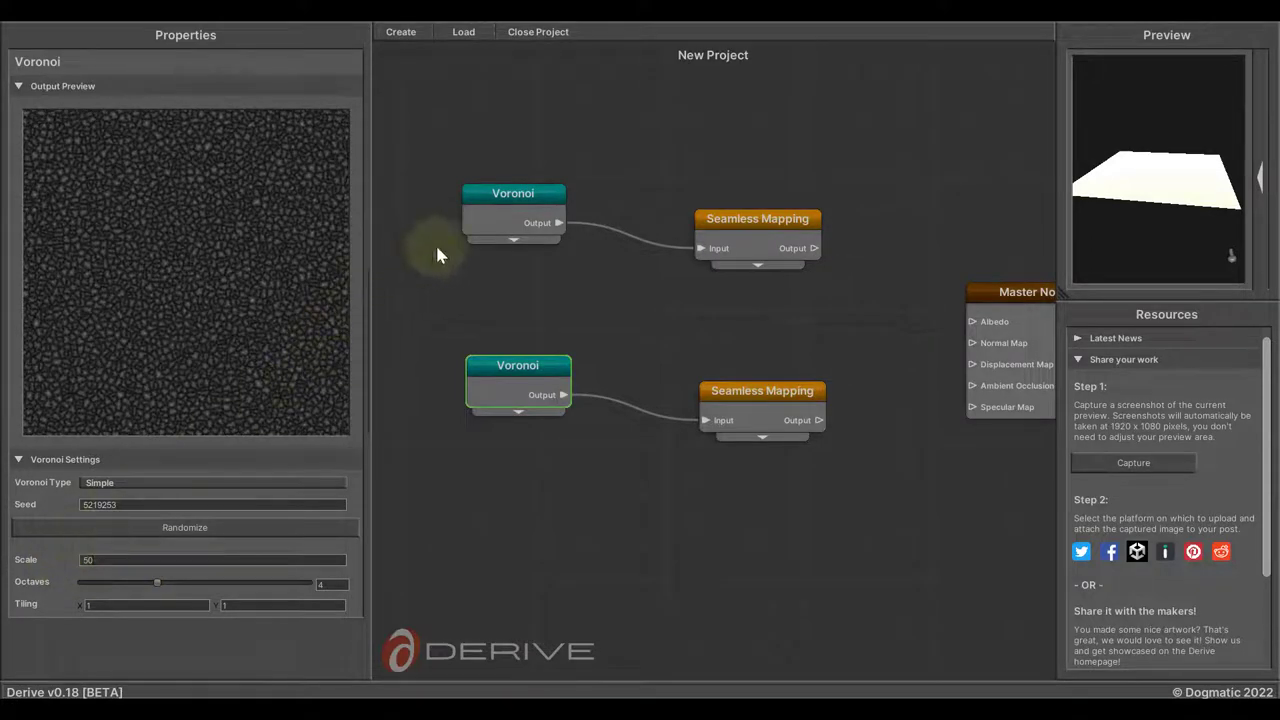
left_click(518, 364)
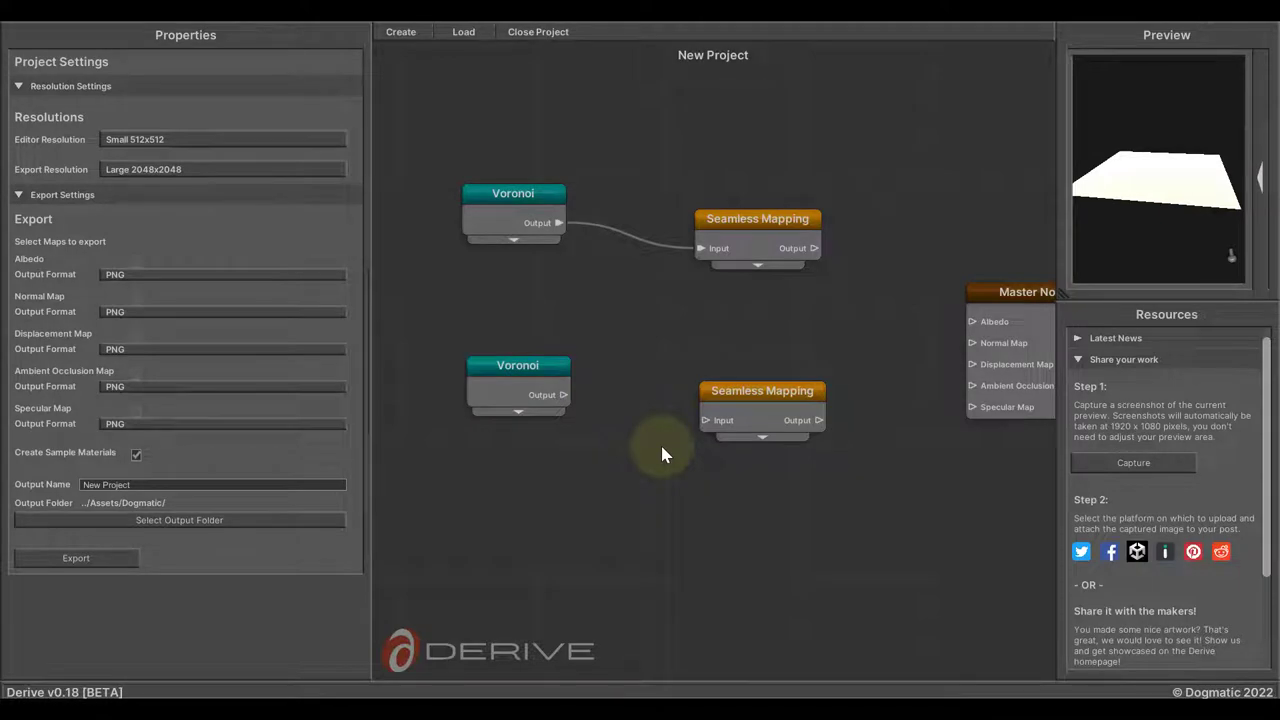
mouse_move(576, 406)
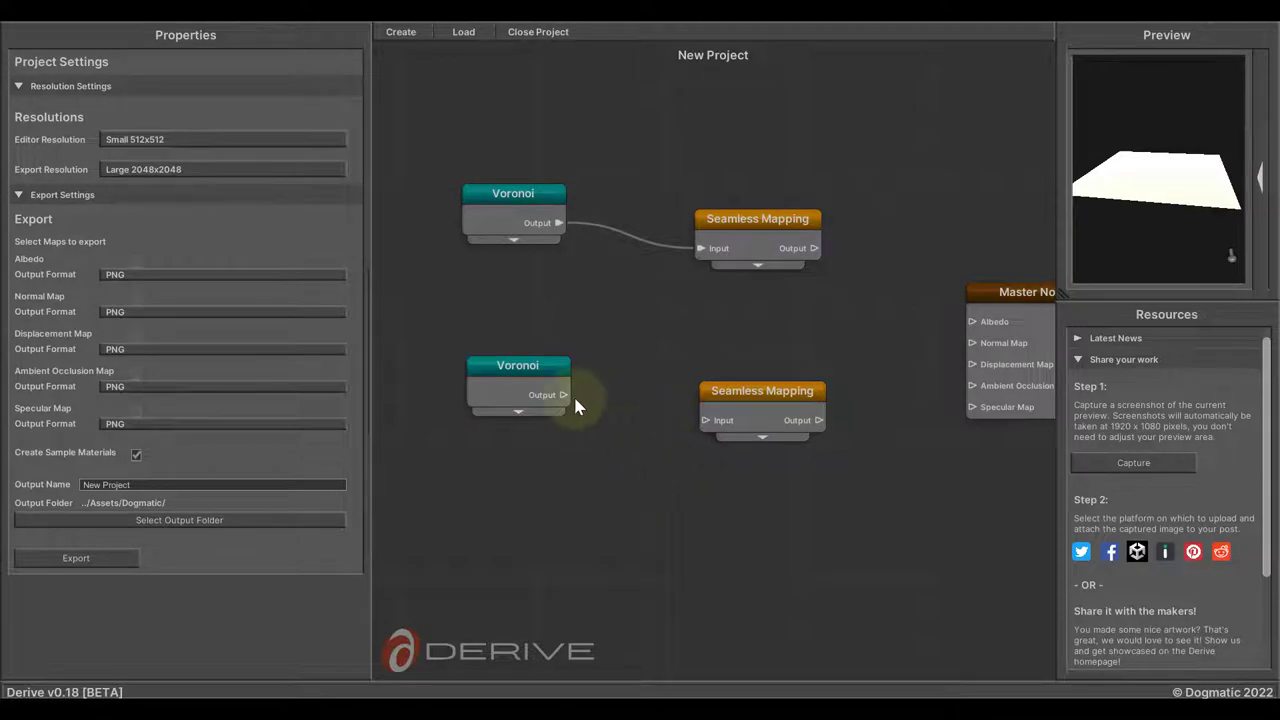
Reconnect the copied Voronoi output into the copied Seamless Mapping input
left_click(516, 364)
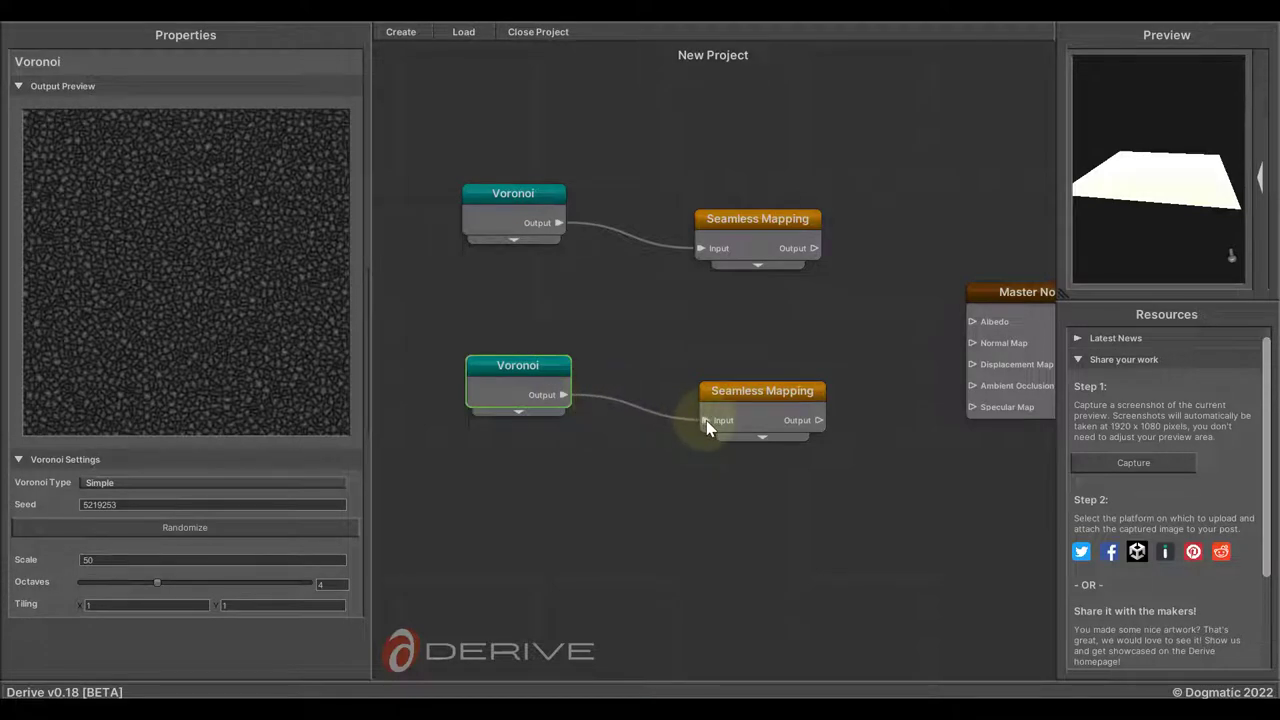
left_click(762, 390)
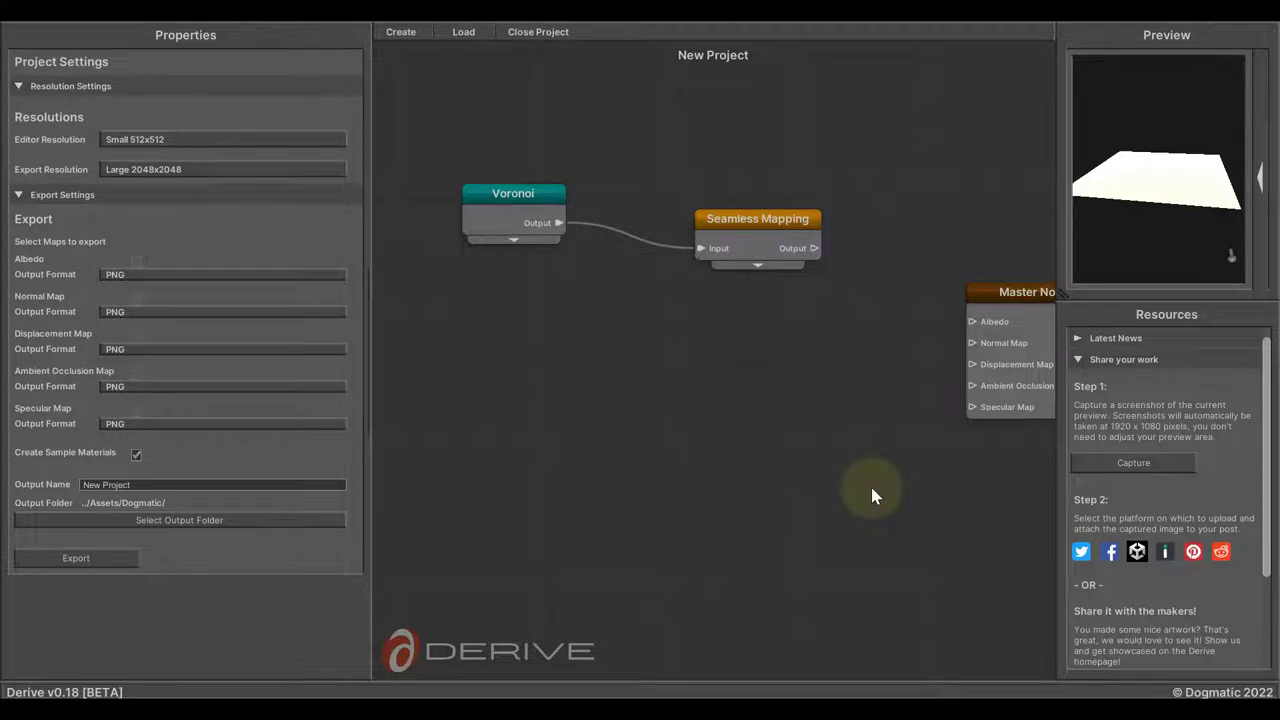
mouse_move(870, 494)
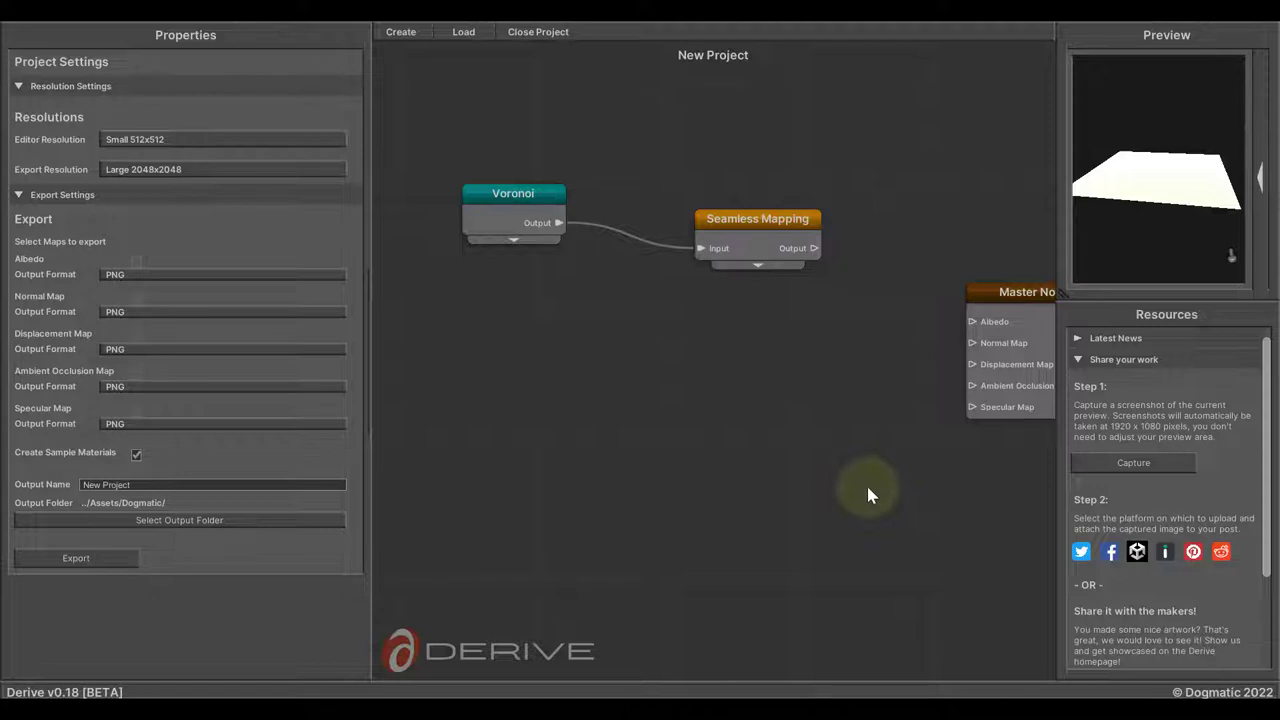
mouse_move(848, 468)
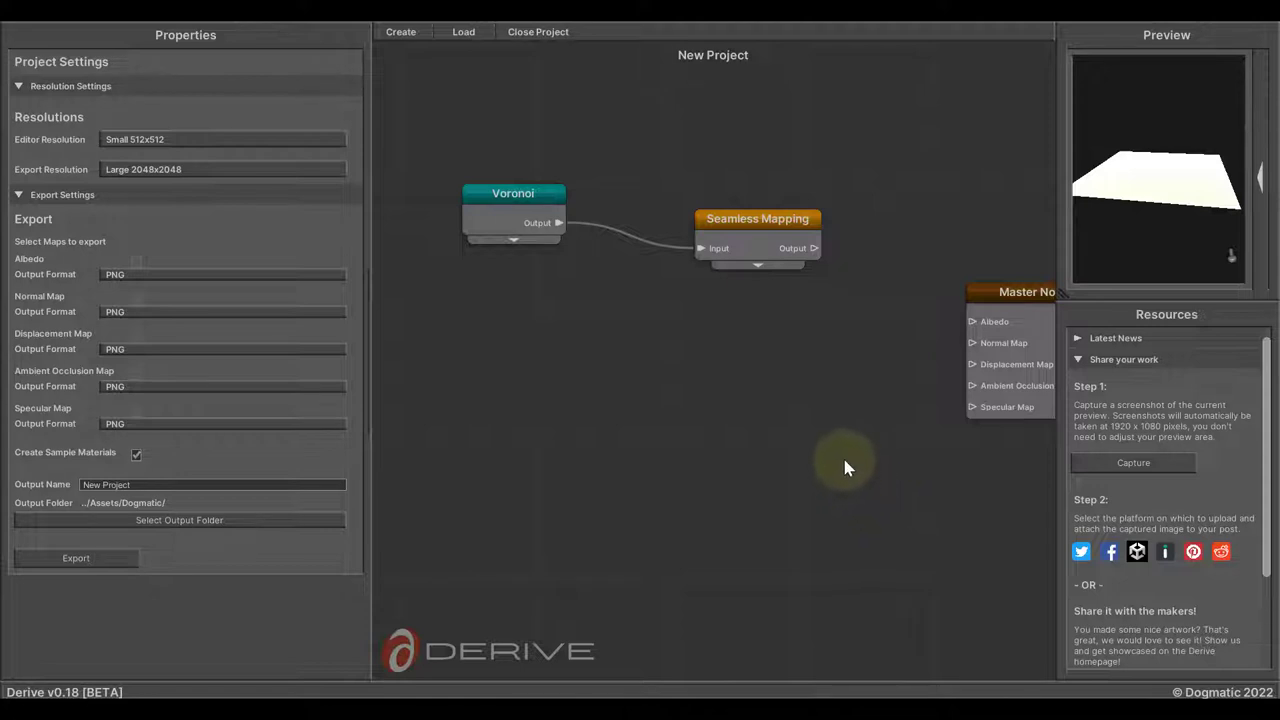
Move the Master Node level with the other nodes and select Seamless Mapping
left_click_drag(844, 468, 784, 480)
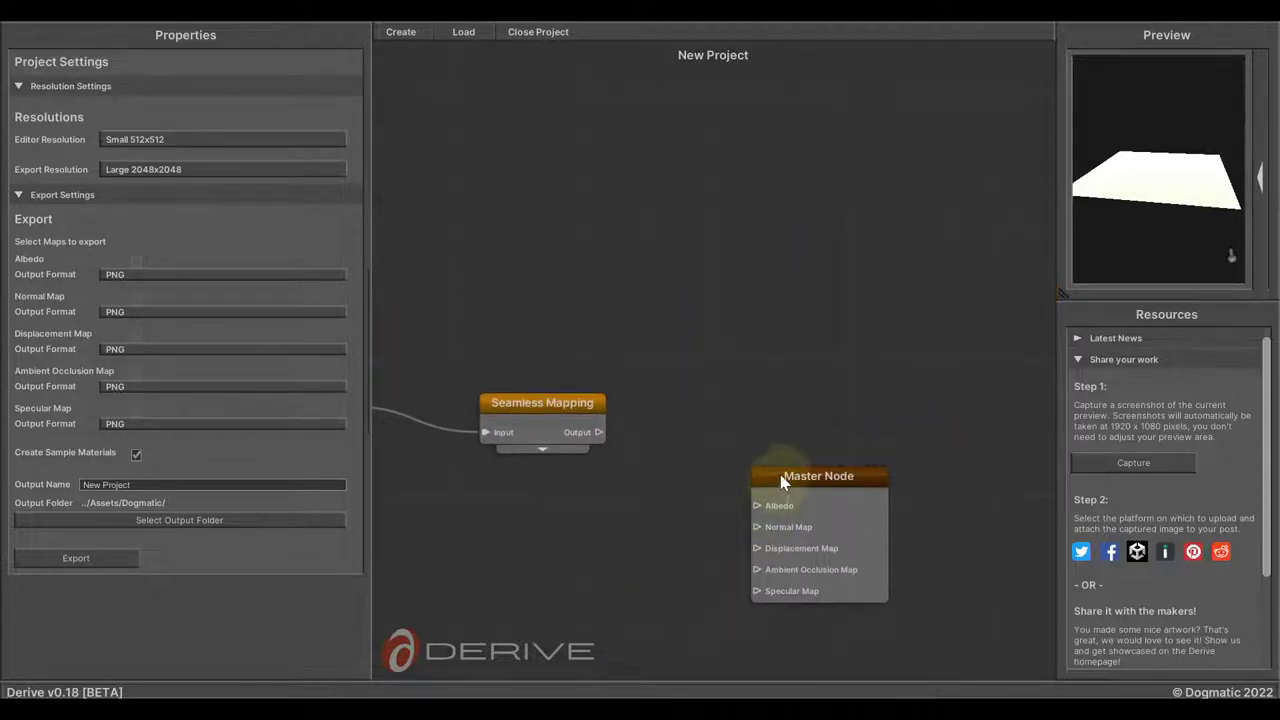
left_click_drag(818, 476, 1040, 354)
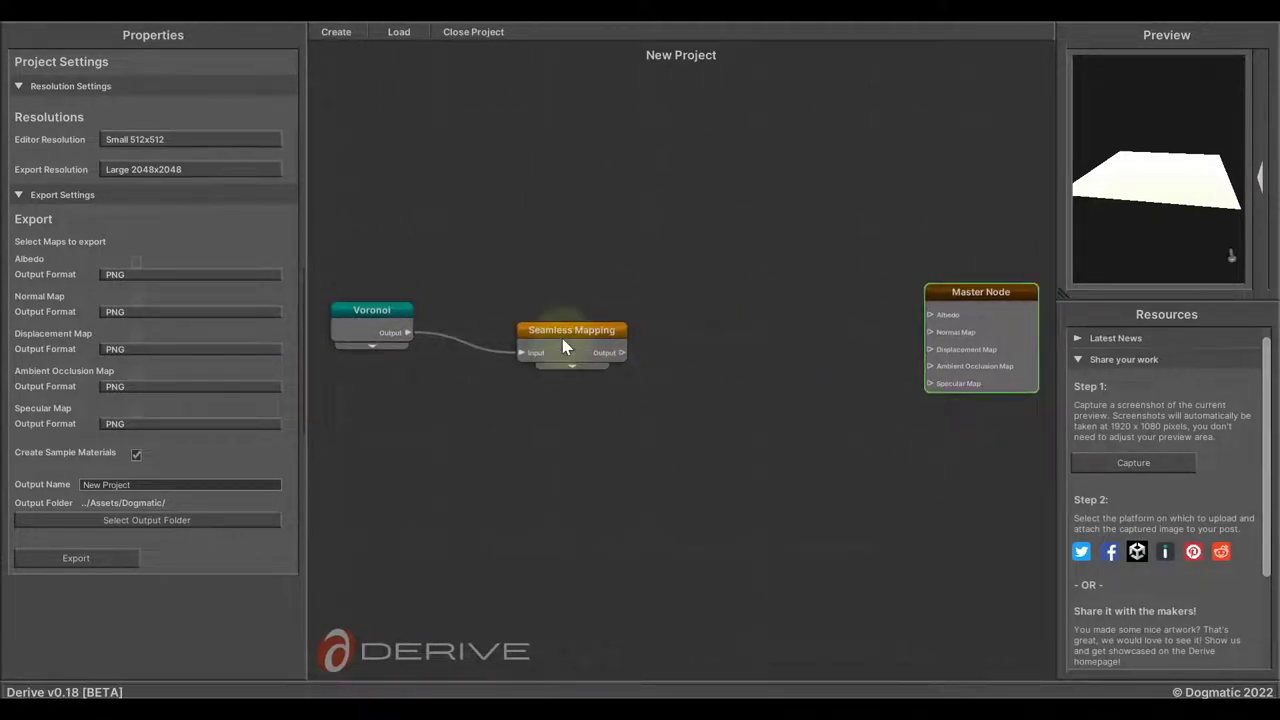
left_click(568, 330)
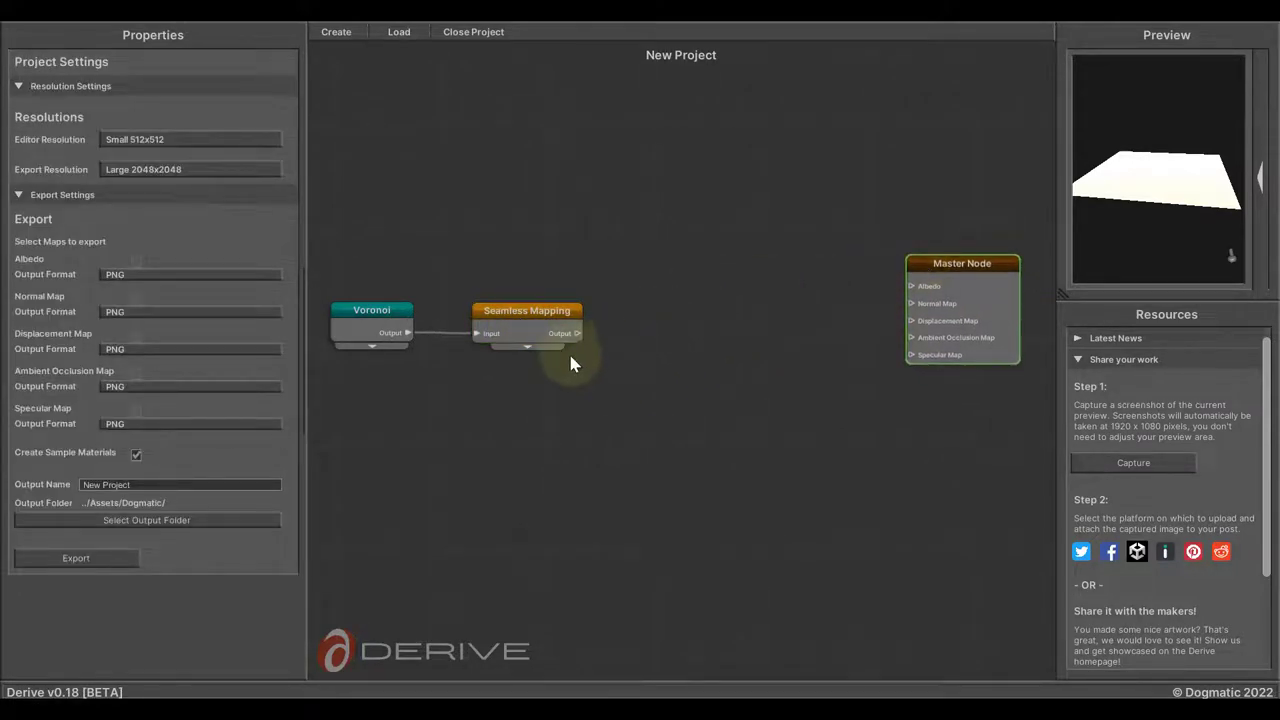
Wire Seamless Mapping's output into new Normals From Height and AO From Height nodes, entering 100 in the normals settings
left_click_drag(576, 332, 668, 272)
type("ao")
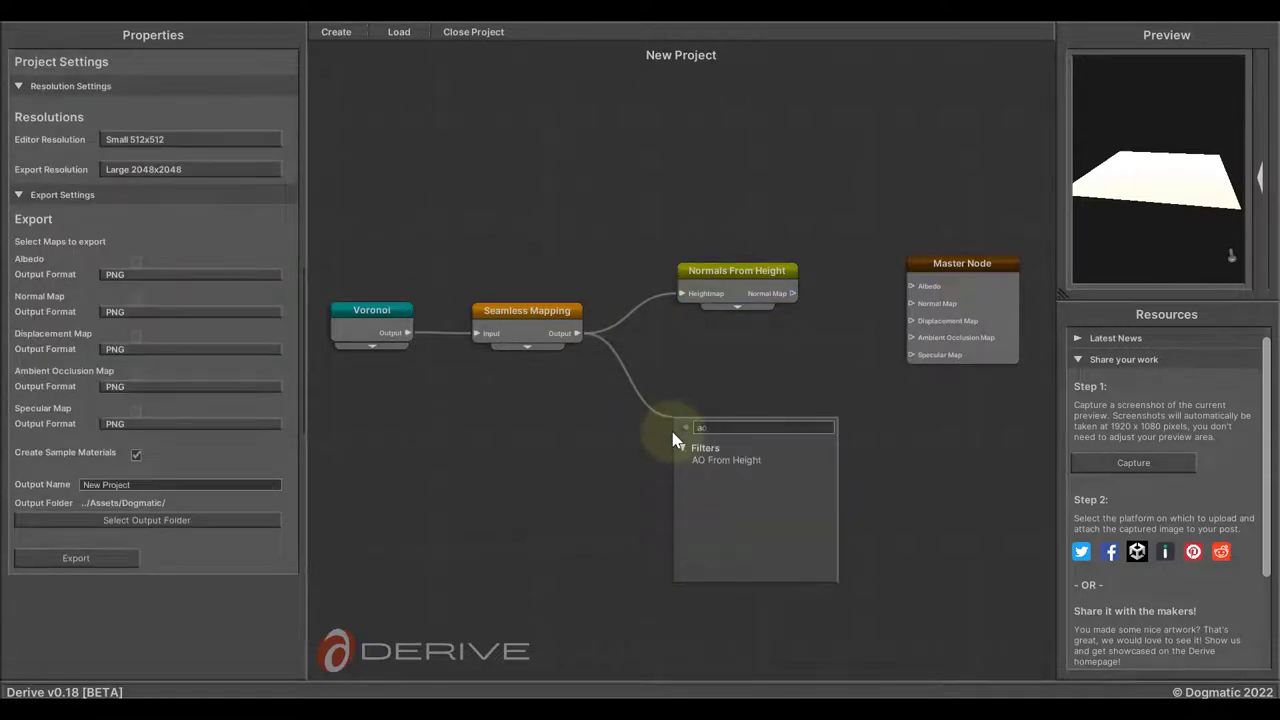
left_click(726, 460)
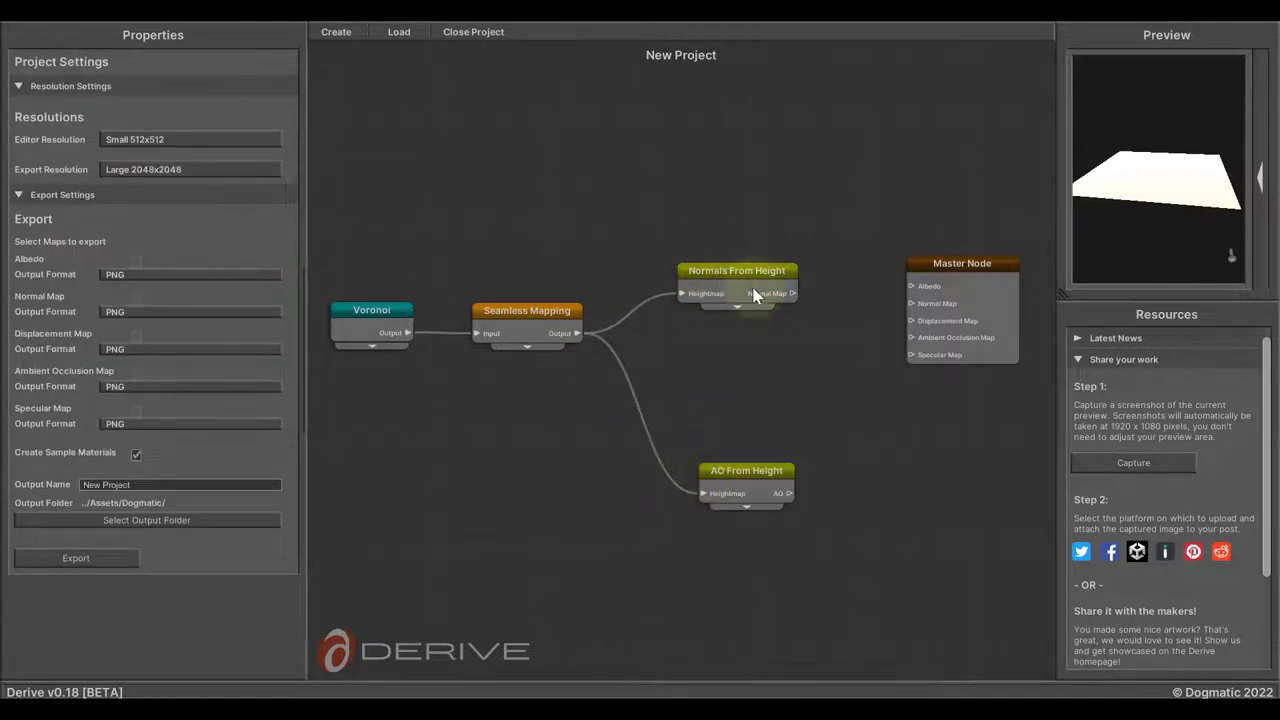
left_click(736, 270)
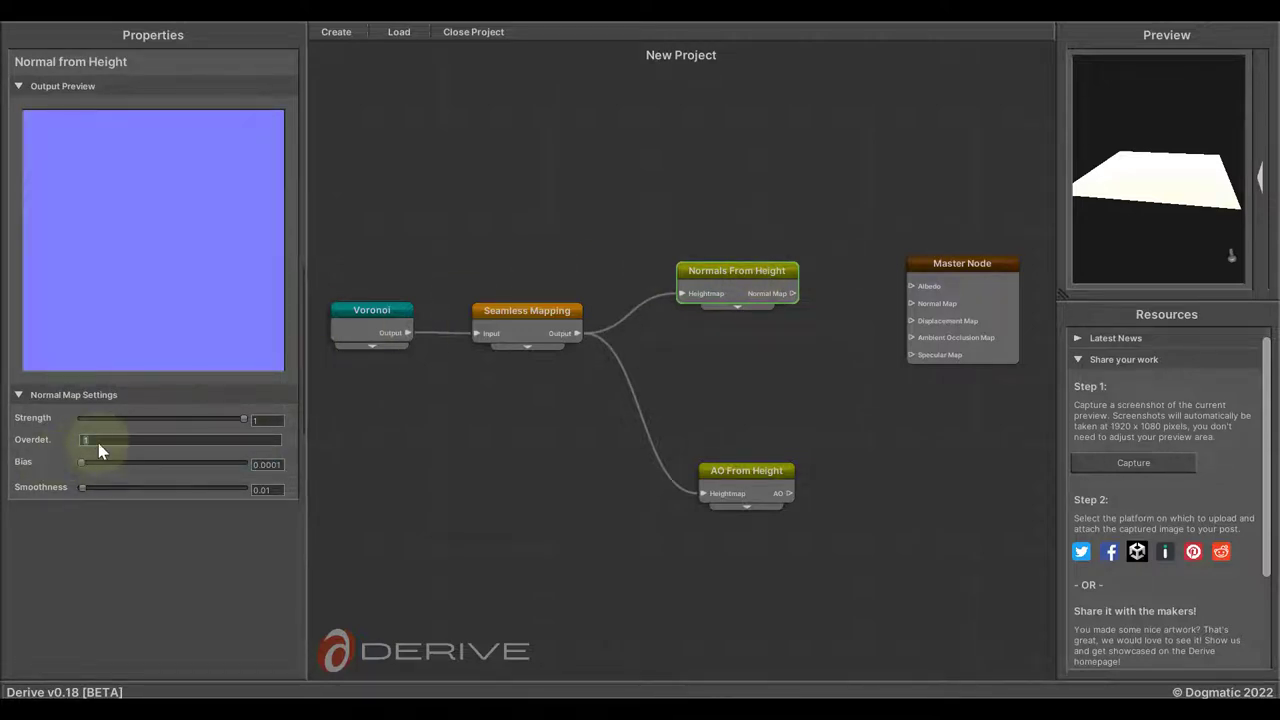
type("100")
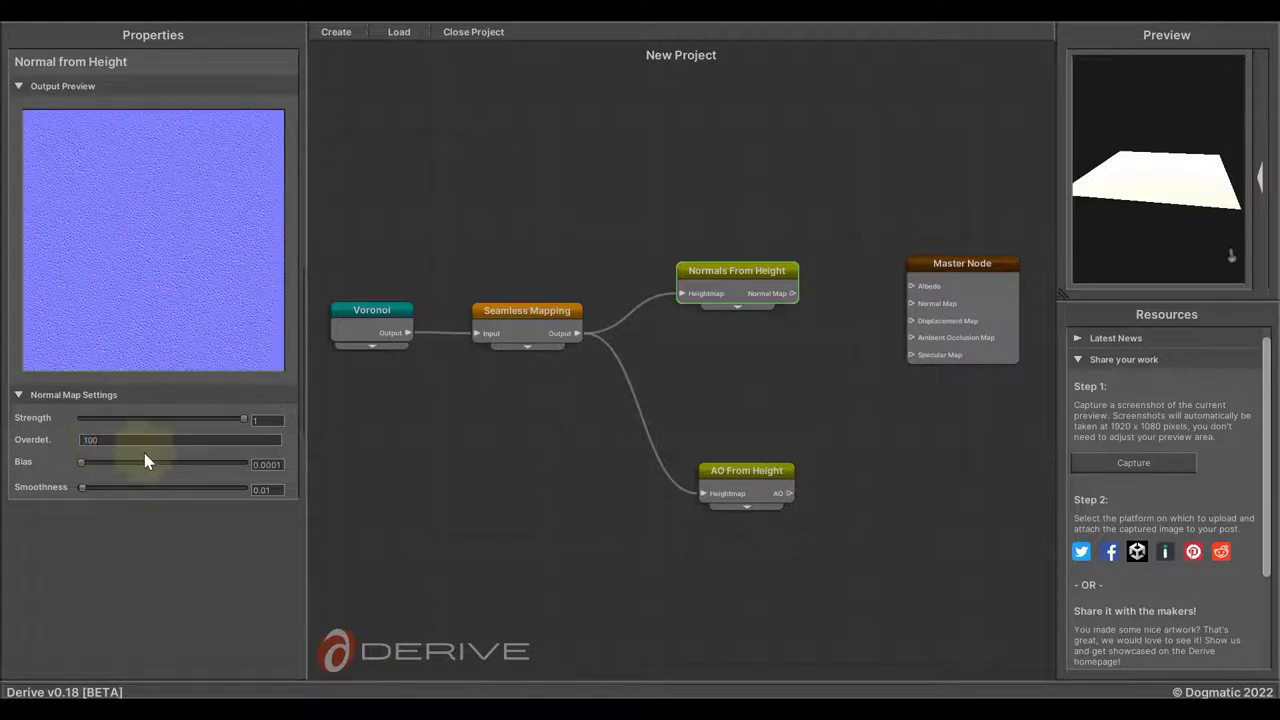
left_click(744, 470)
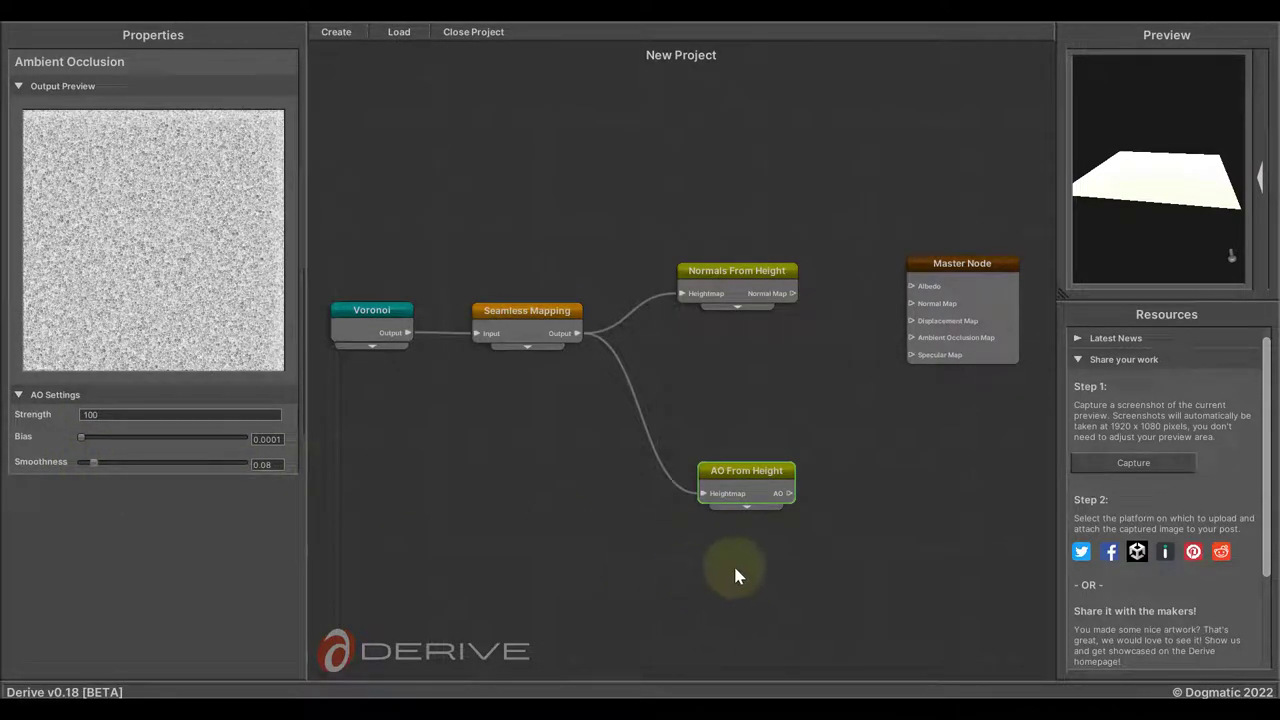
mouse_move(740, 316)
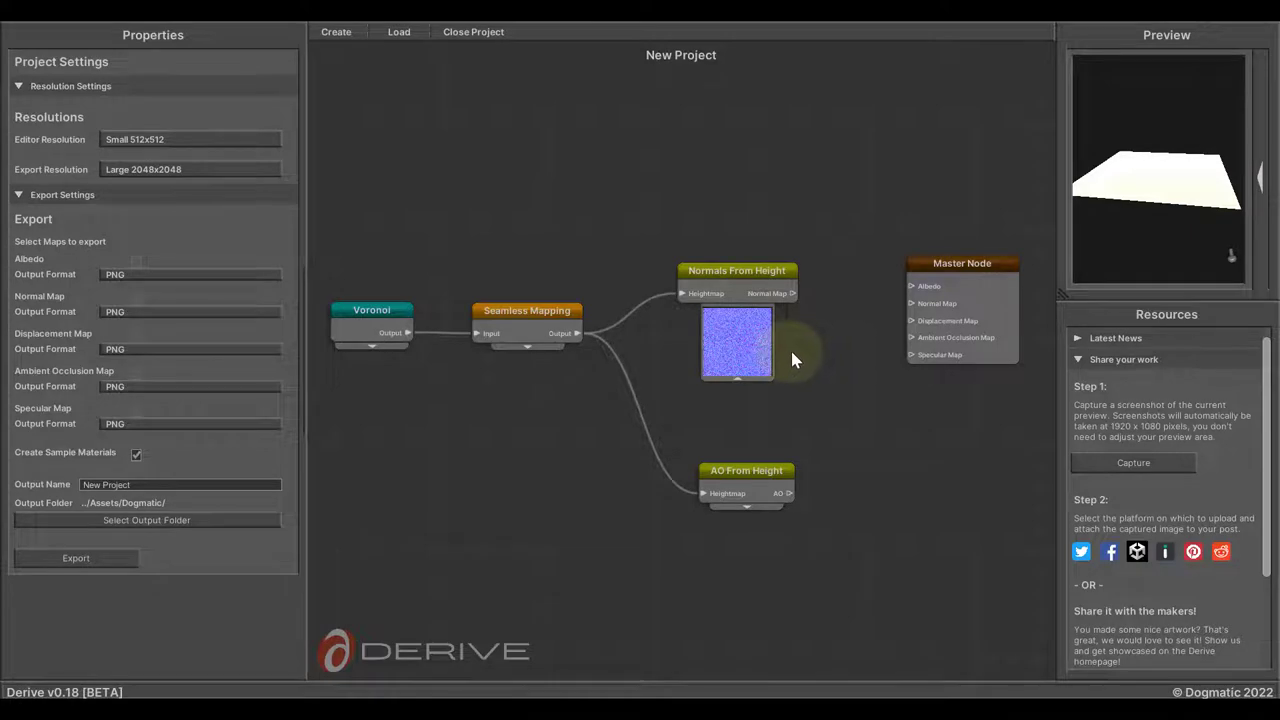
mouse_move(830, 342)
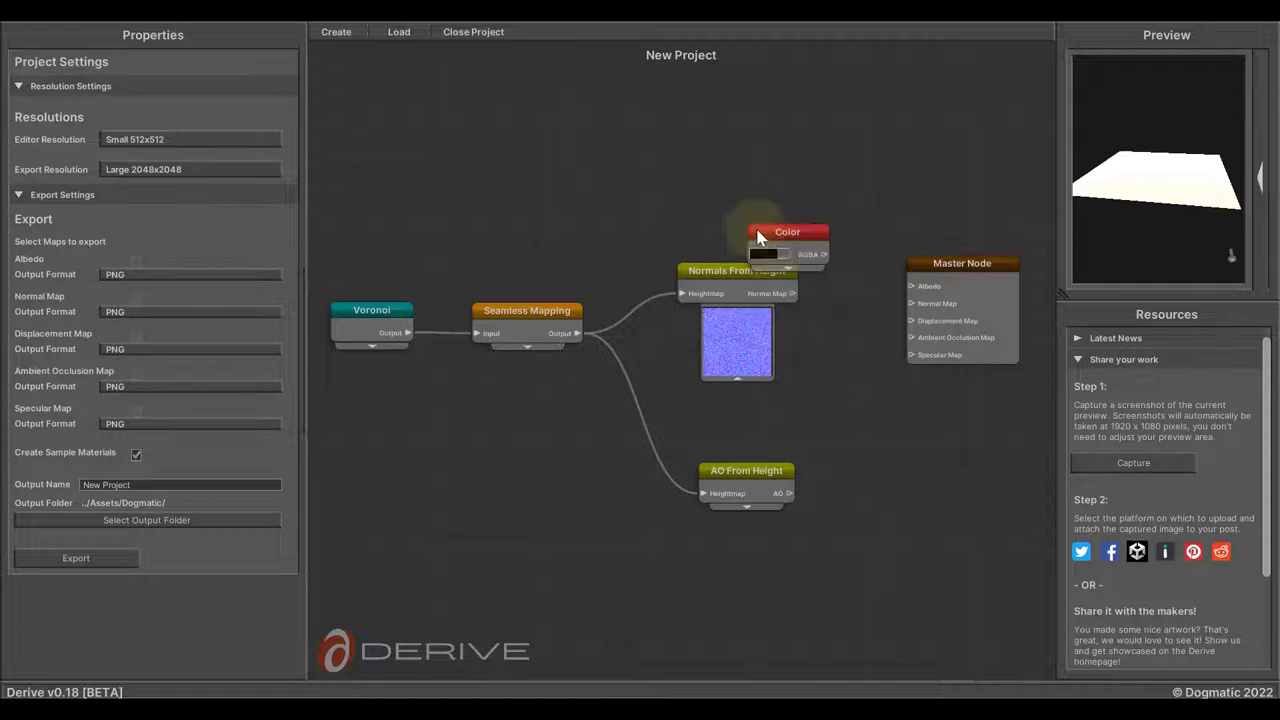
Set the Color node's swatch to a teal green in the colour picker and keep it
left_click(776, 232)
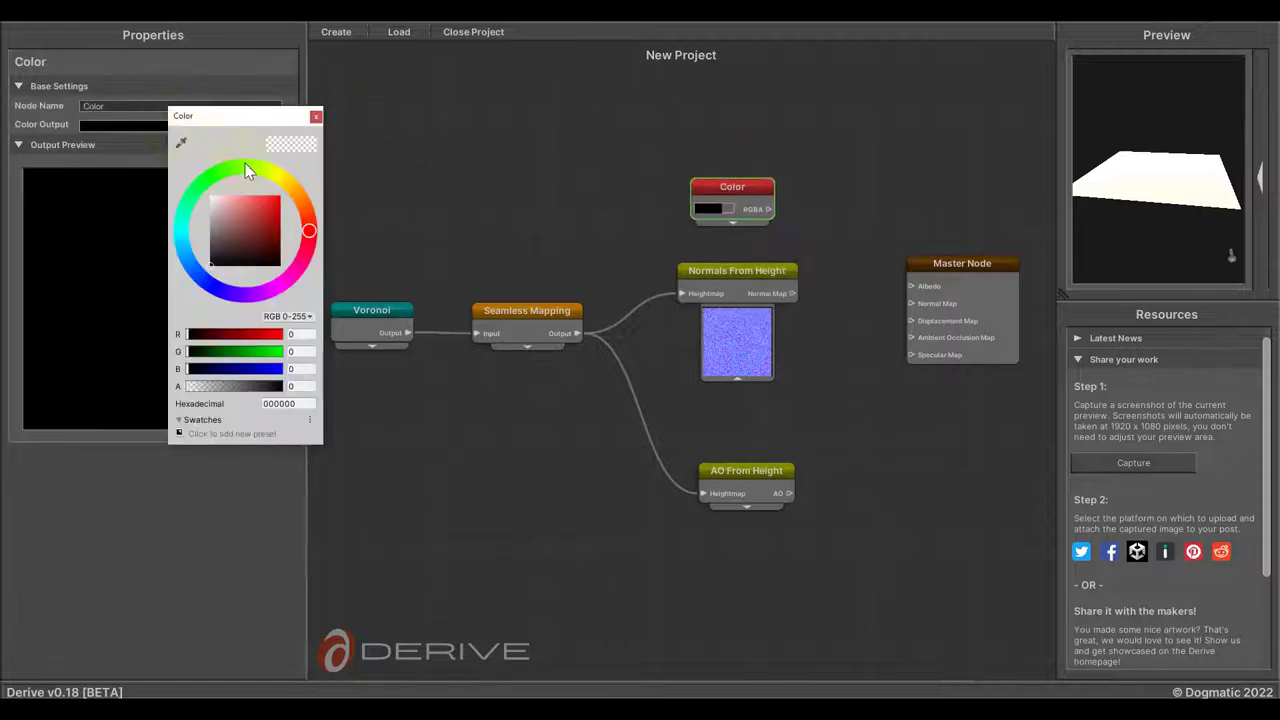
left_click(248, 240)
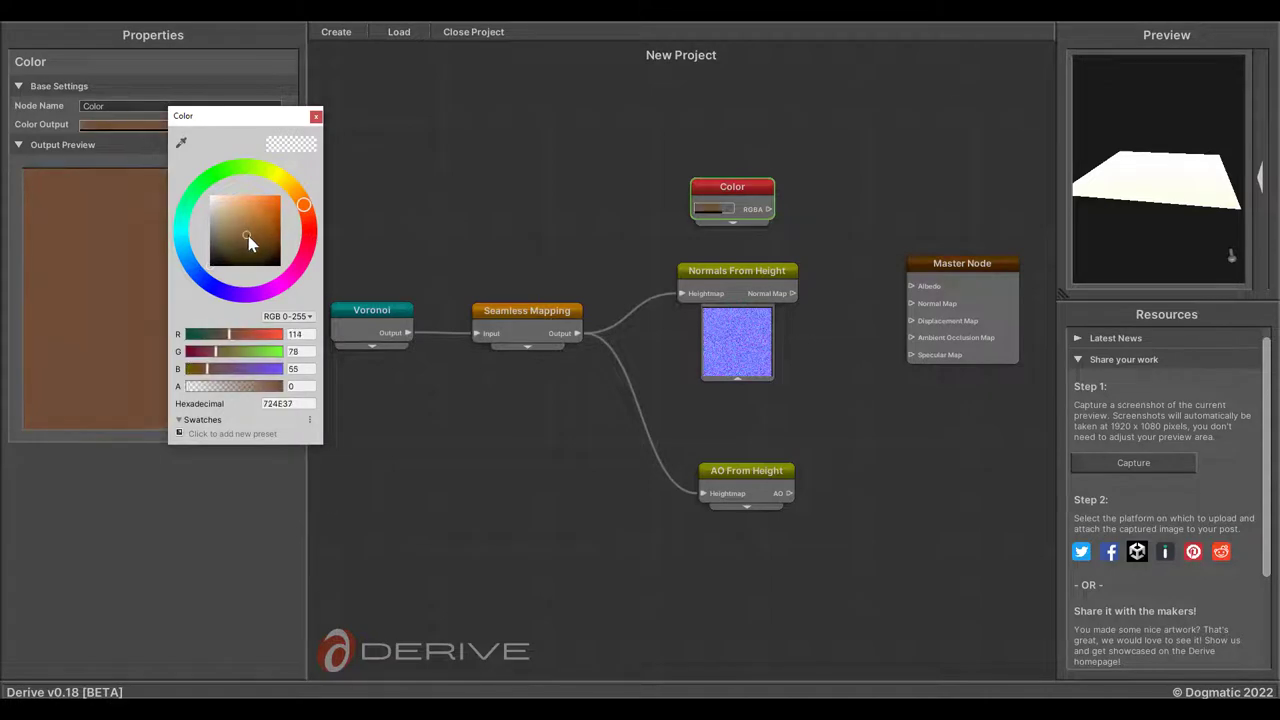
left_click(244, 232)
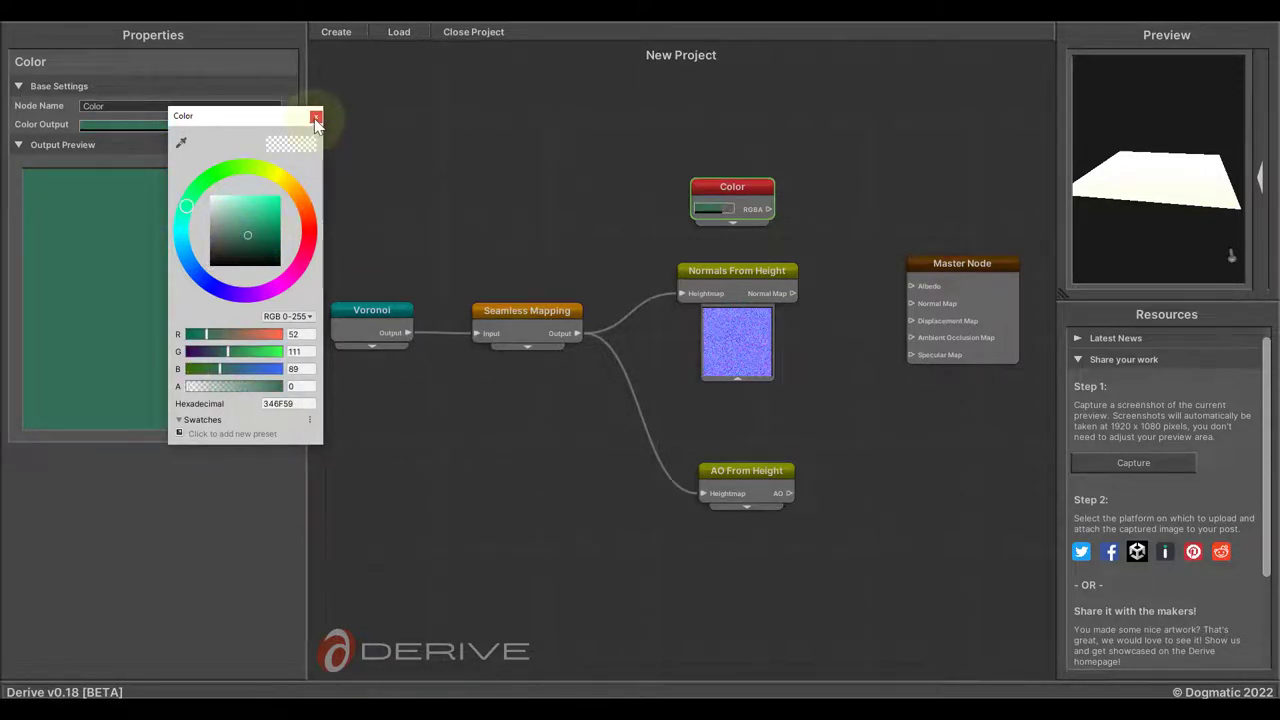
left_click(316, 114)
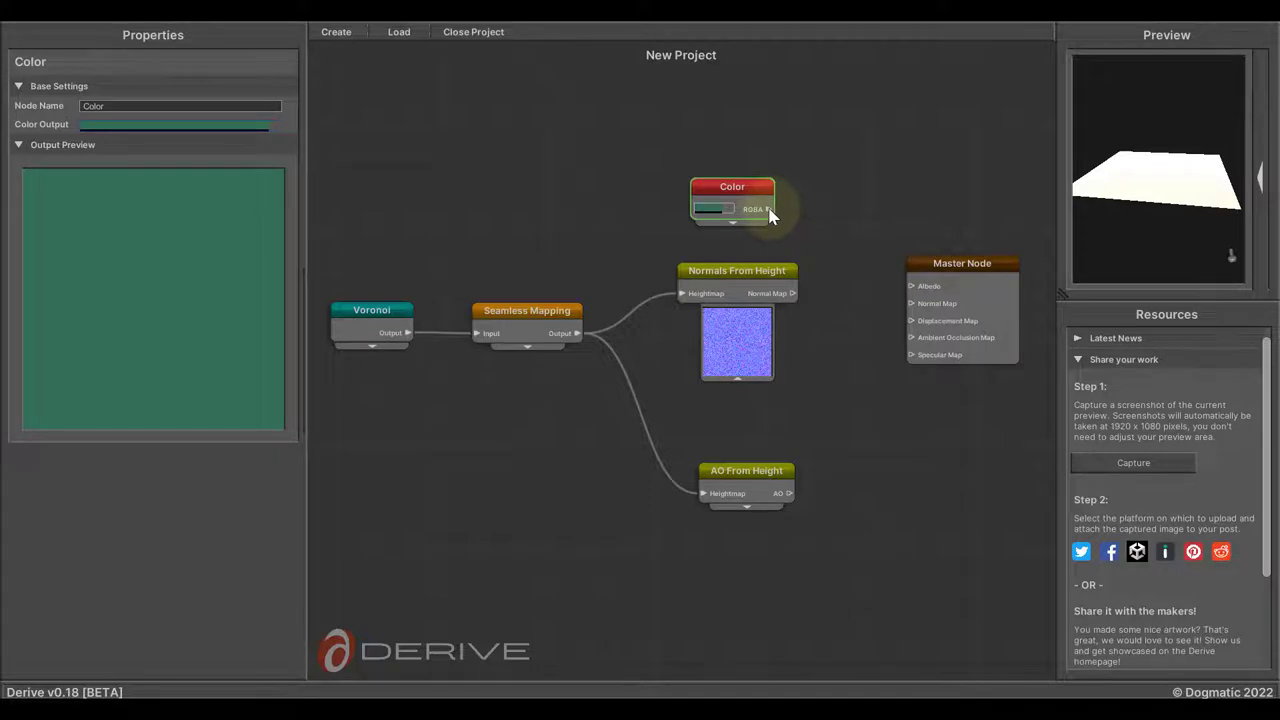
Connect the Color node's output to the Master Node's Albedo input
left_click_drag(770, 210, 876, 258)
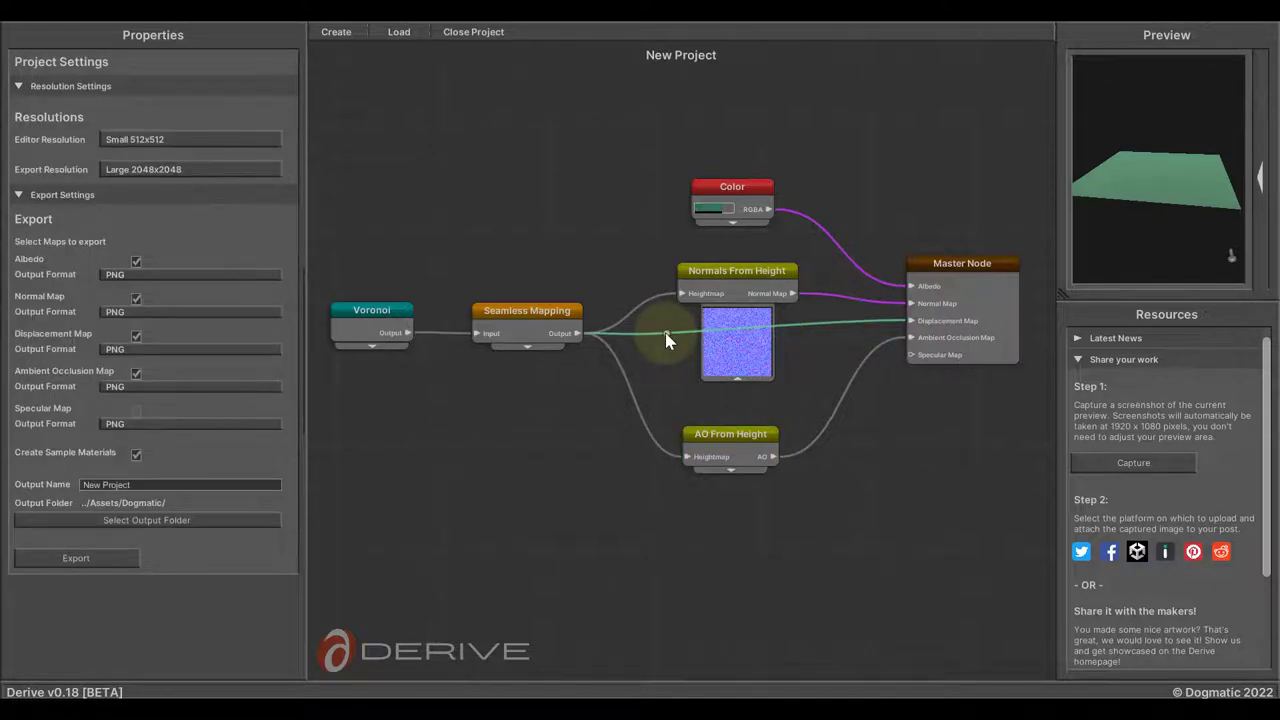
mouse_move(670, 350)
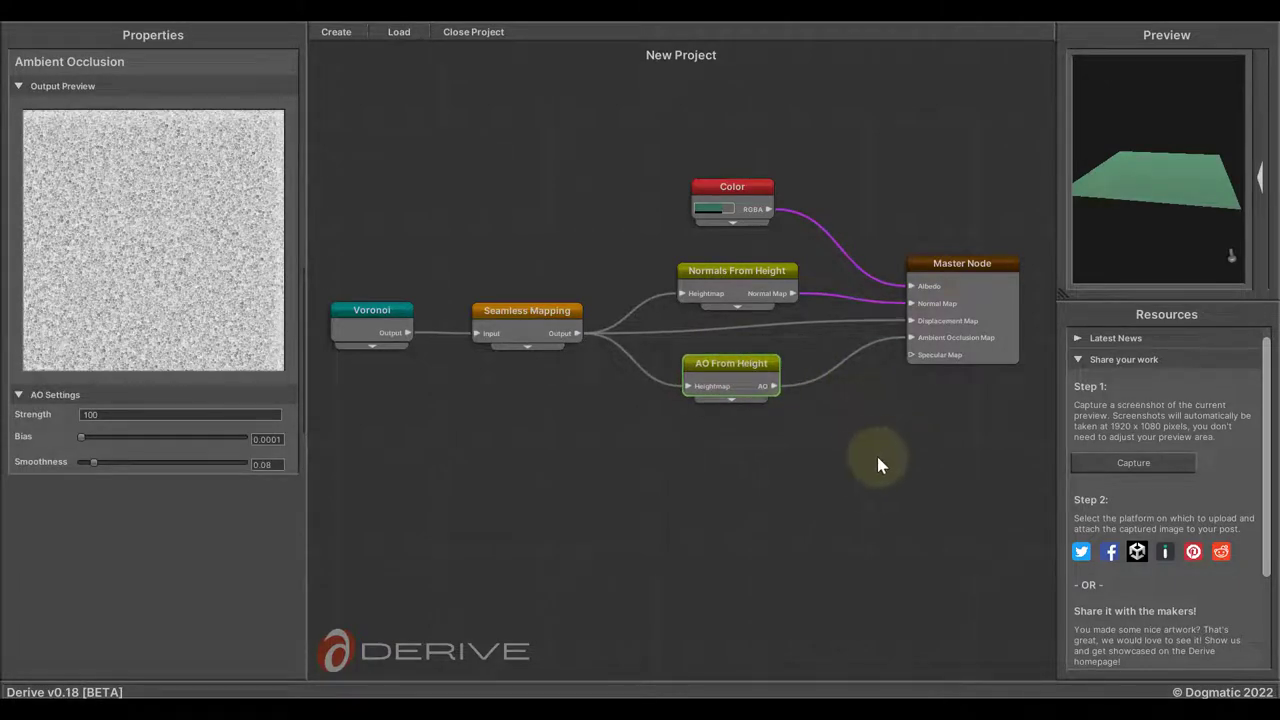
mouse_move(592, 502)
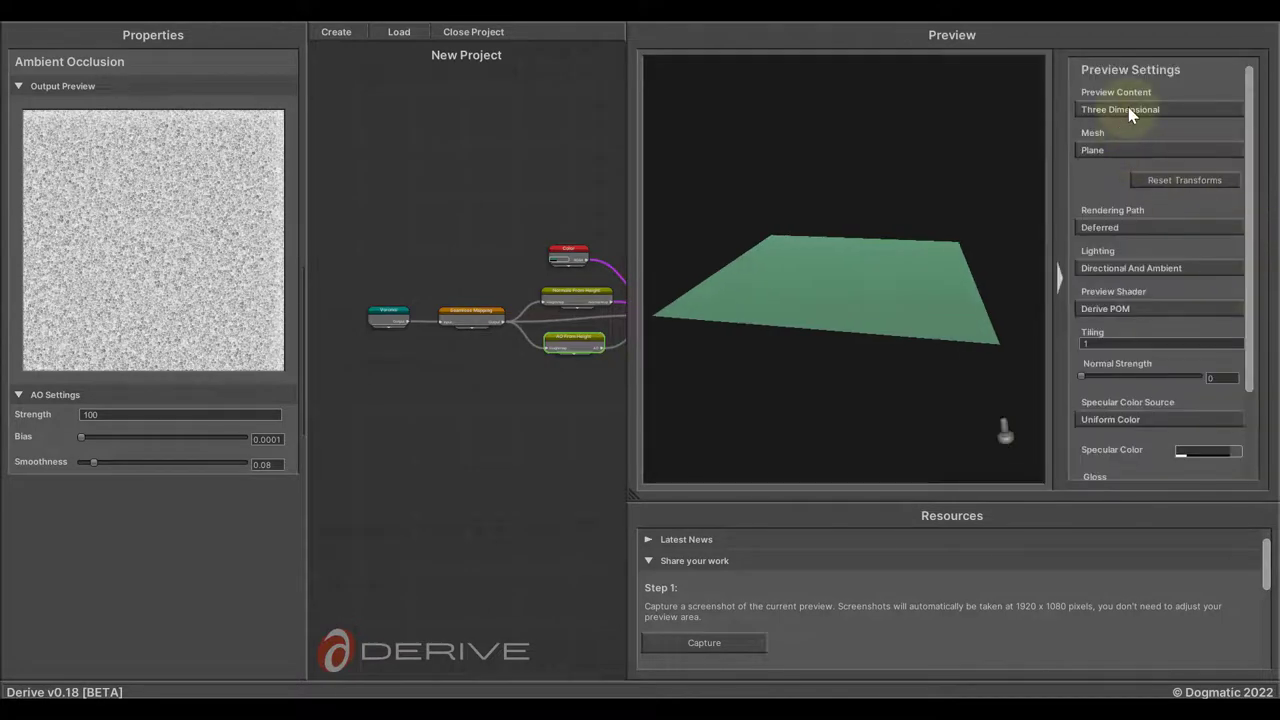
Set Preview Content to Maps and view the normal, displacement and ambient occlusion maps
left_click(1158, 108)
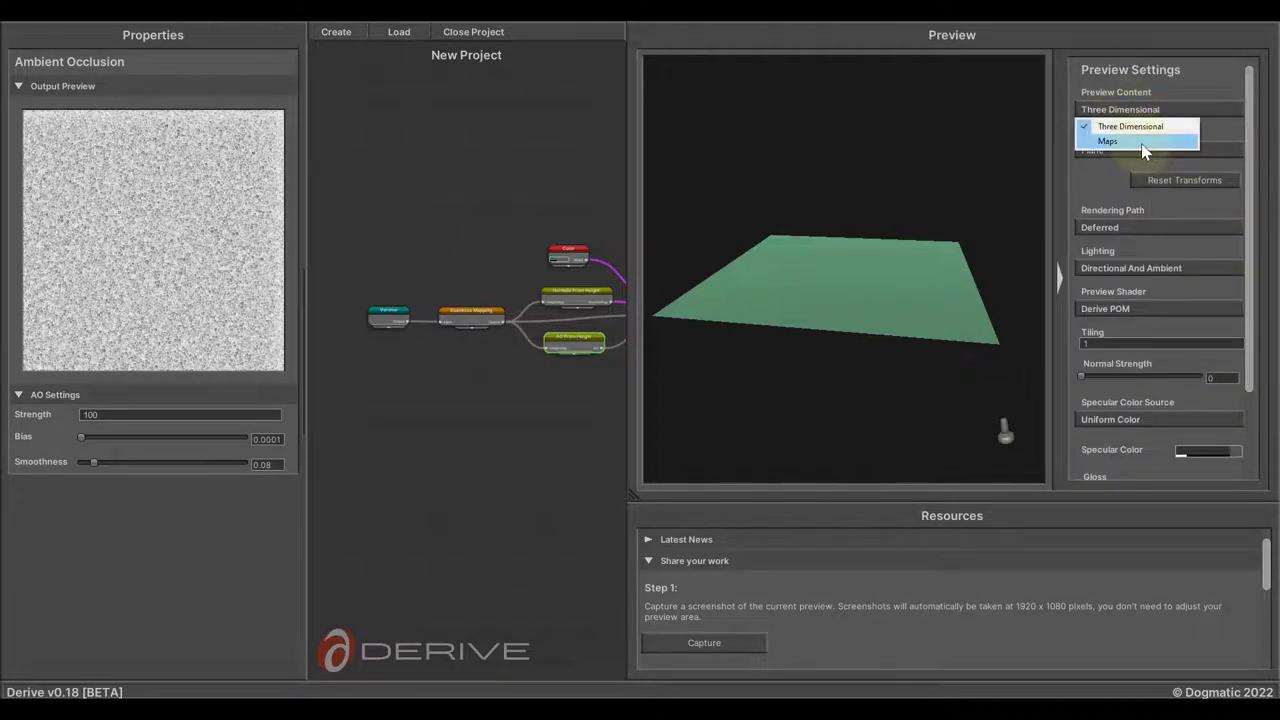
left_click(1122, 140)
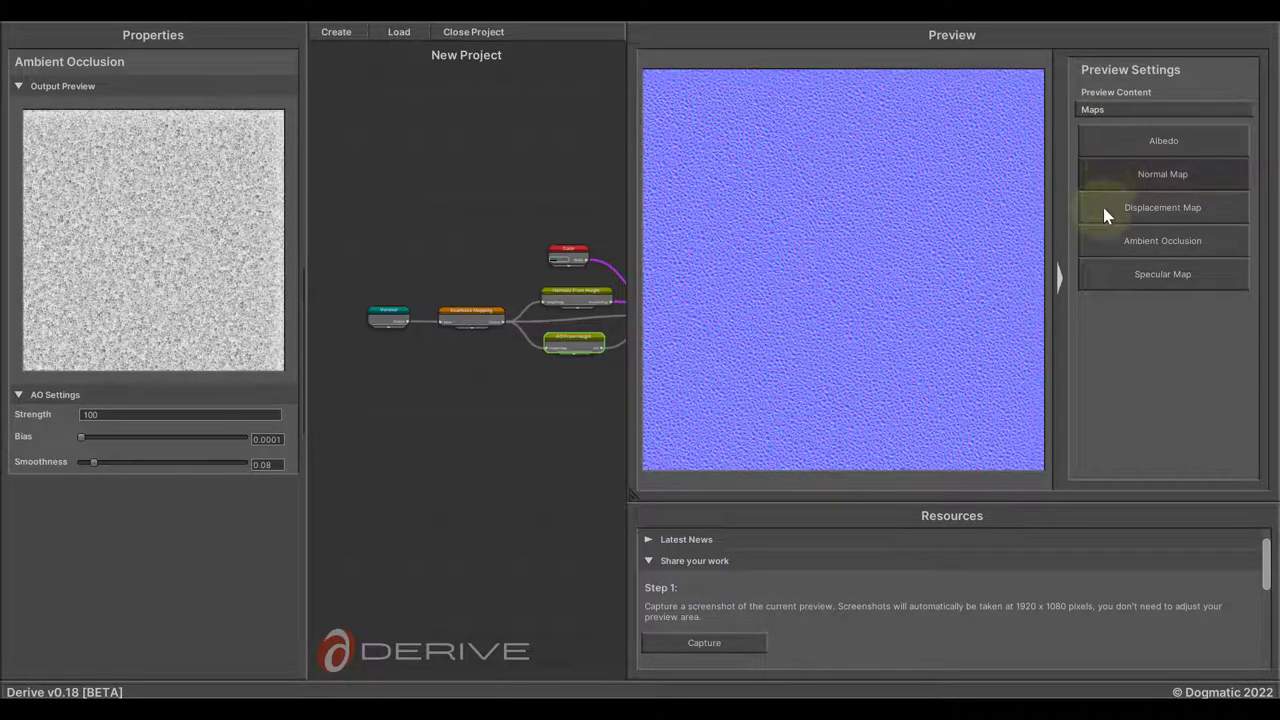
left_click(1162, 206)
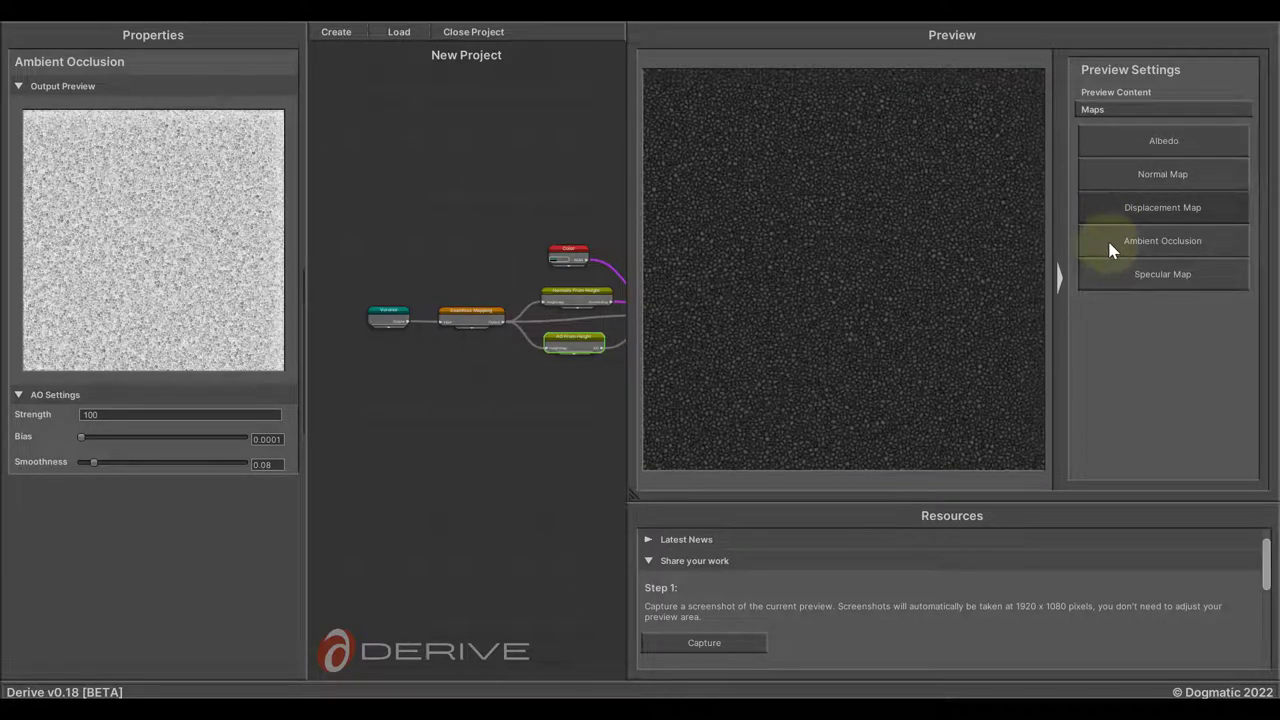
left_click(1162, 240)
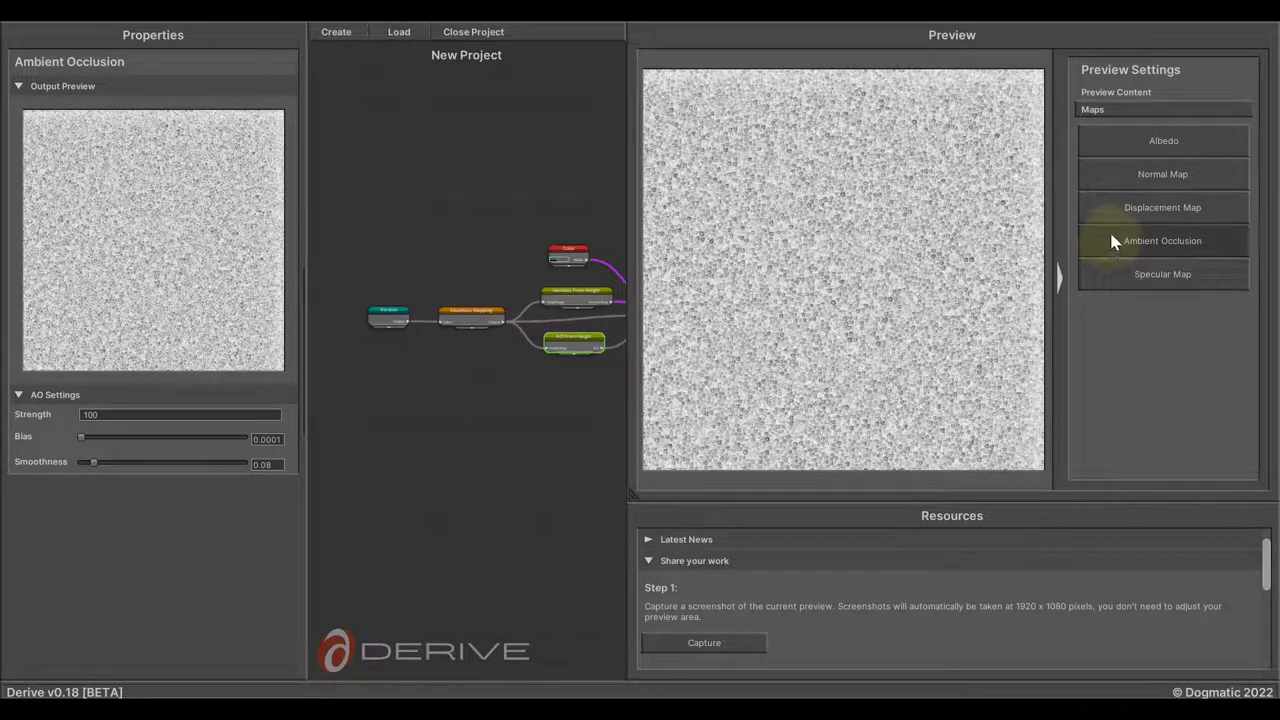
Return the preview to Three Dimensional and list the available preview shaders
left_click(1144, 108)
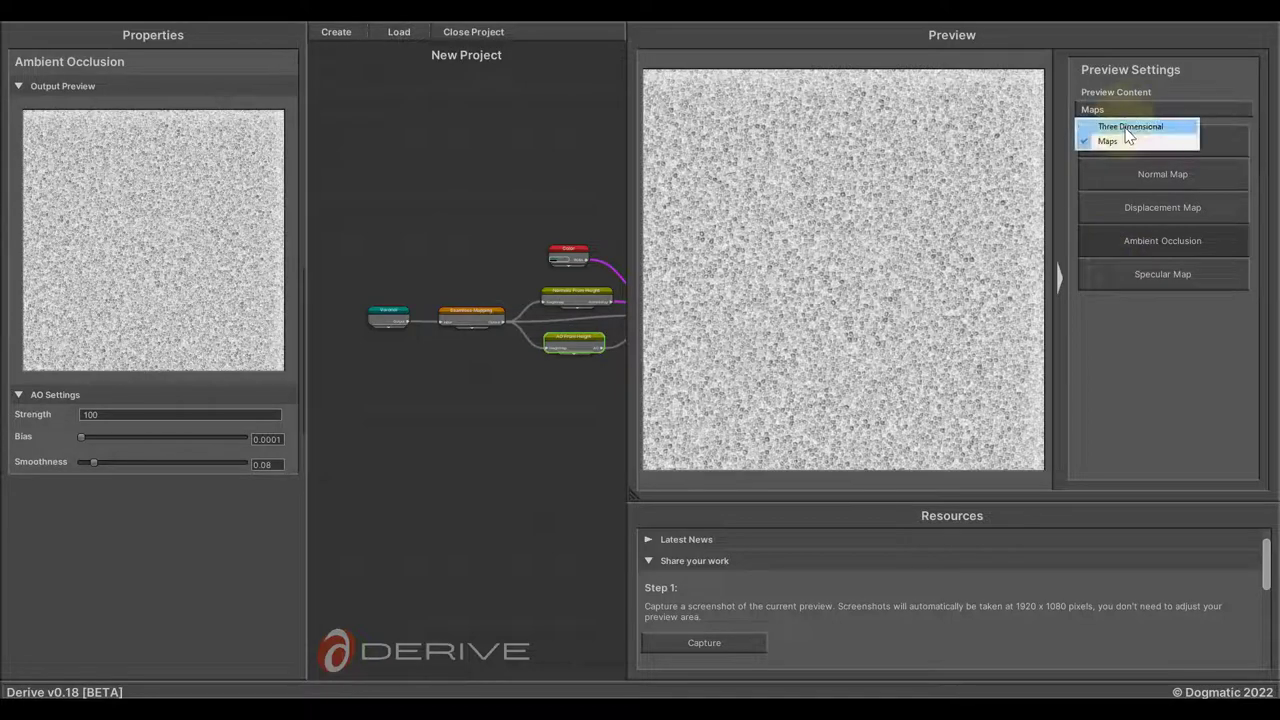
left_click(1130, 128)
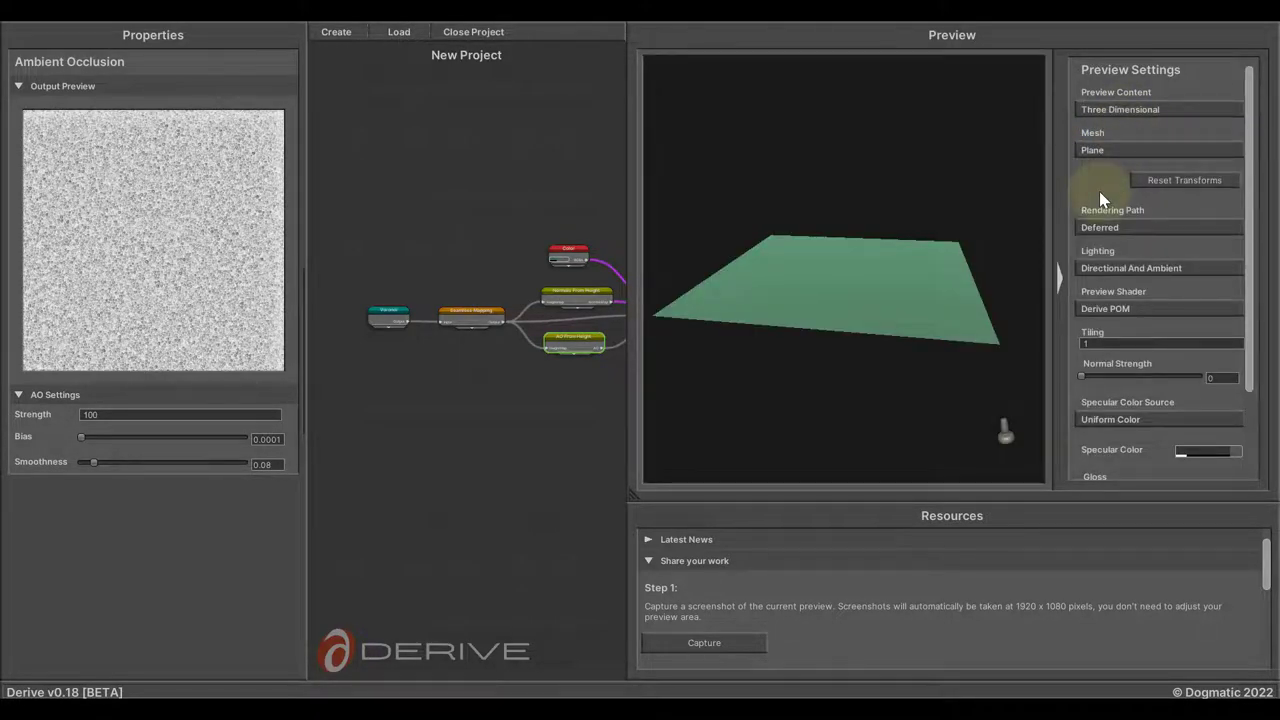
mouse_move(1164, 310)
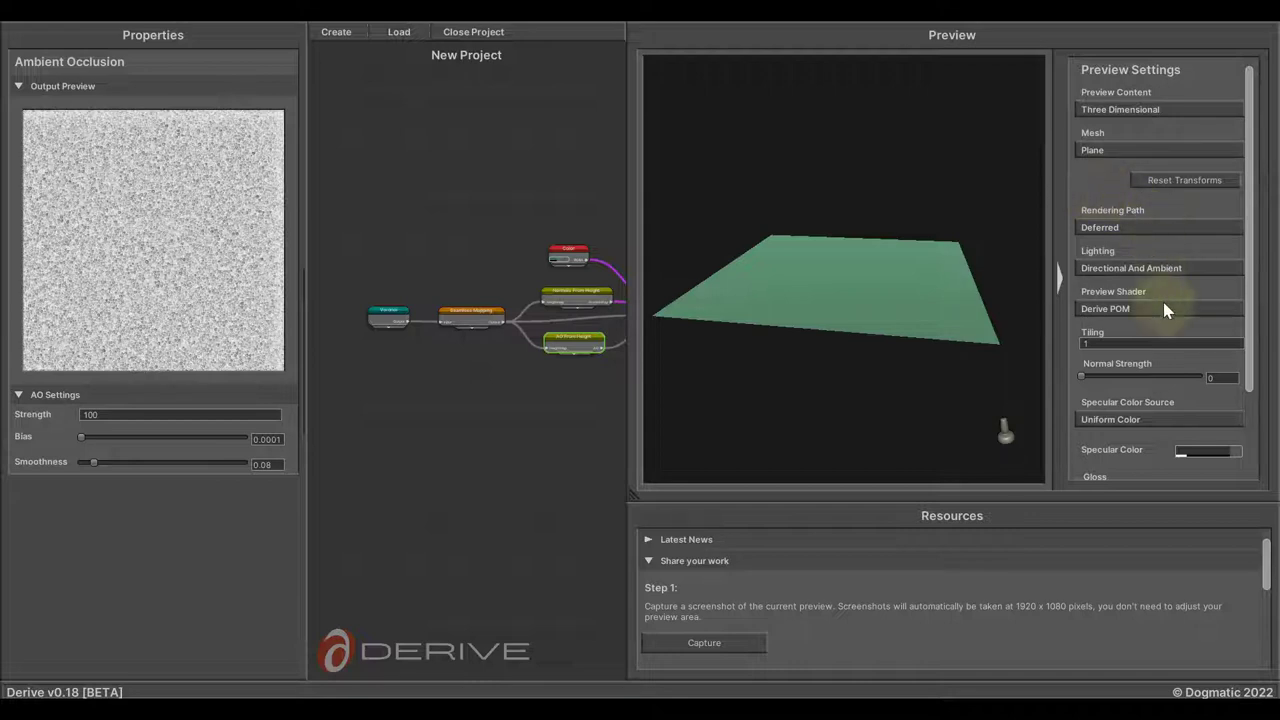
left_click(1158, 308)
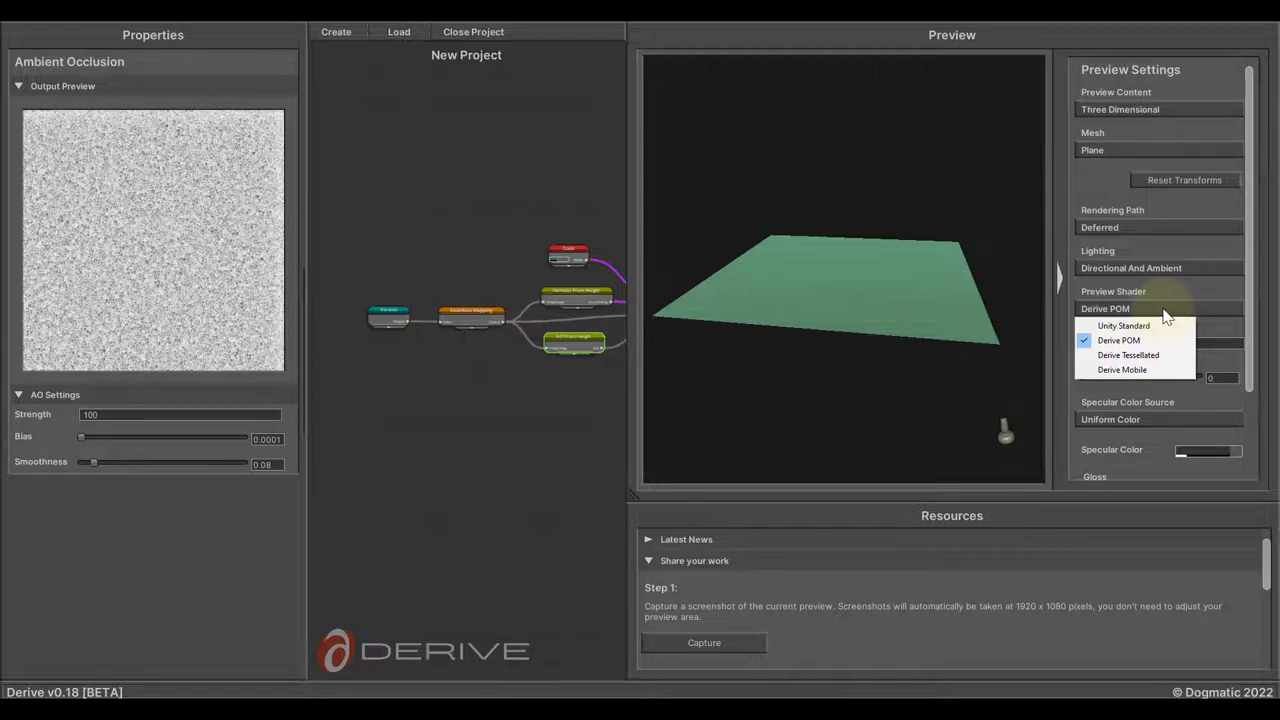
mouse_move(1174, 296)
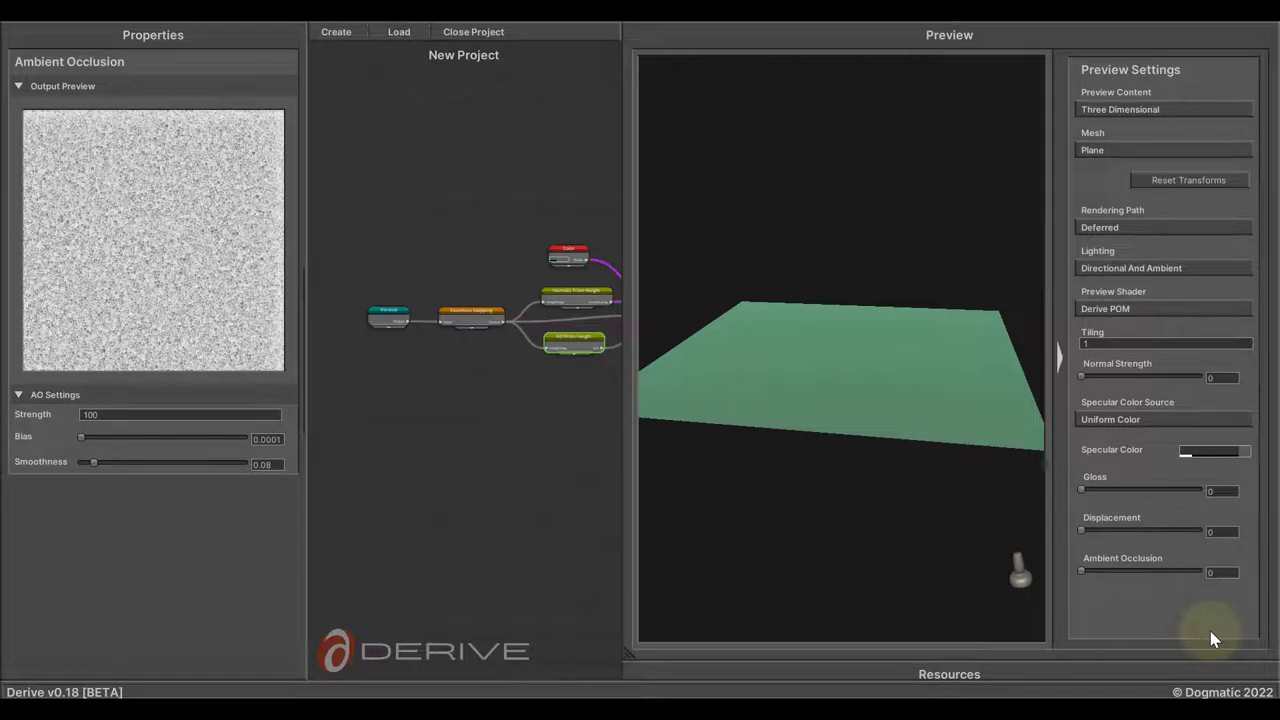
mouse_move(1192, 628)
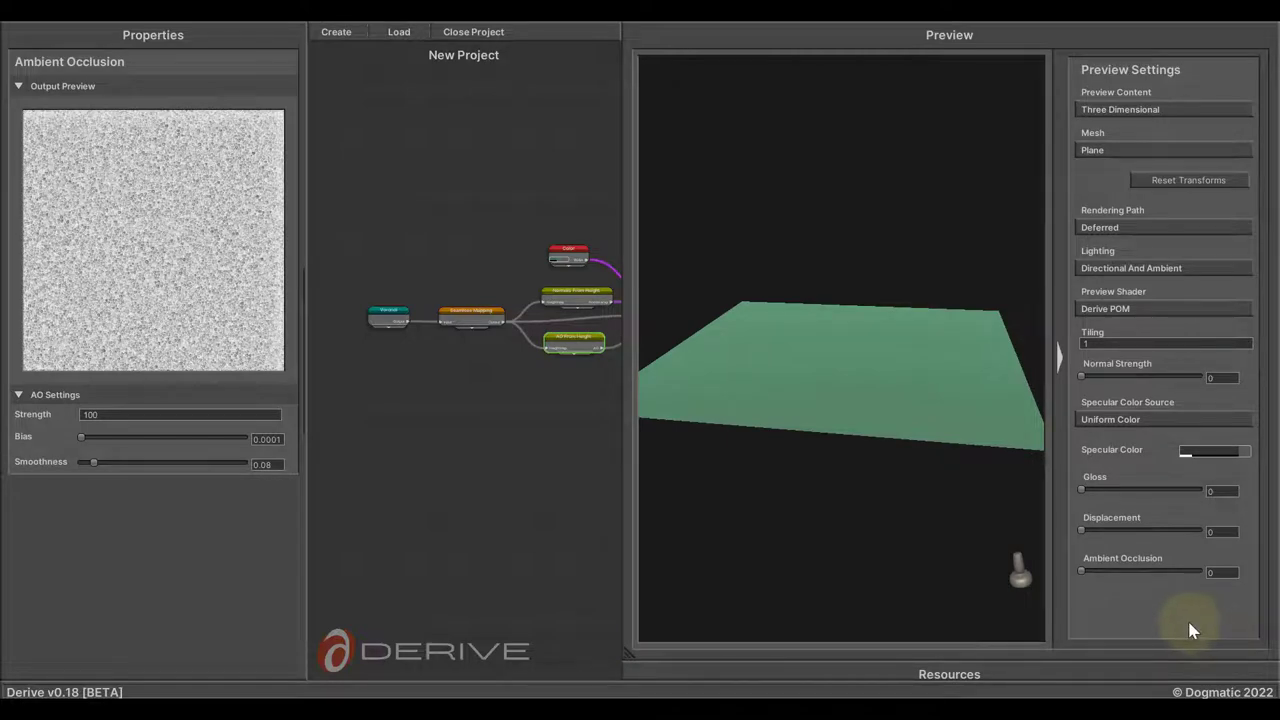
mouse_move(1124, 184)
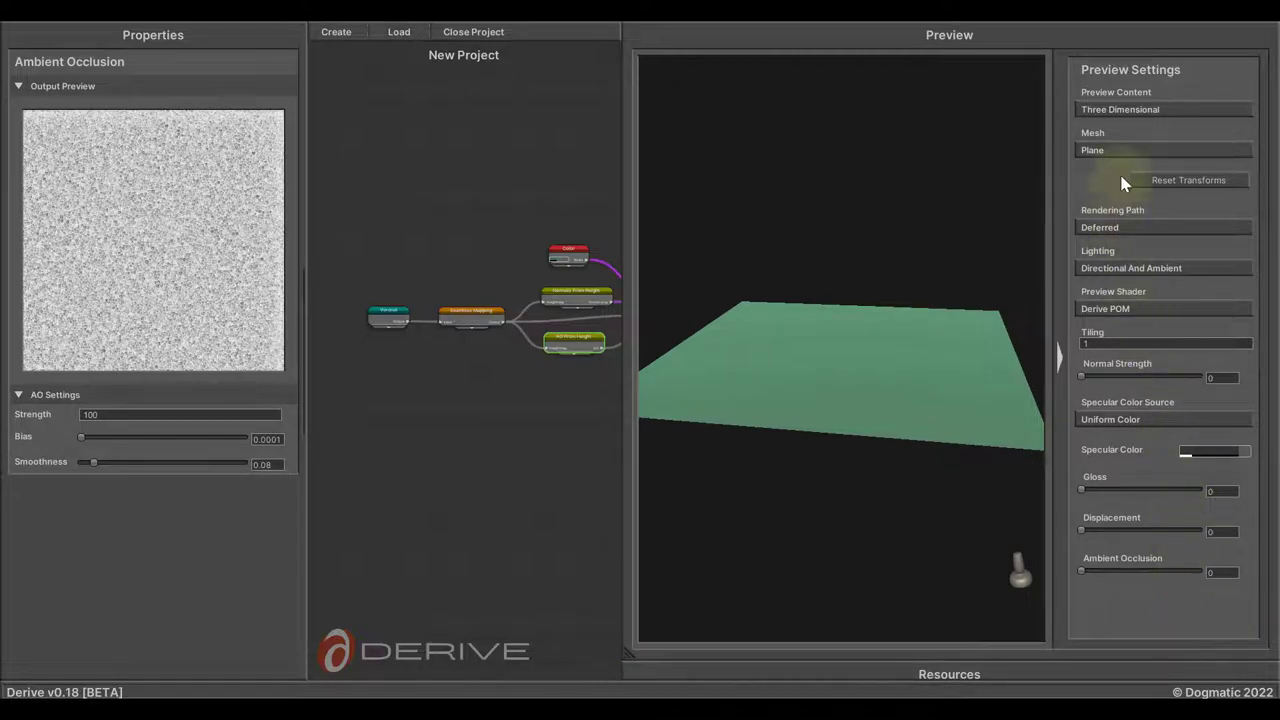
Choose Cloth 2 as the preview mesh in place of the plane
left_click(1164, 150)
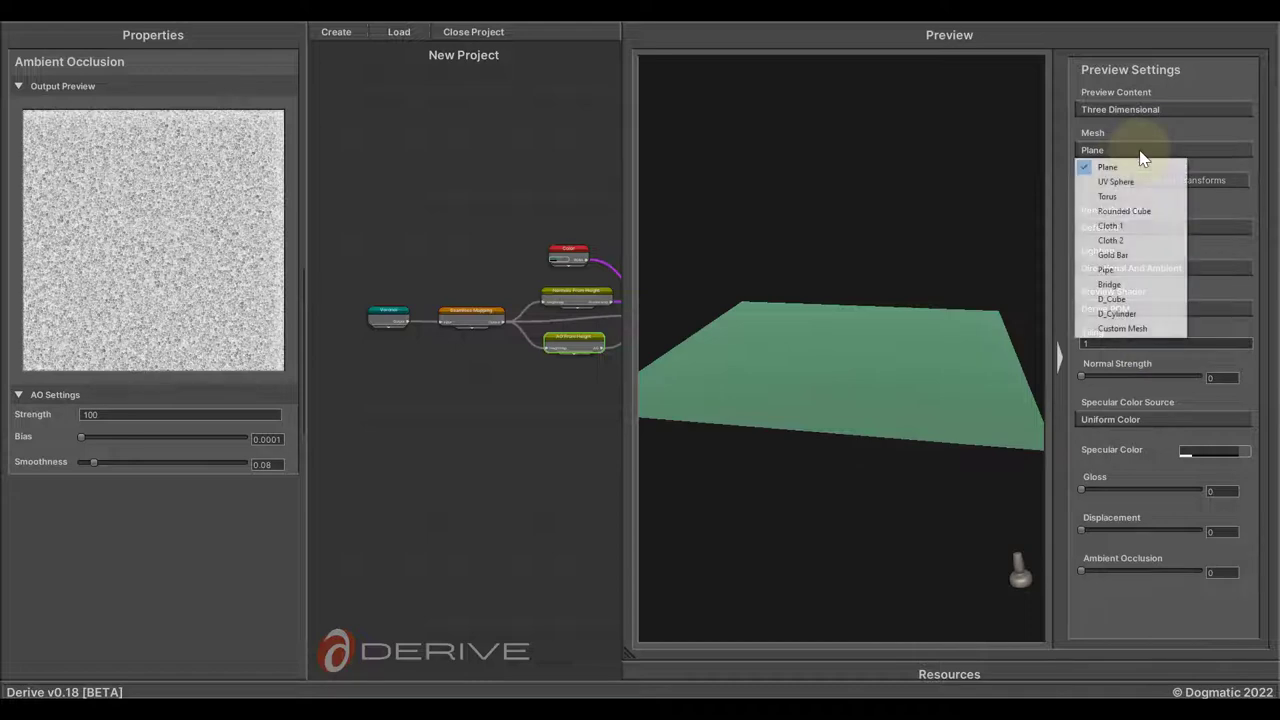
mouse_move(1152, 330)
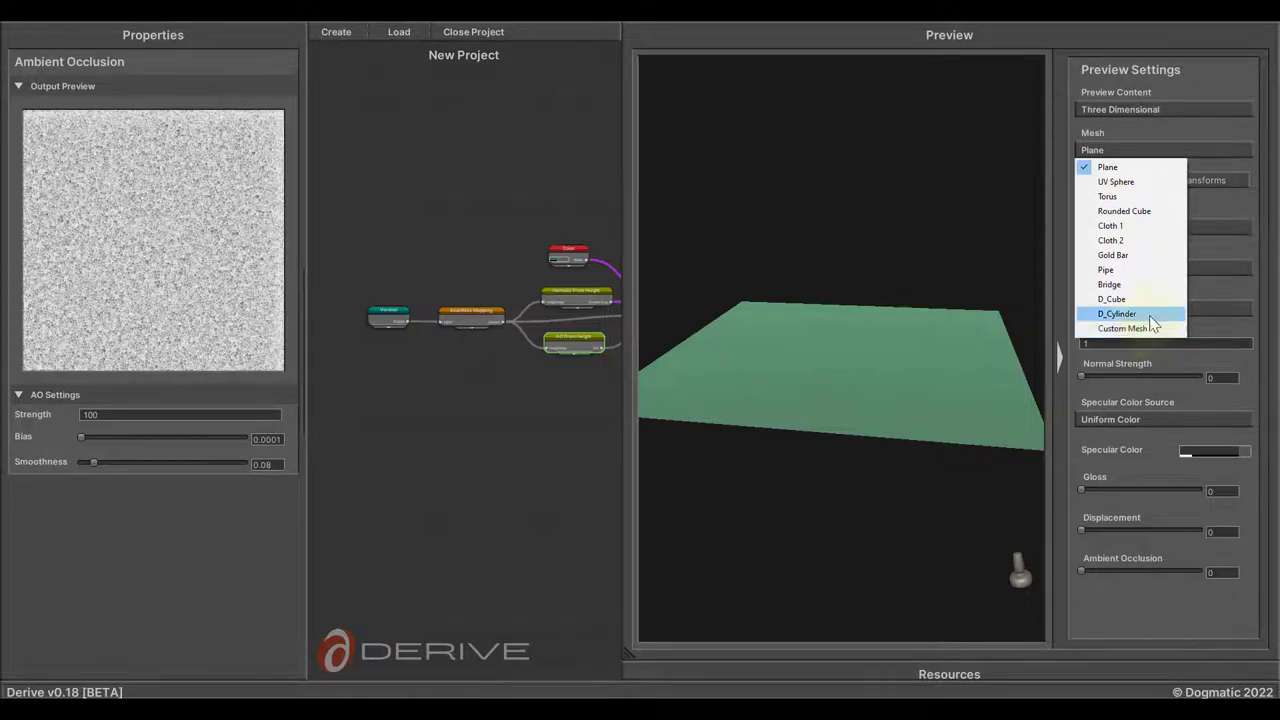
mouse_move(1130, 244)
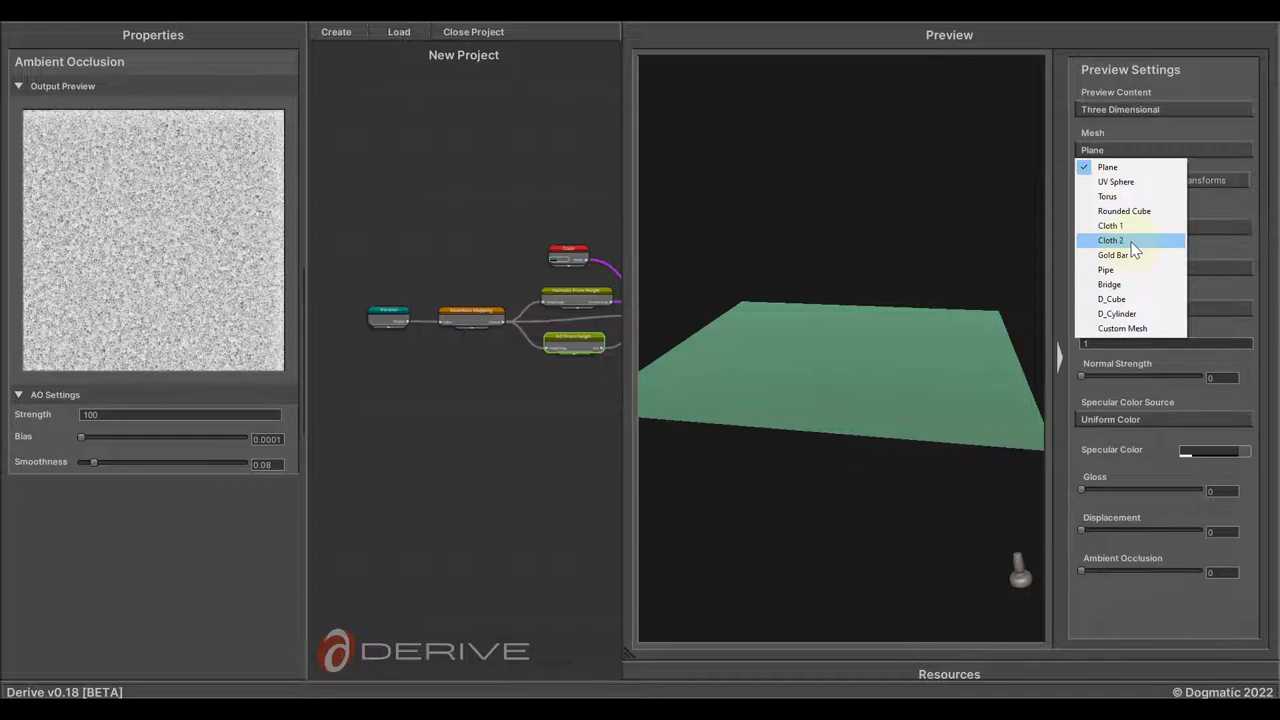
left_click(1110, 240)
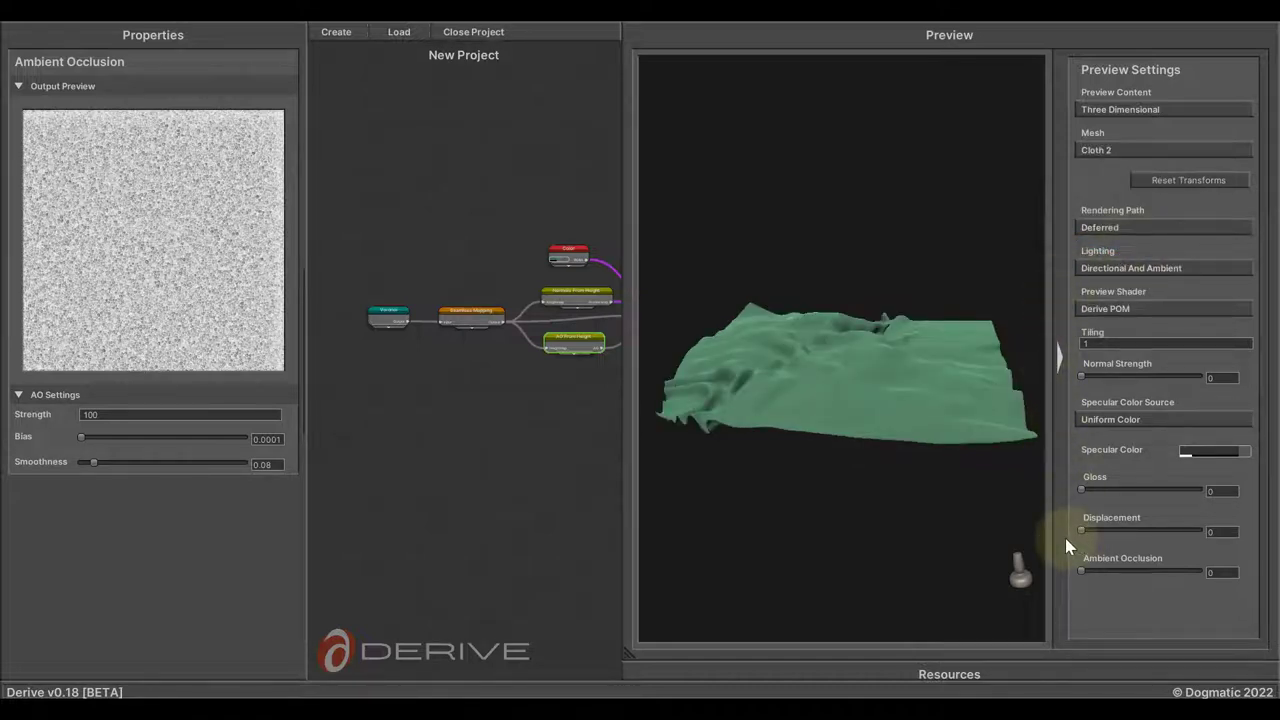
mouse_move(1220, 272)
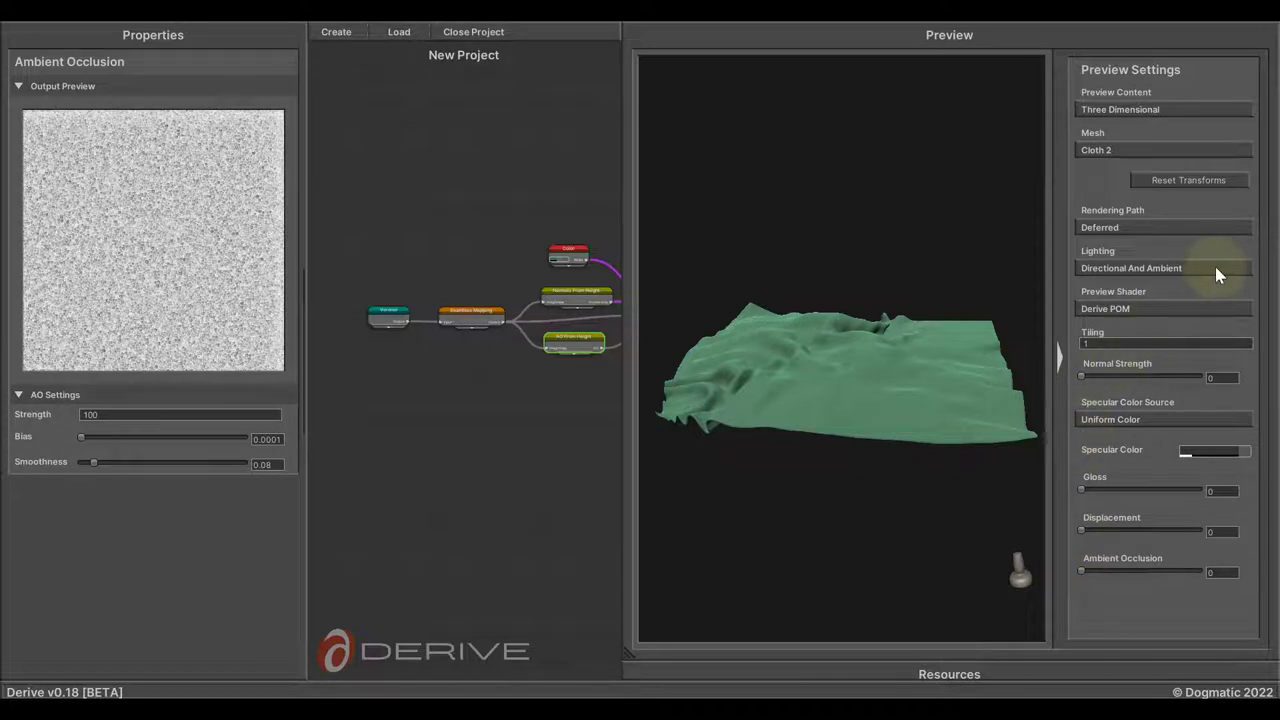
left_click(1164, 268)
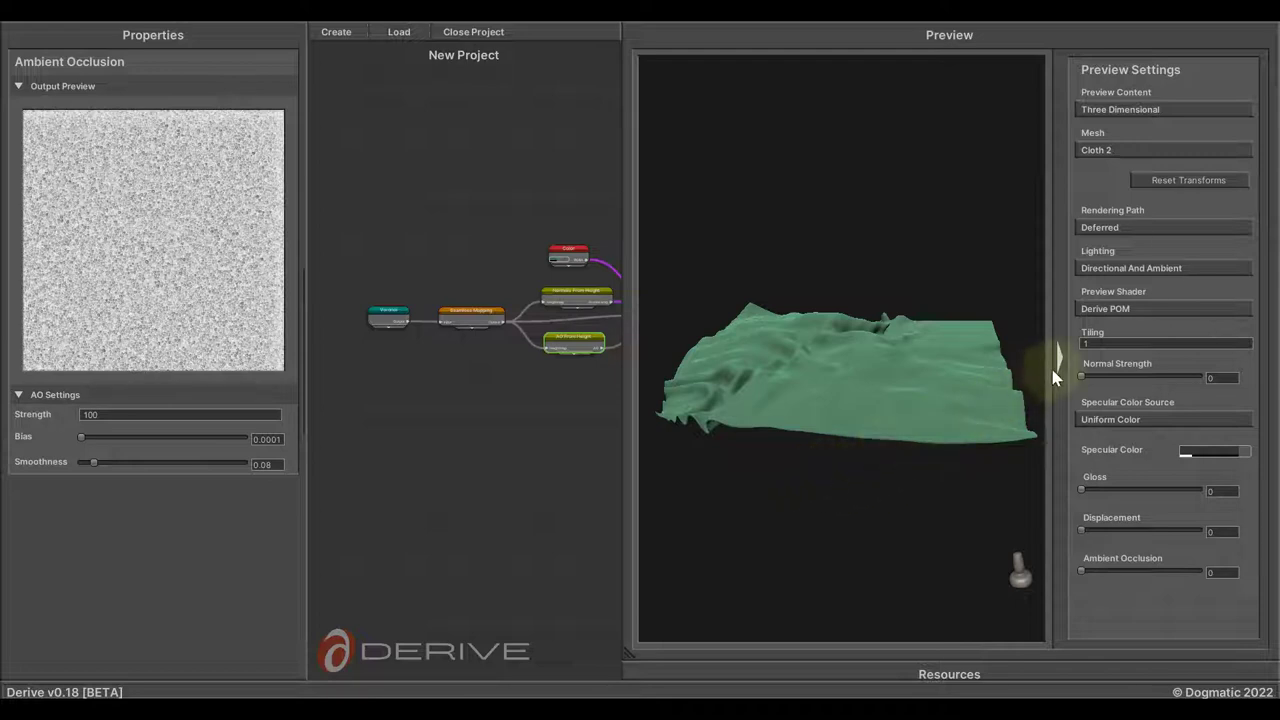
mouse_move(1060, 364)
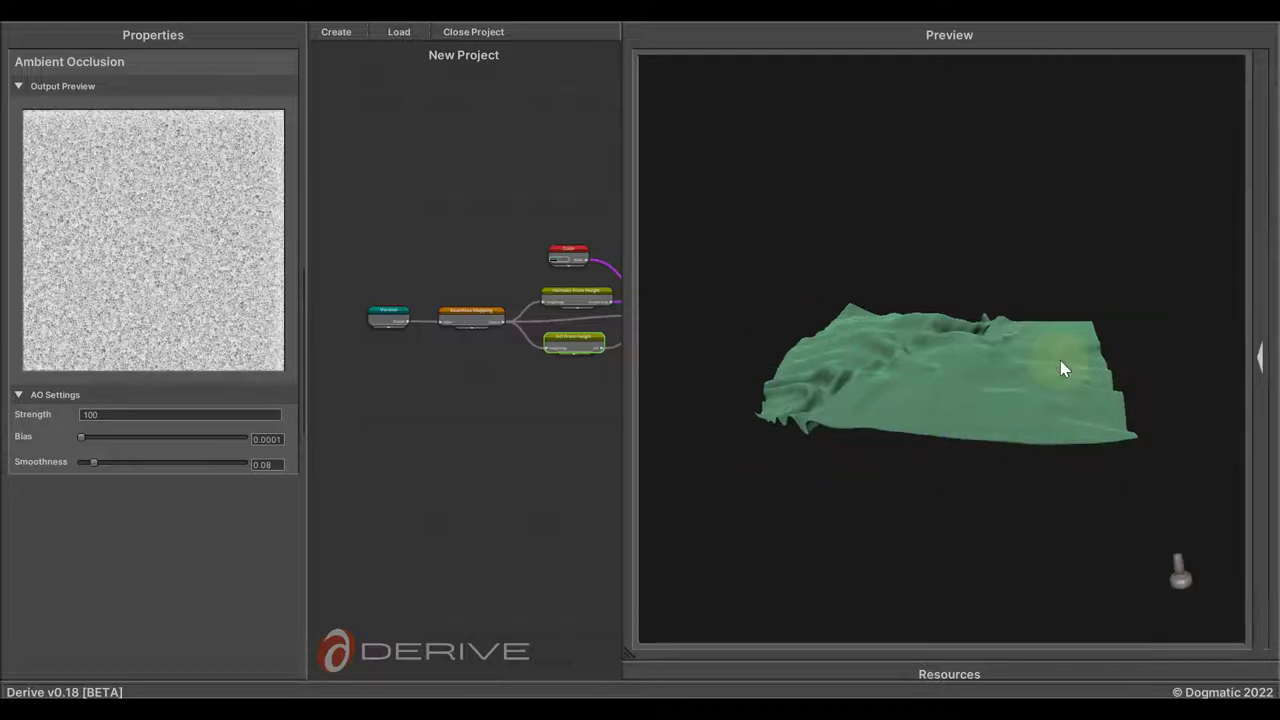
Orbit, pan and zoom the cloth preview to inspect the green surface up close
left_click_drag(1064, 370, 958, 456)
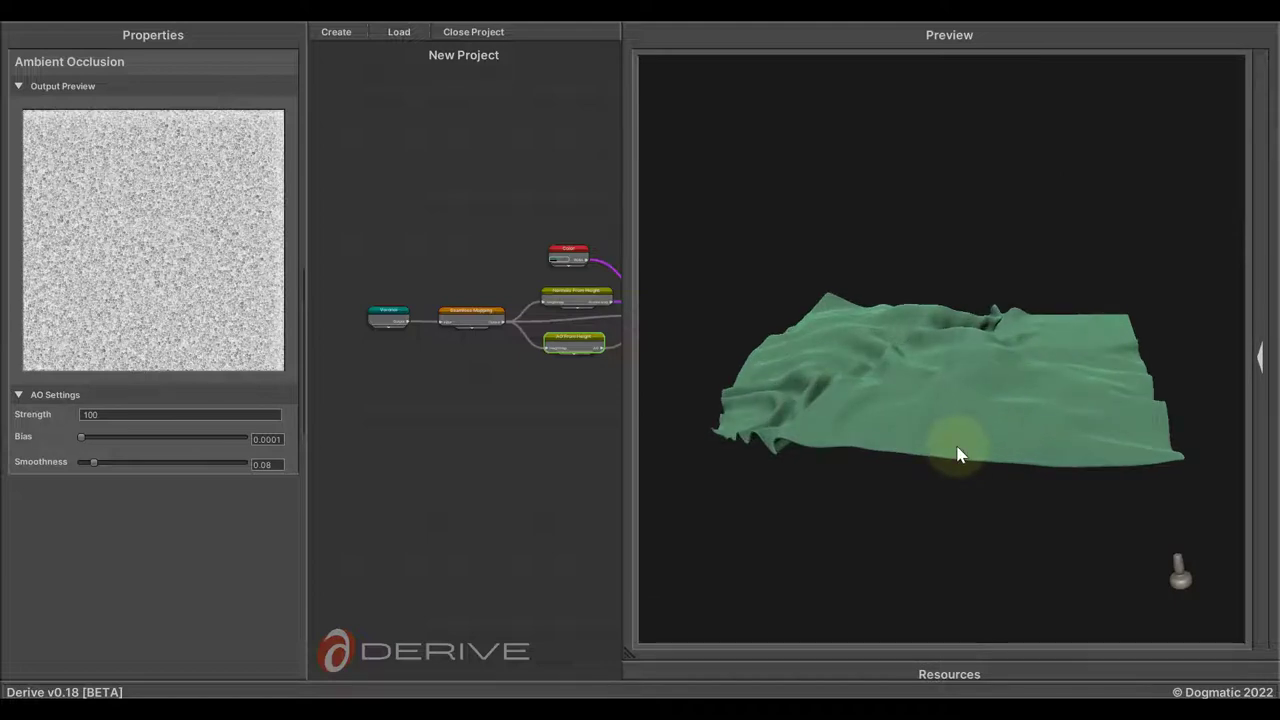
left_click_drag(958, 456, 836, 482)
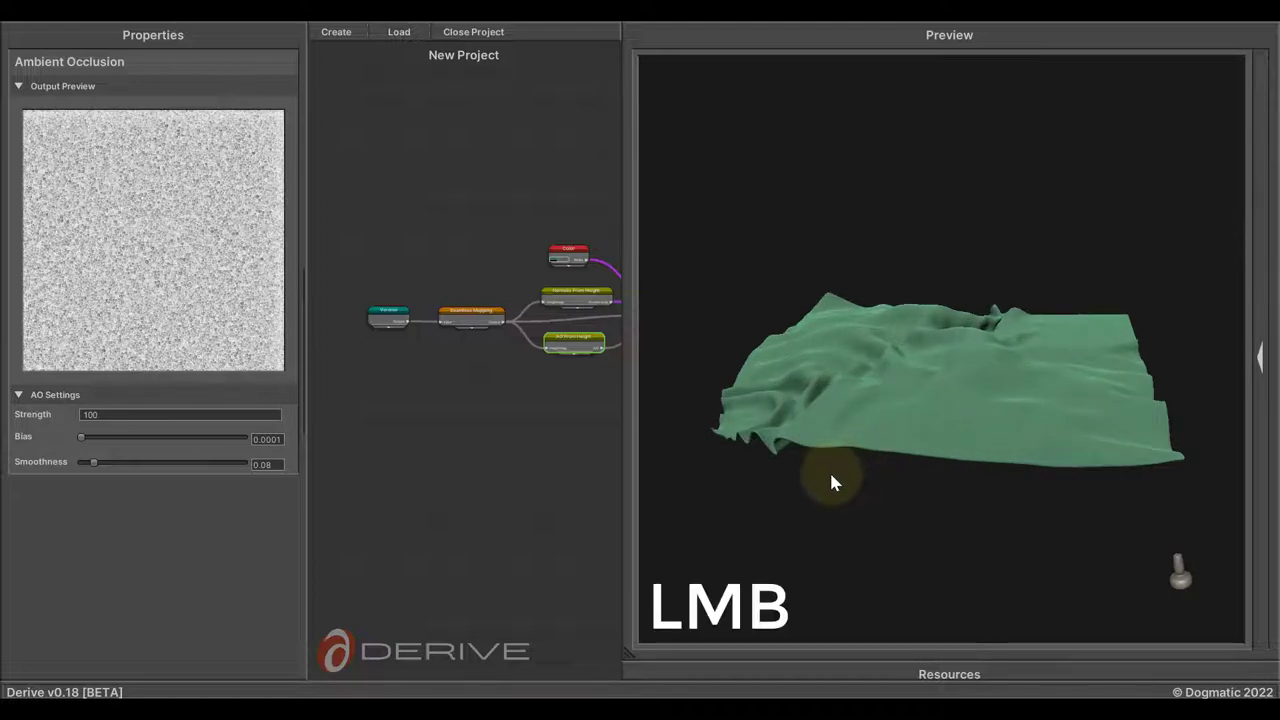
left_click_drag(836, 482, 980, 528)
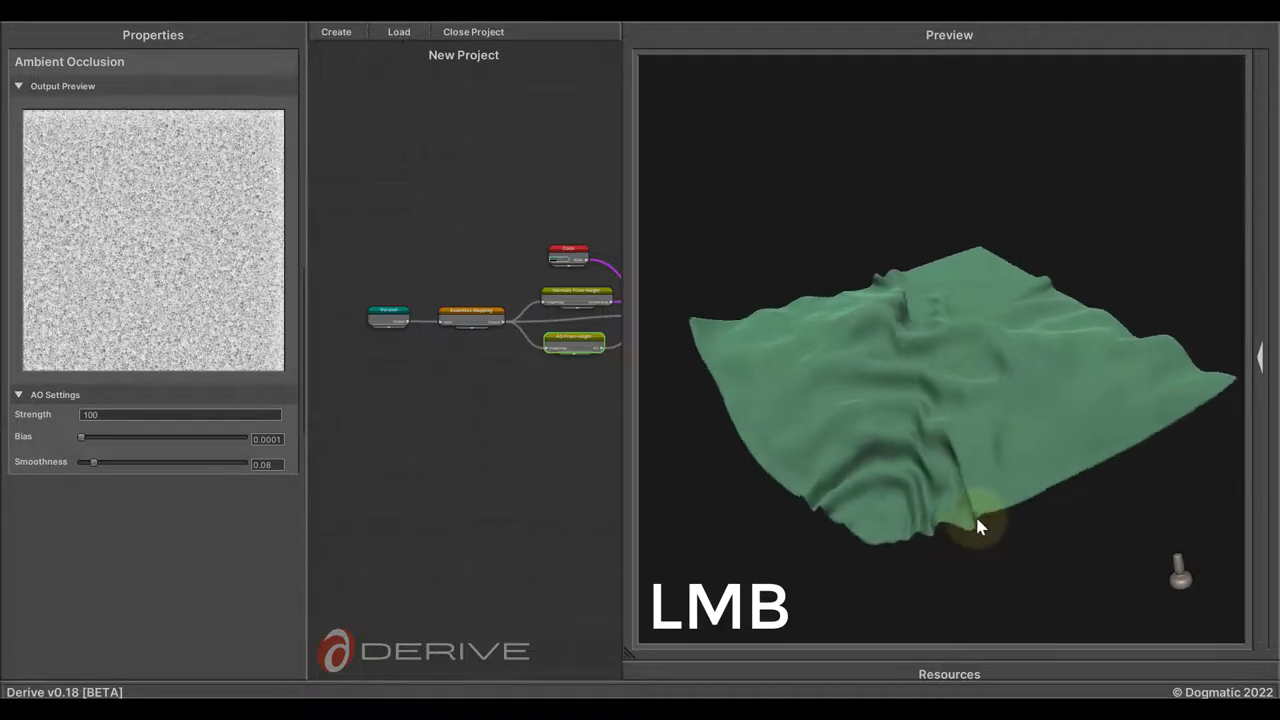
left_click_drag(980, 528, 950, 500)
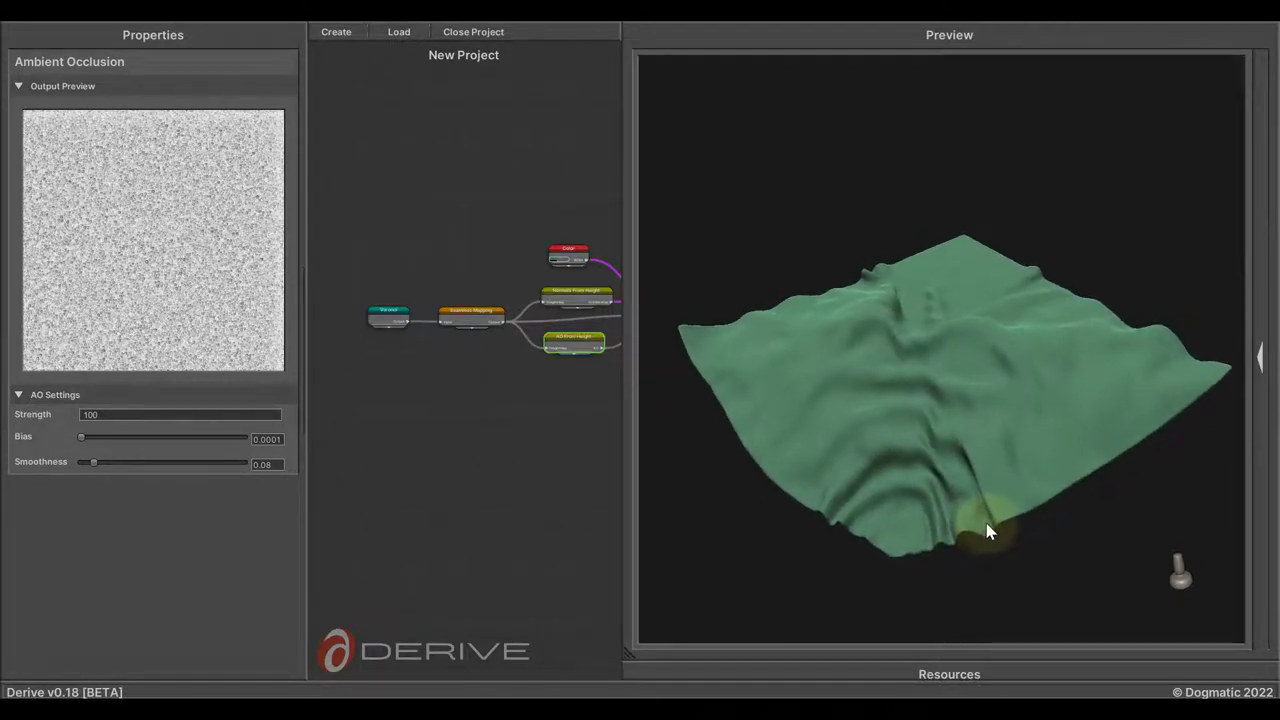
left_click_drag(990, 530, 1040, 518)
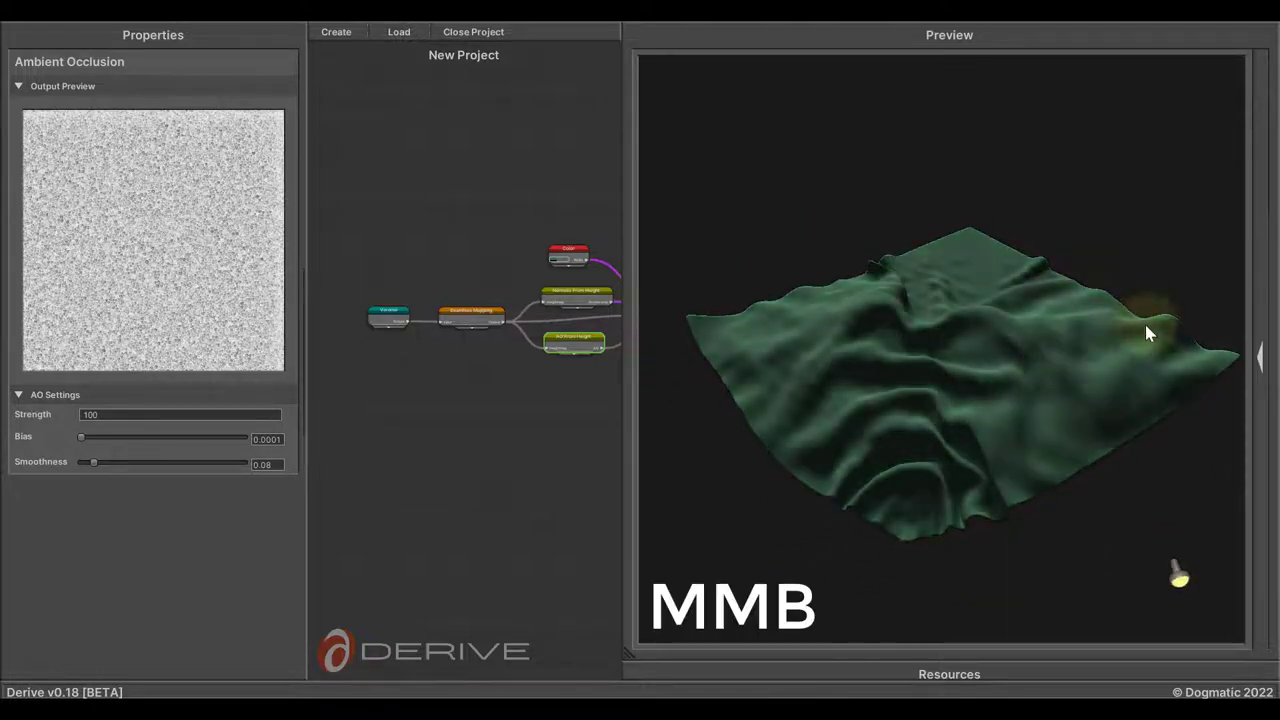
left_click_drag(1148, 332, 1228, 414)
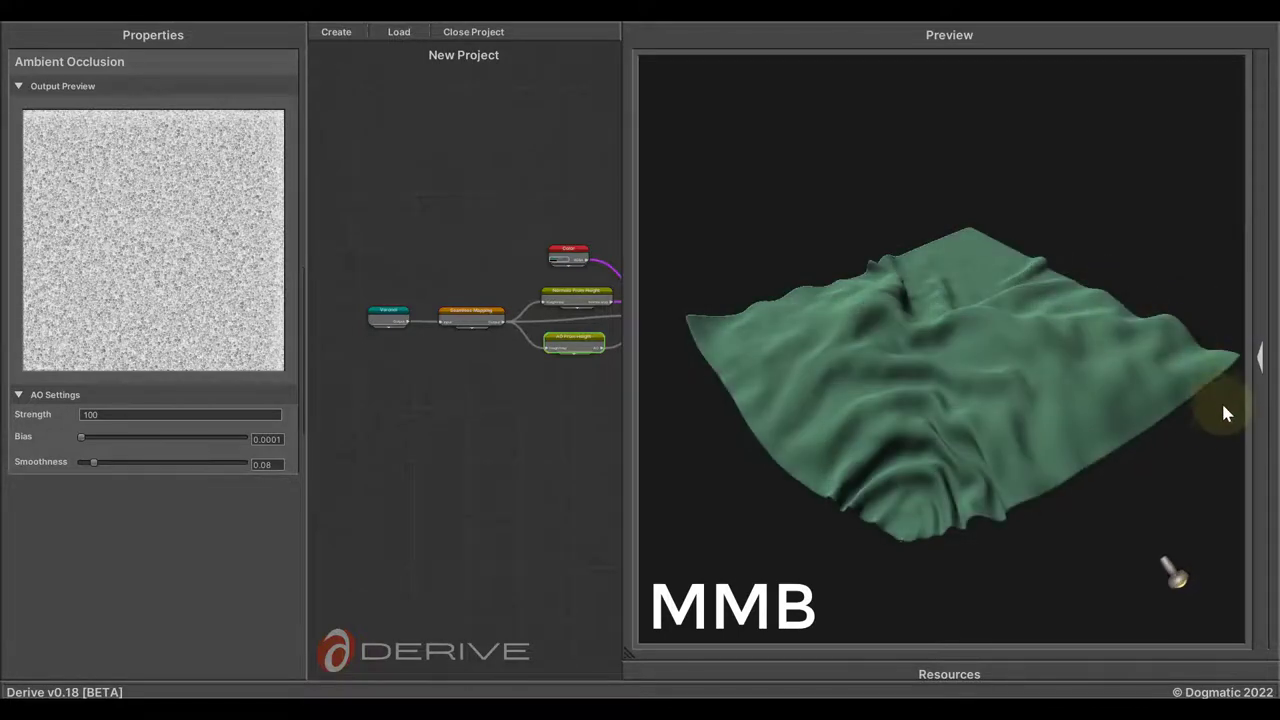
scroll("down", 3)
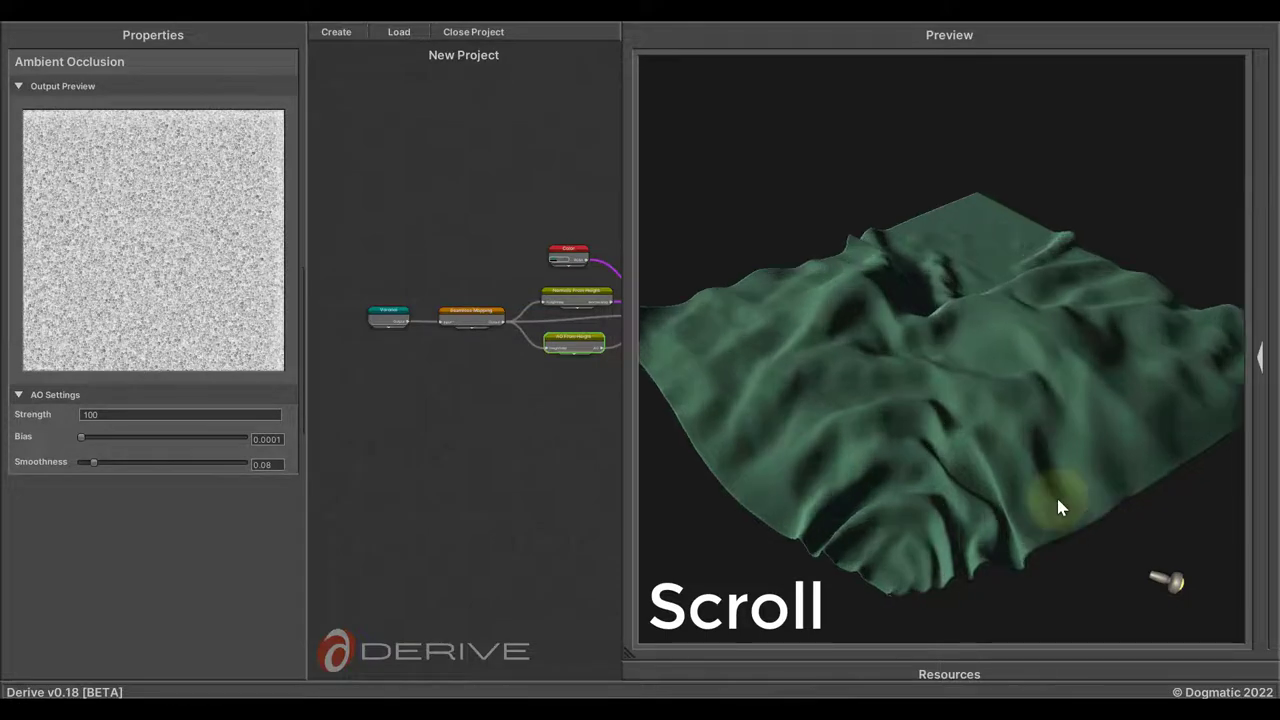
scroll("up", 3)
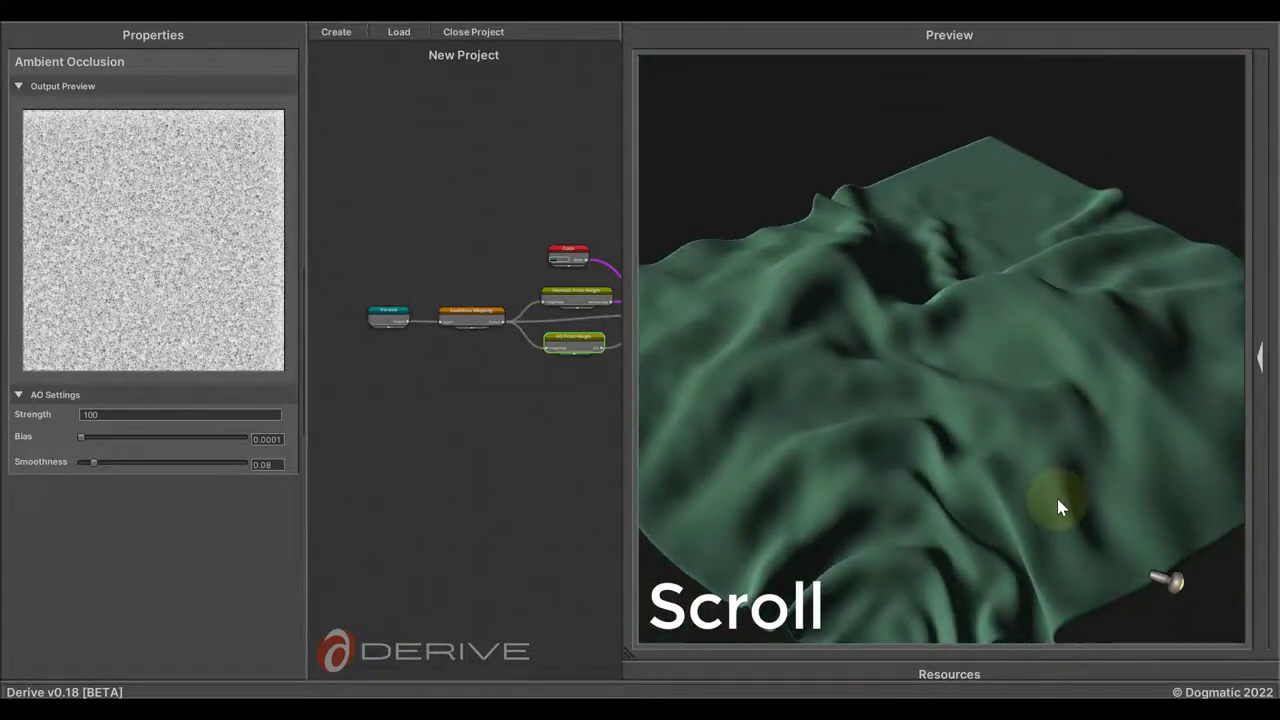
scroll("down", 3)
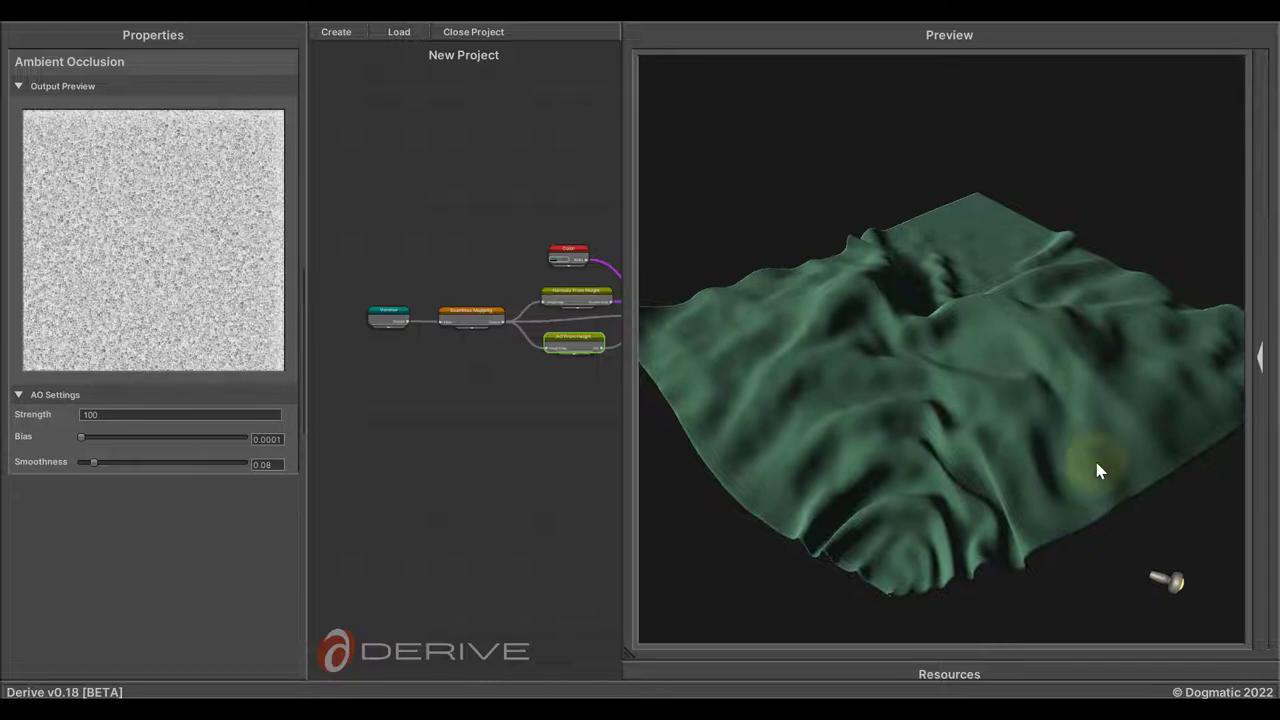
Show Preview Settings and reset the cloth mesh's transforms to default
left_click(1260, 356)
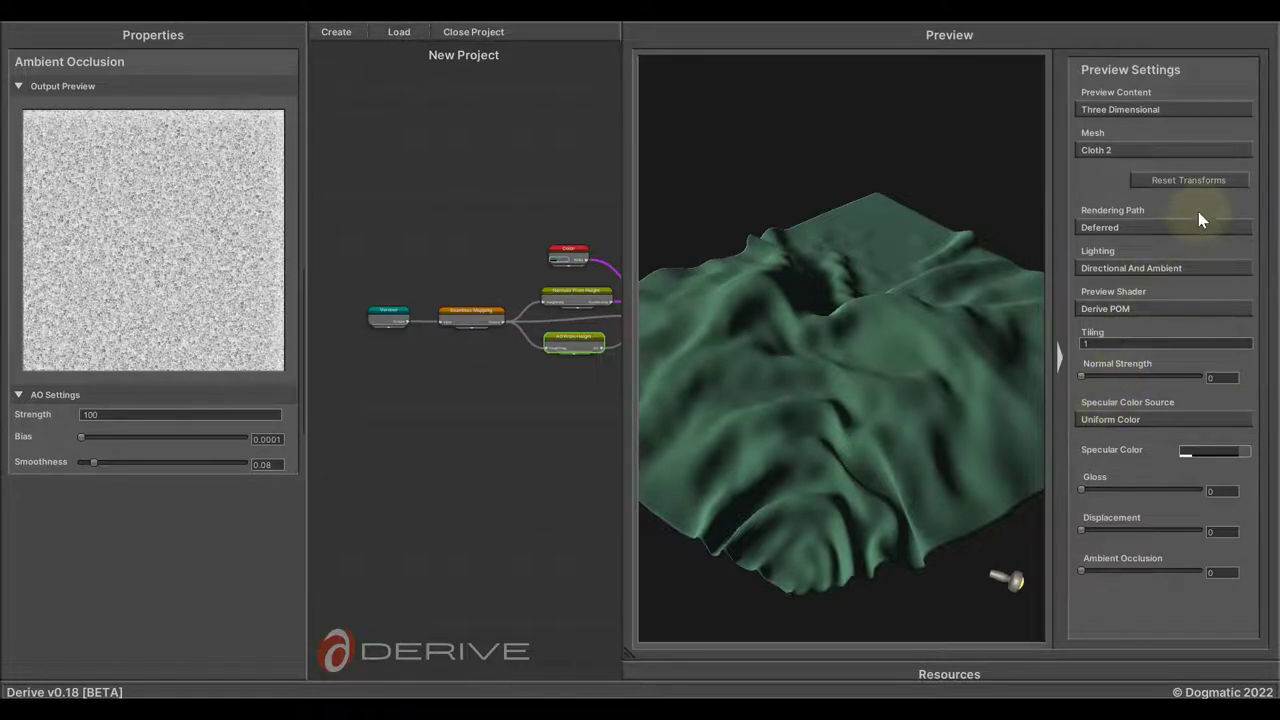
mouse_move(1196, 188)
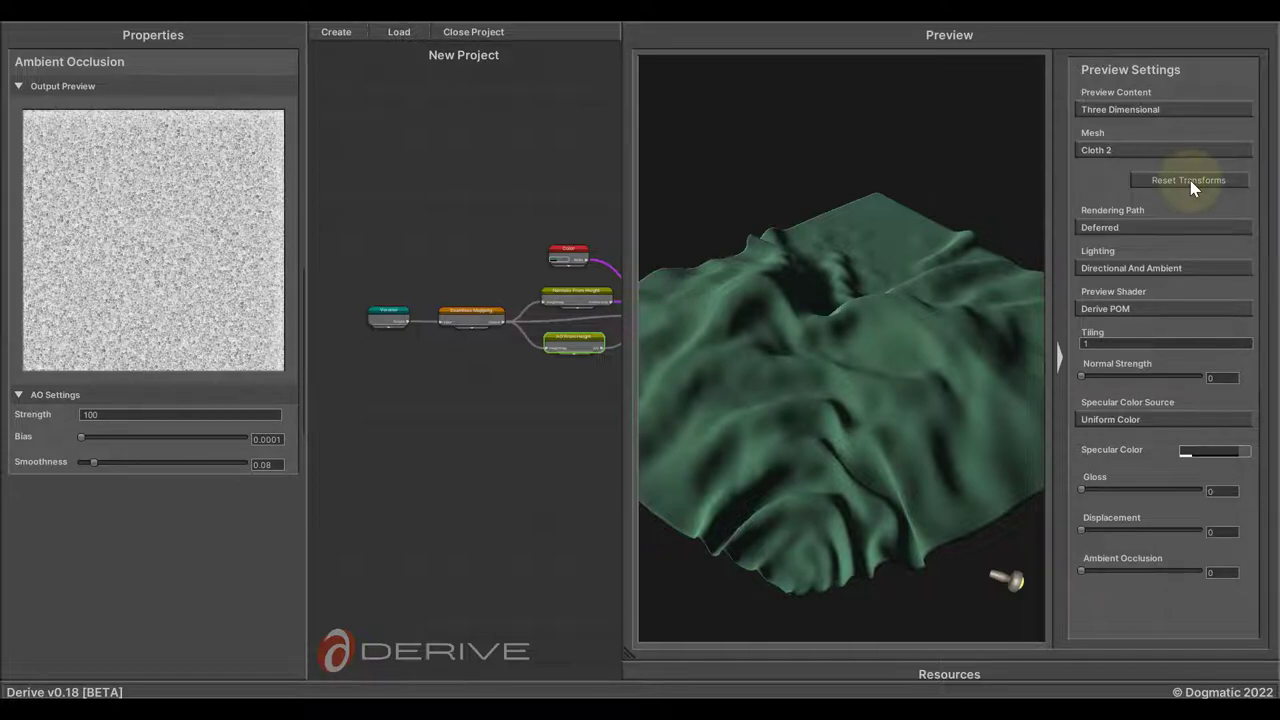
left_click(1188, 180)
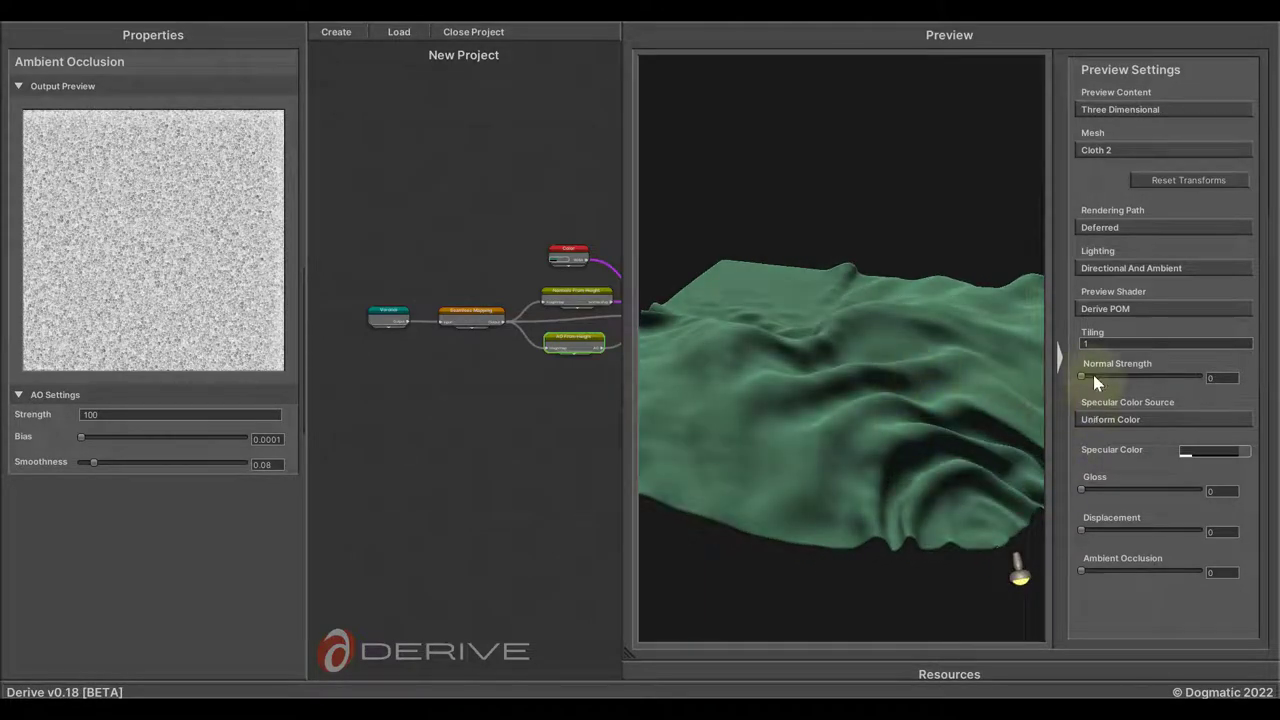
Adjust the Normal Strength, Gloss and Displacement sliders, settling on lower normal strength and slightly higher gloss
left_click_drag(1080, 376, 1210, 376)
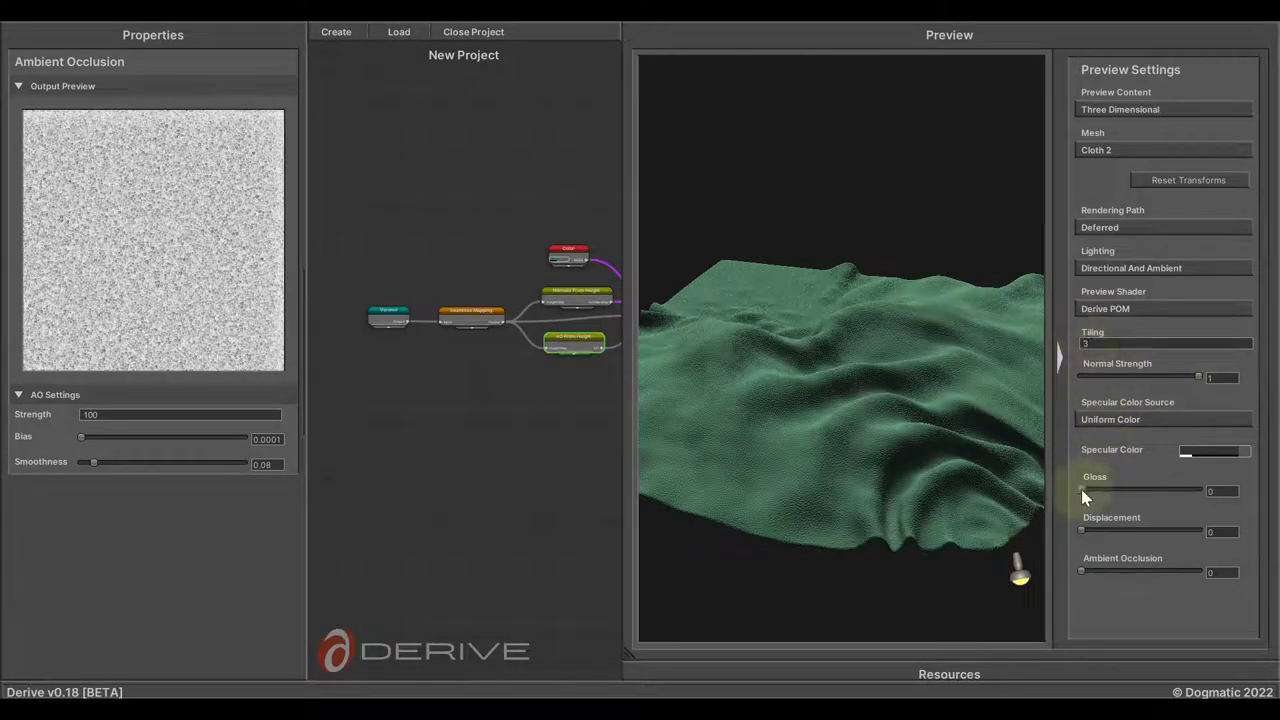
left_click_drag(1080, 490, 1144, 490)
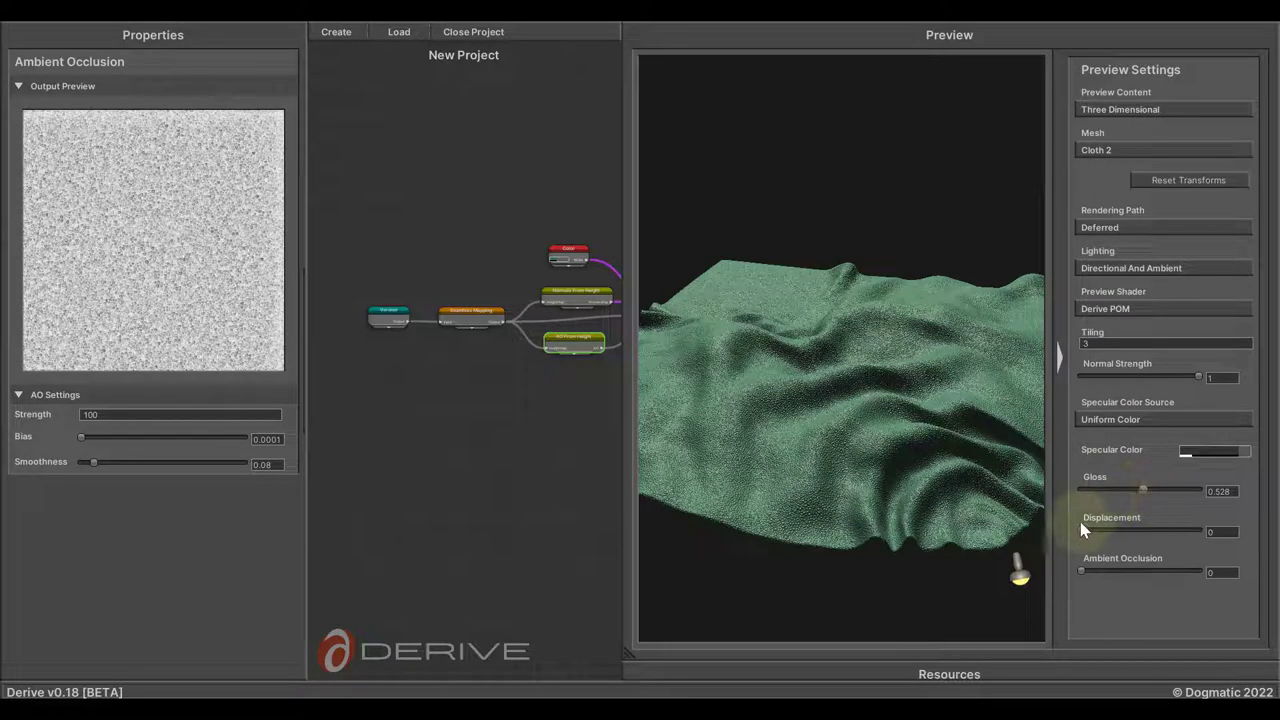
left_click_drag(1080, 532, 1104, 532)
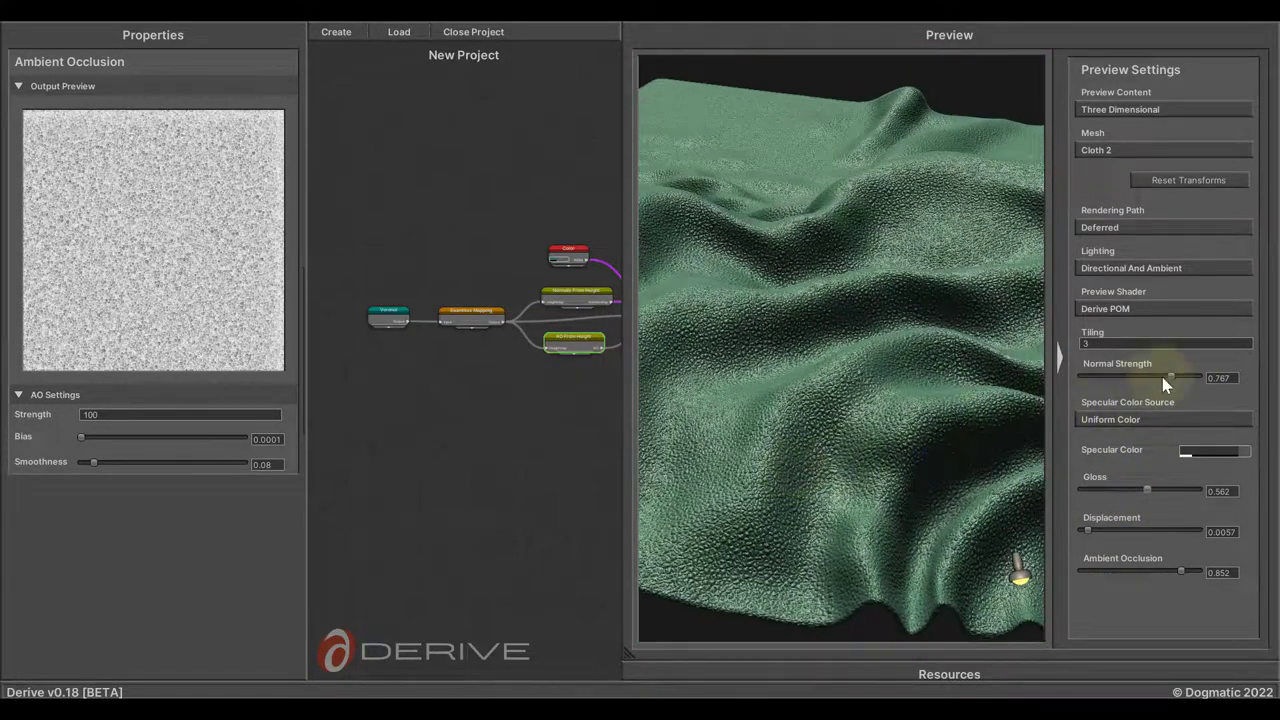
left_click_drag(1184, 376, 1140, 376)
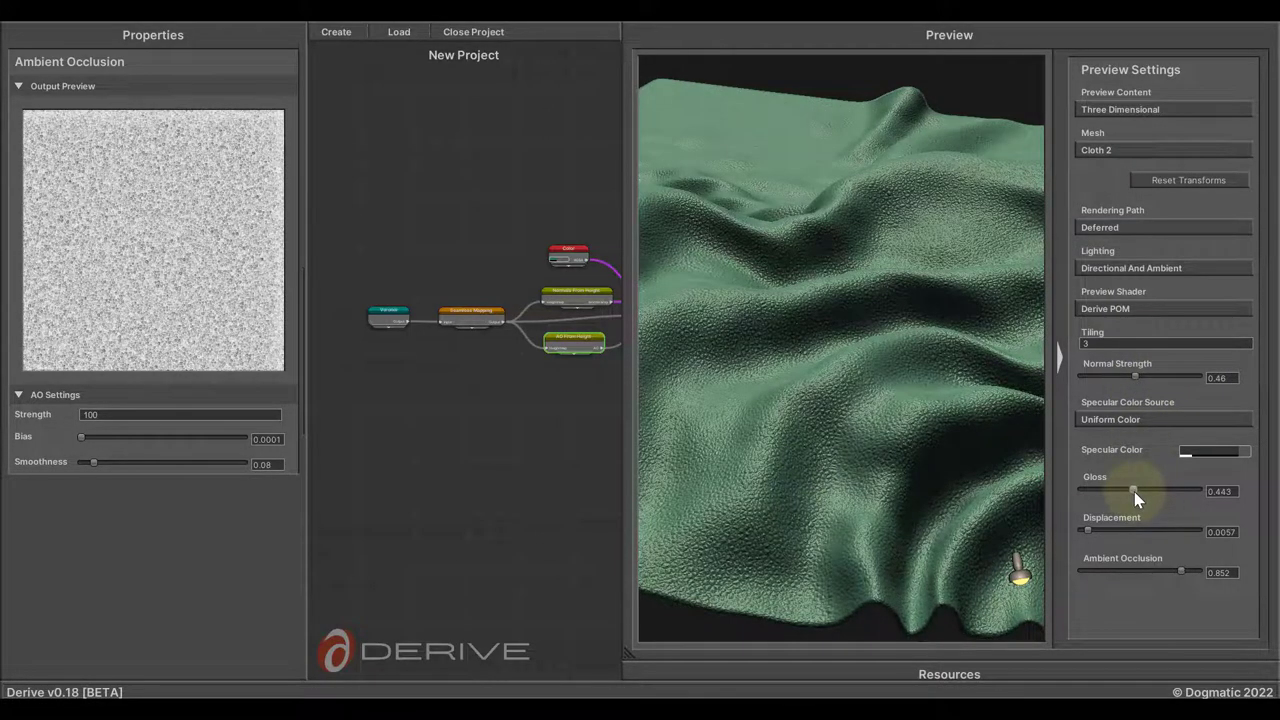
left_click_drag(1136, 490, 1140, 490)
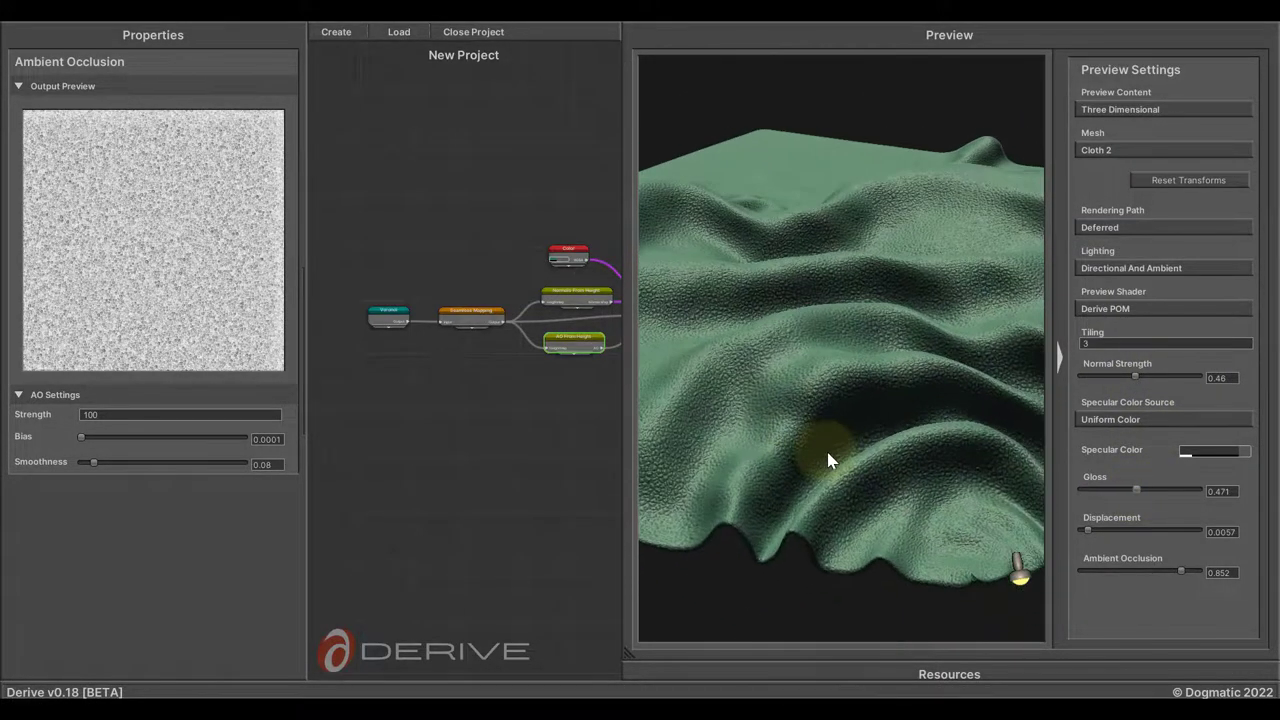
Orbit the cloth preview to check the softer leather surface from several angles
left_click_drag(830, 460, 930, 450)
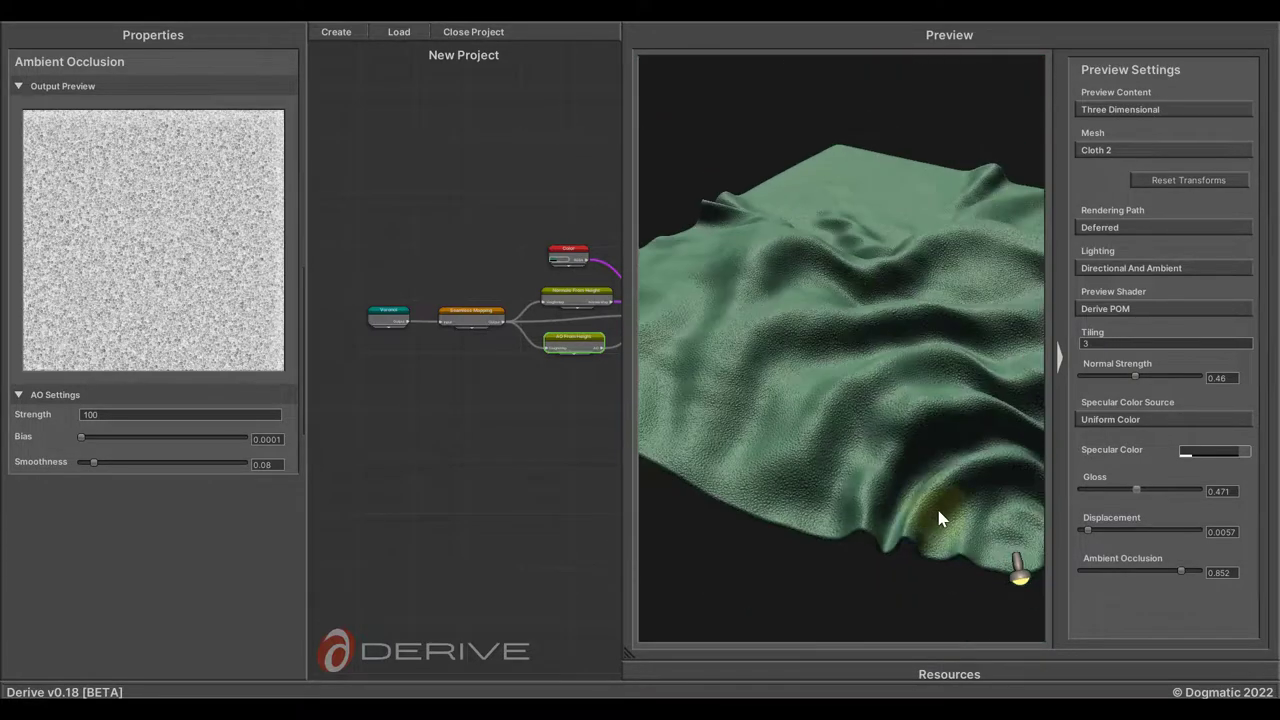
left_click_drag(1136, 376, 1118, 376)
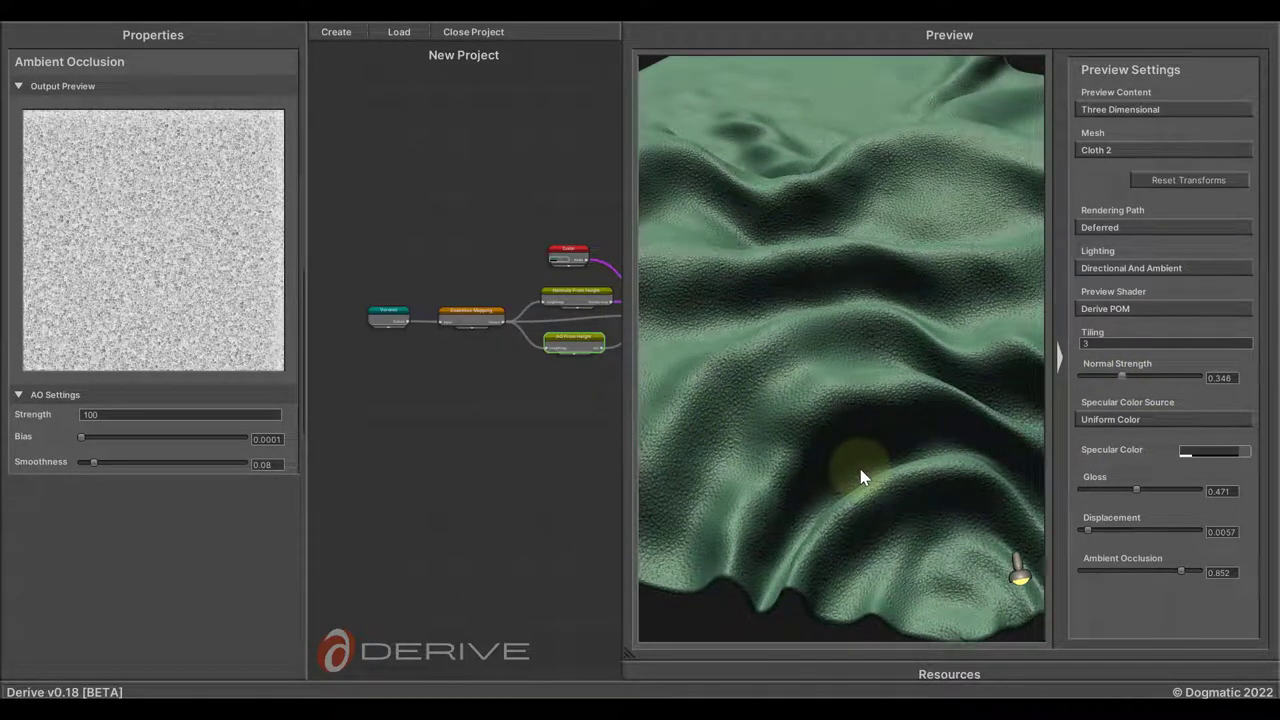
left_click_drag(860, 476, 884, 598)
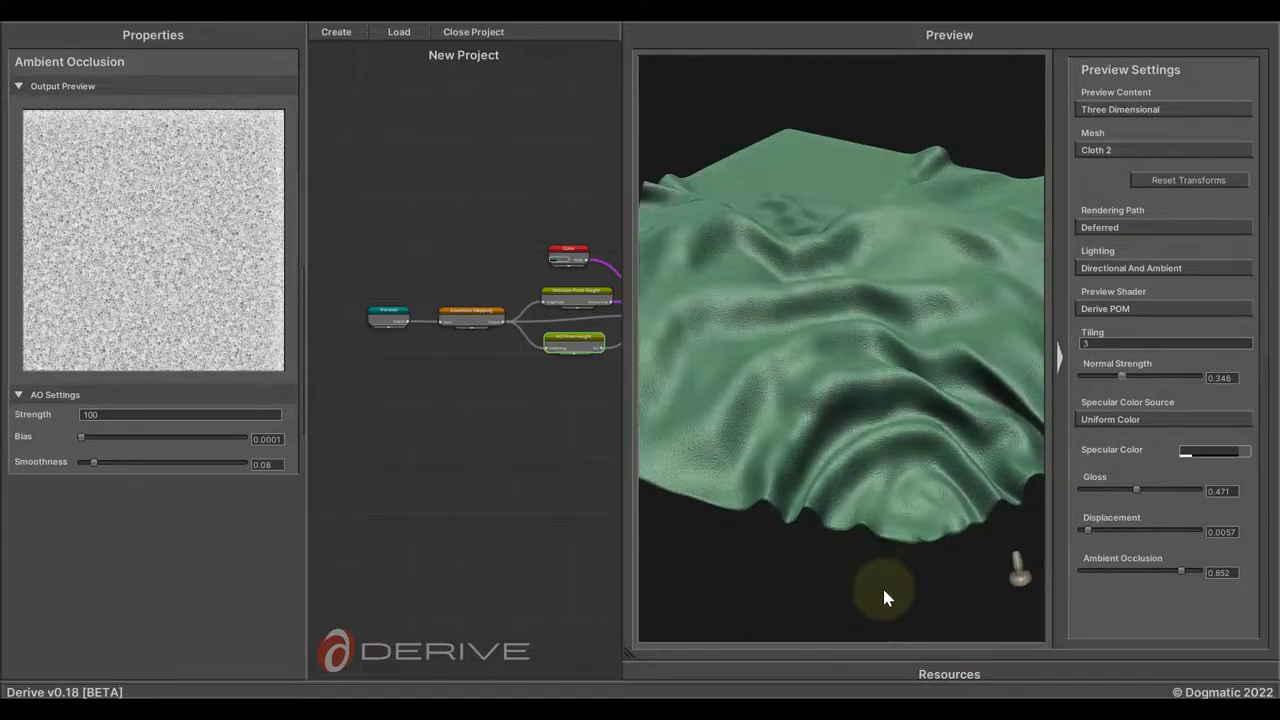
left_click_drag(884, 598, 910, 640)
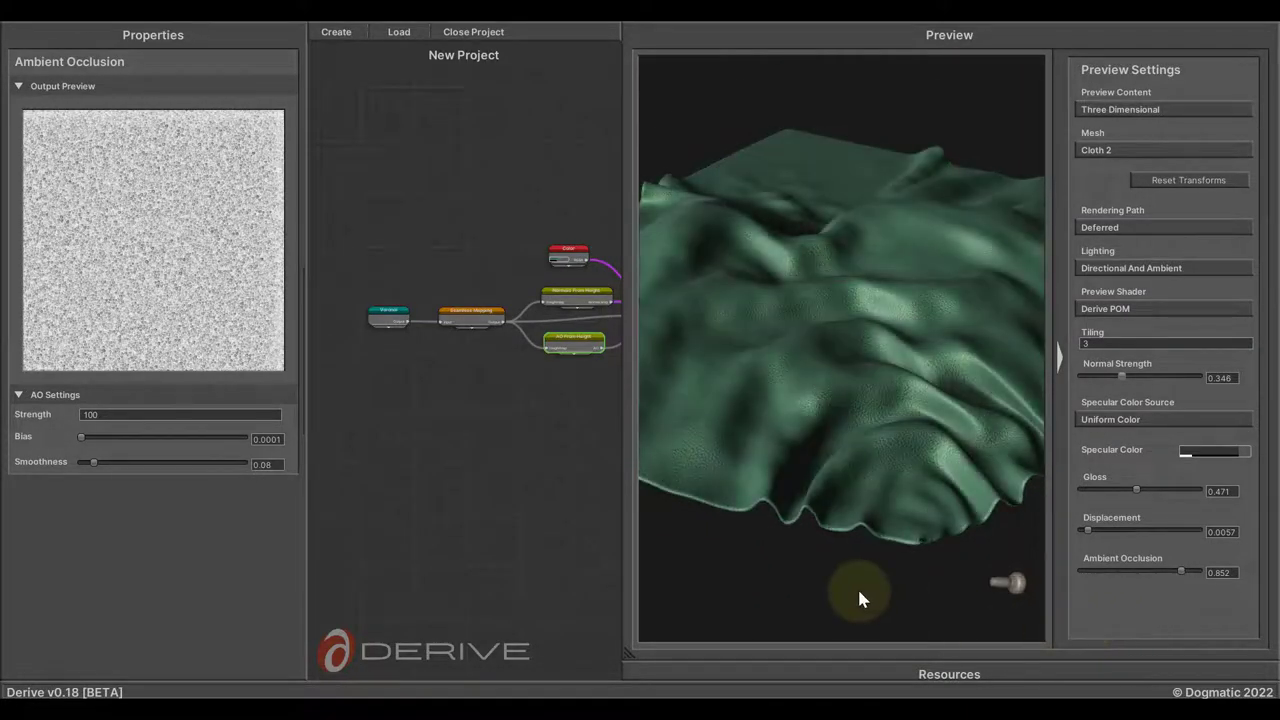
left_click_drag(864, 598, 918, 532)
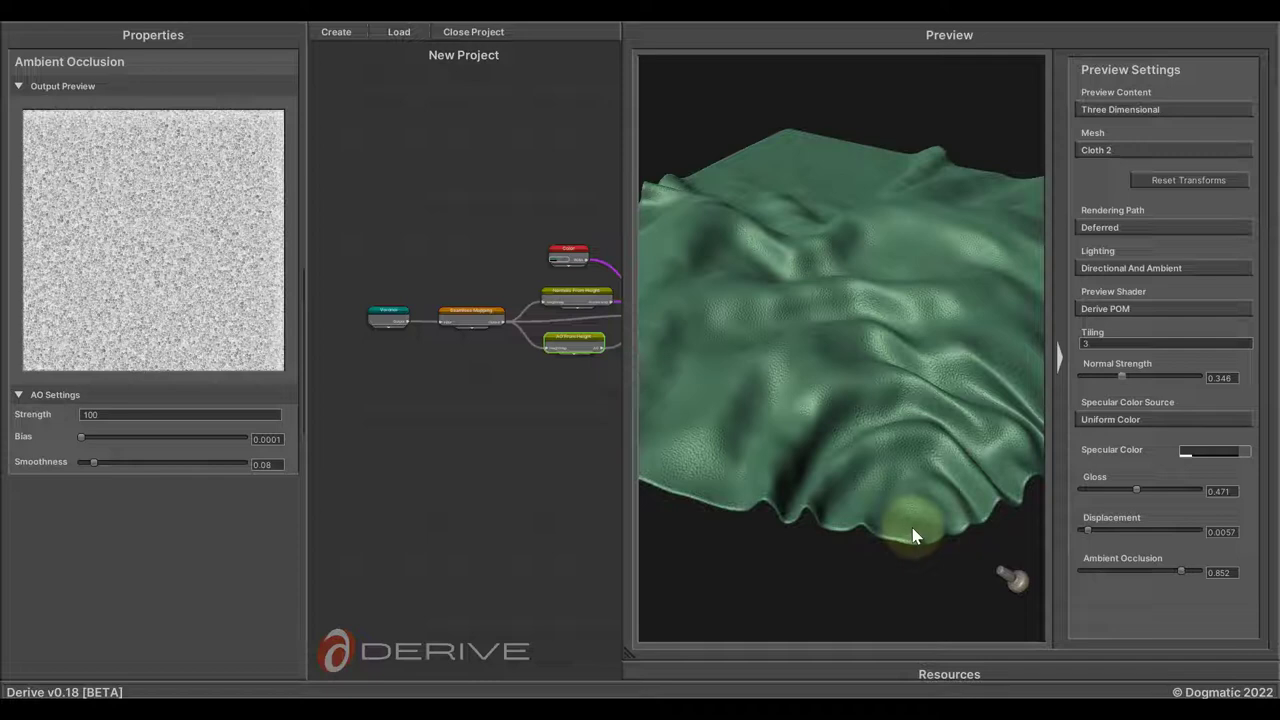
mouse_move(740, 620)
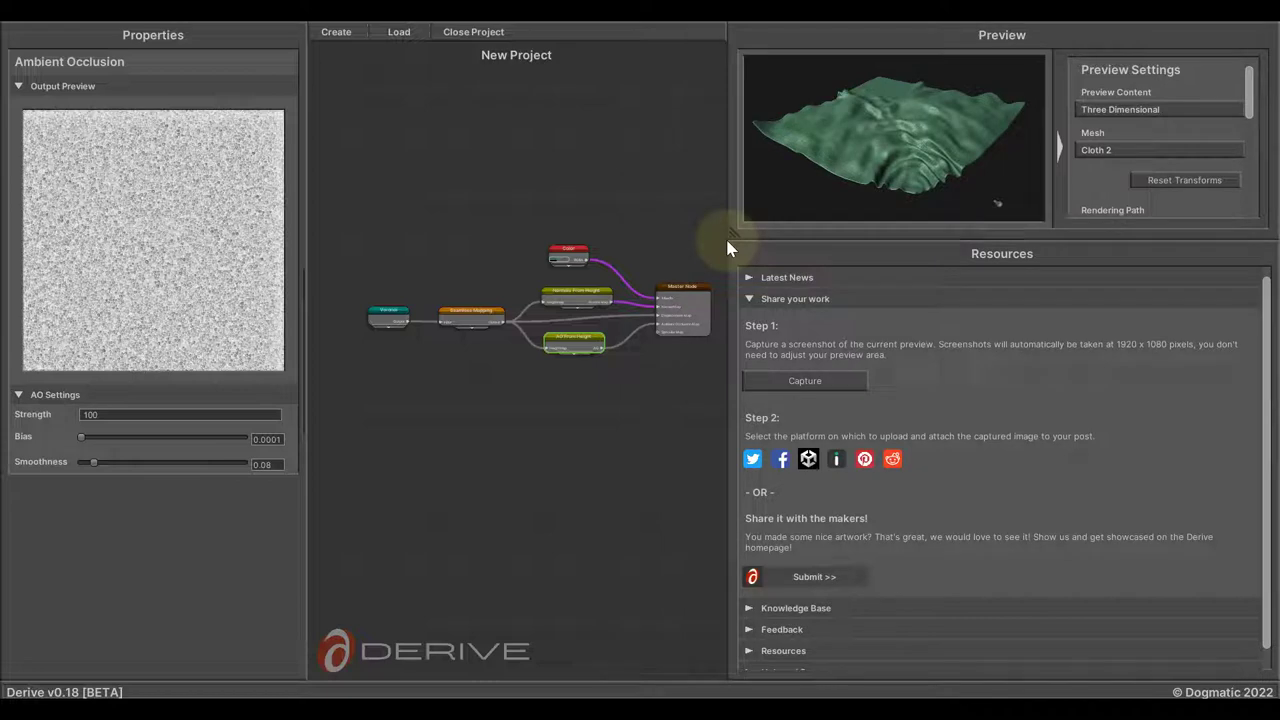
mouse_move(742, 280)
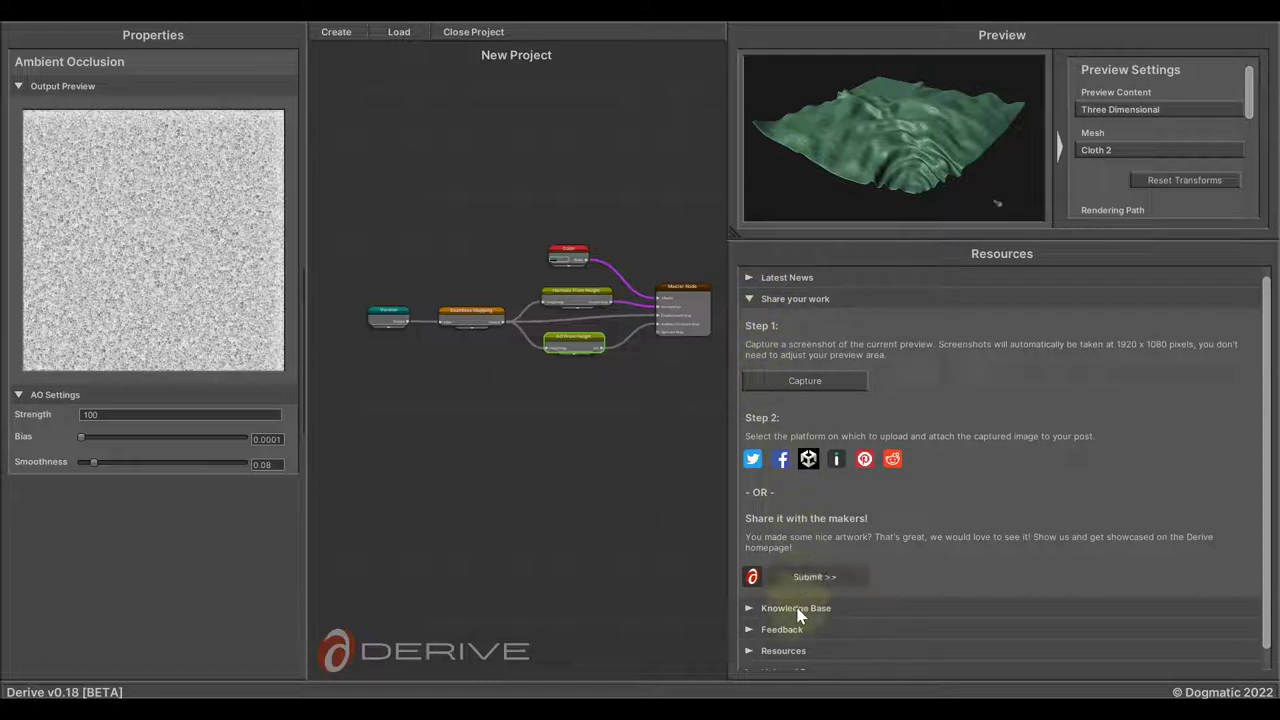
mouse_move(994, 504)
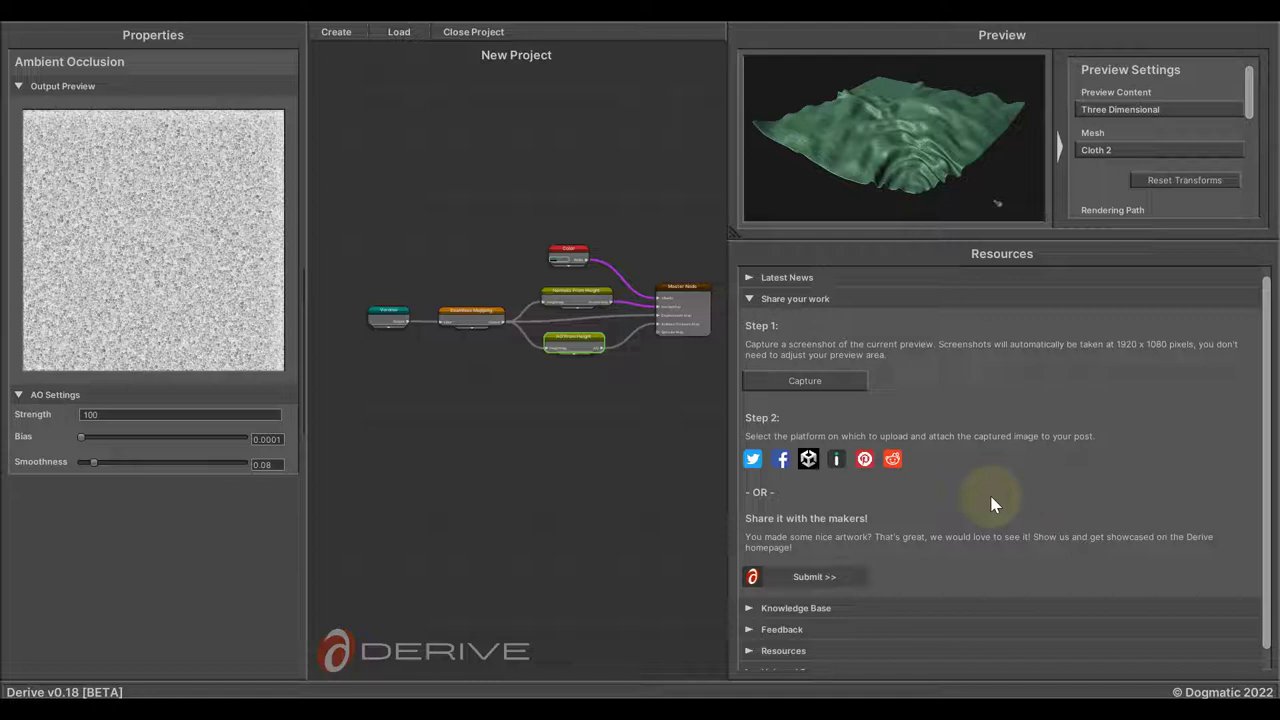
Scroll through the Share your work section of the Resources panel
scroll("down", 3)
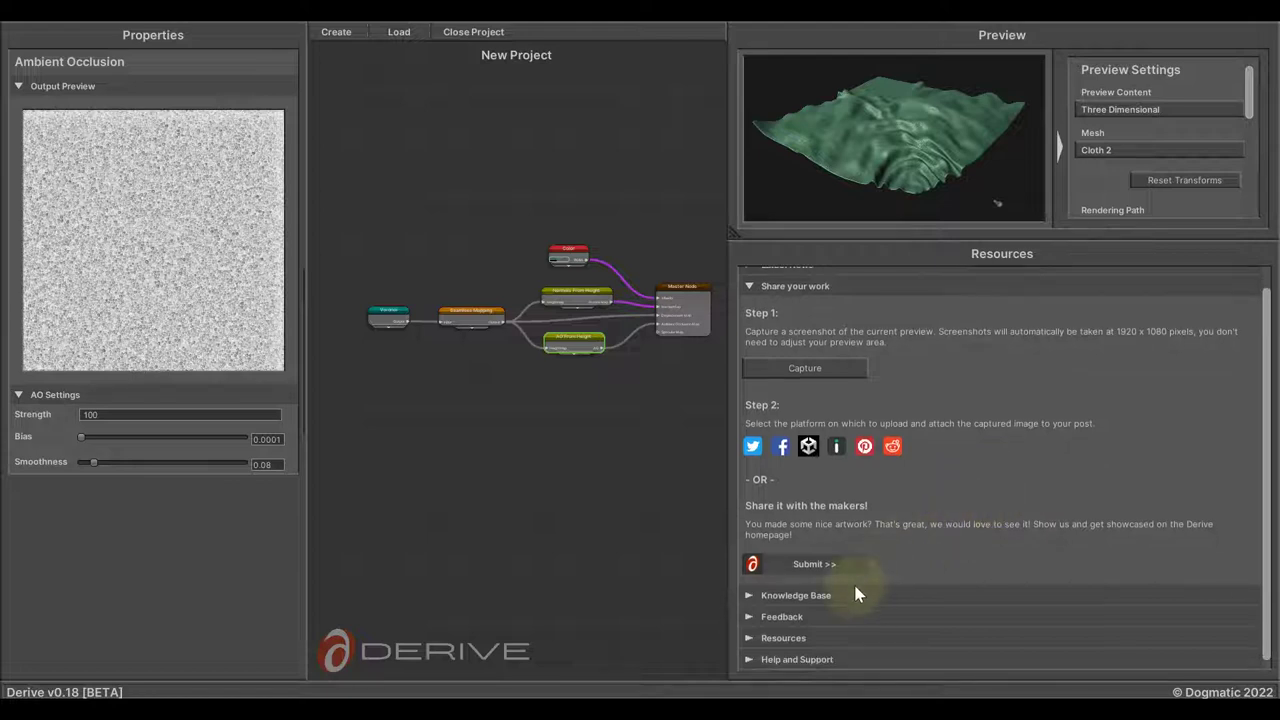
mouse_move(750, 644)
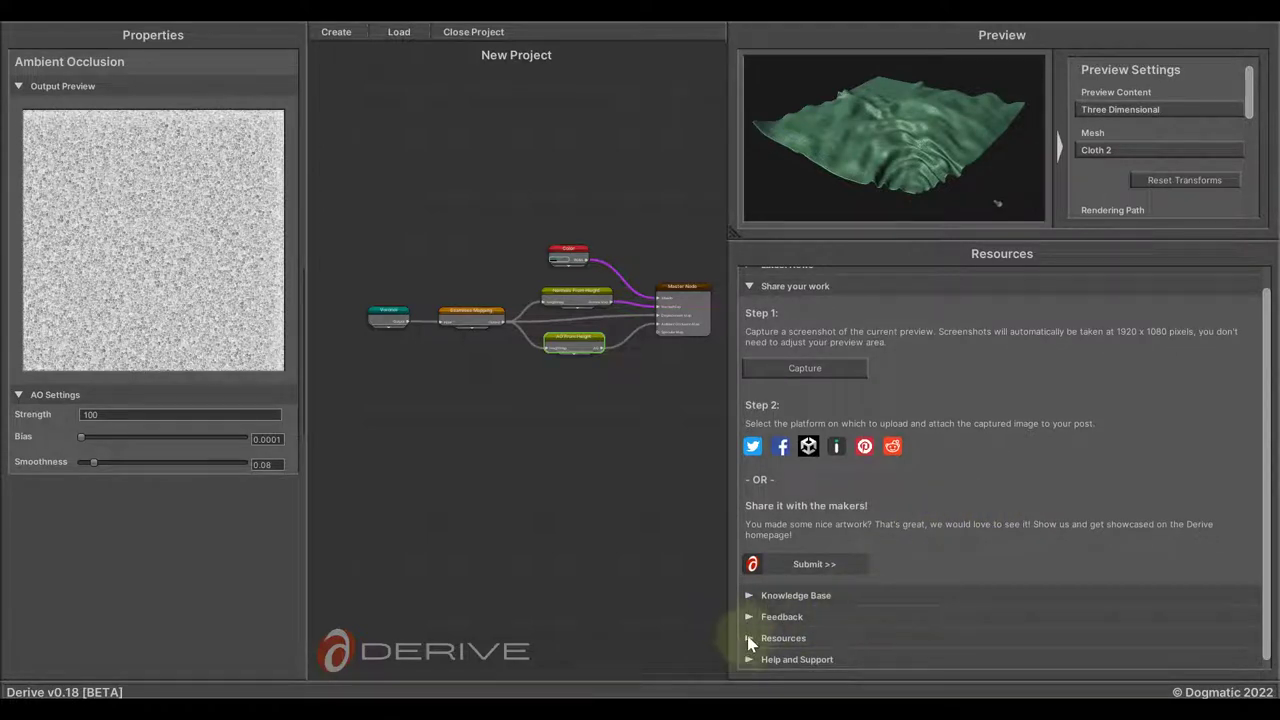
left_click(784, 636)
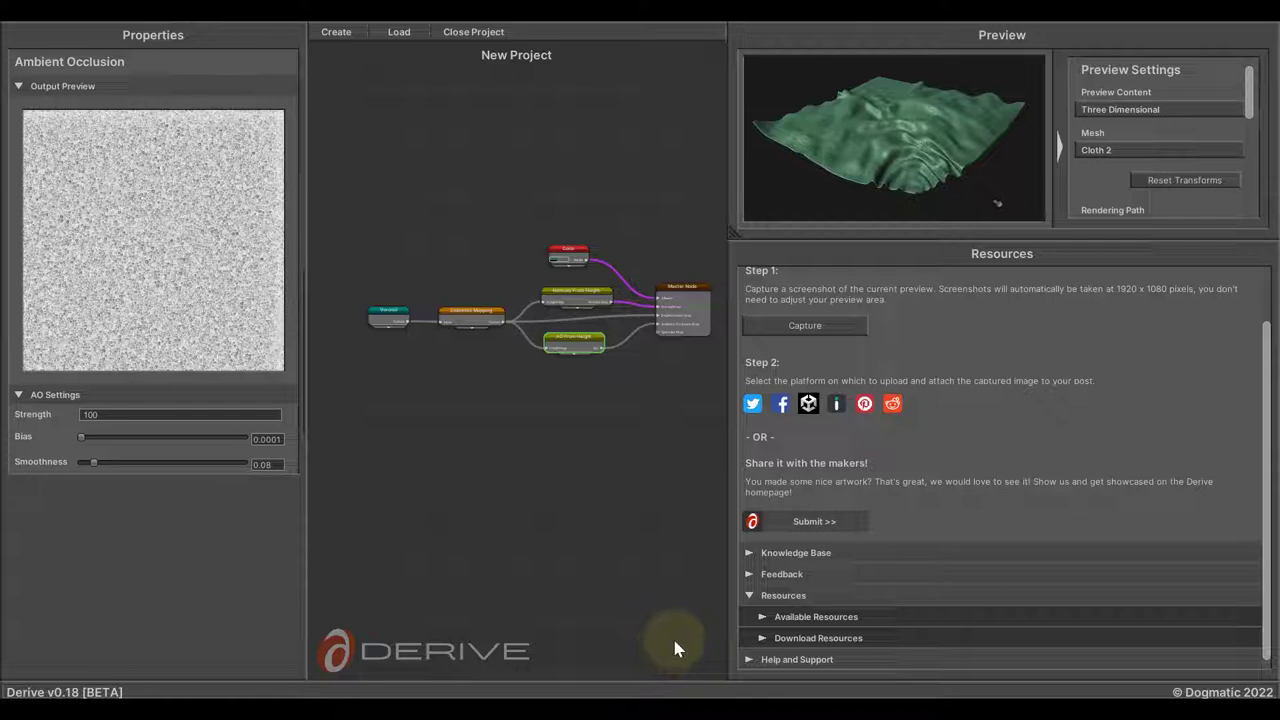
mouse_move(680, 642)
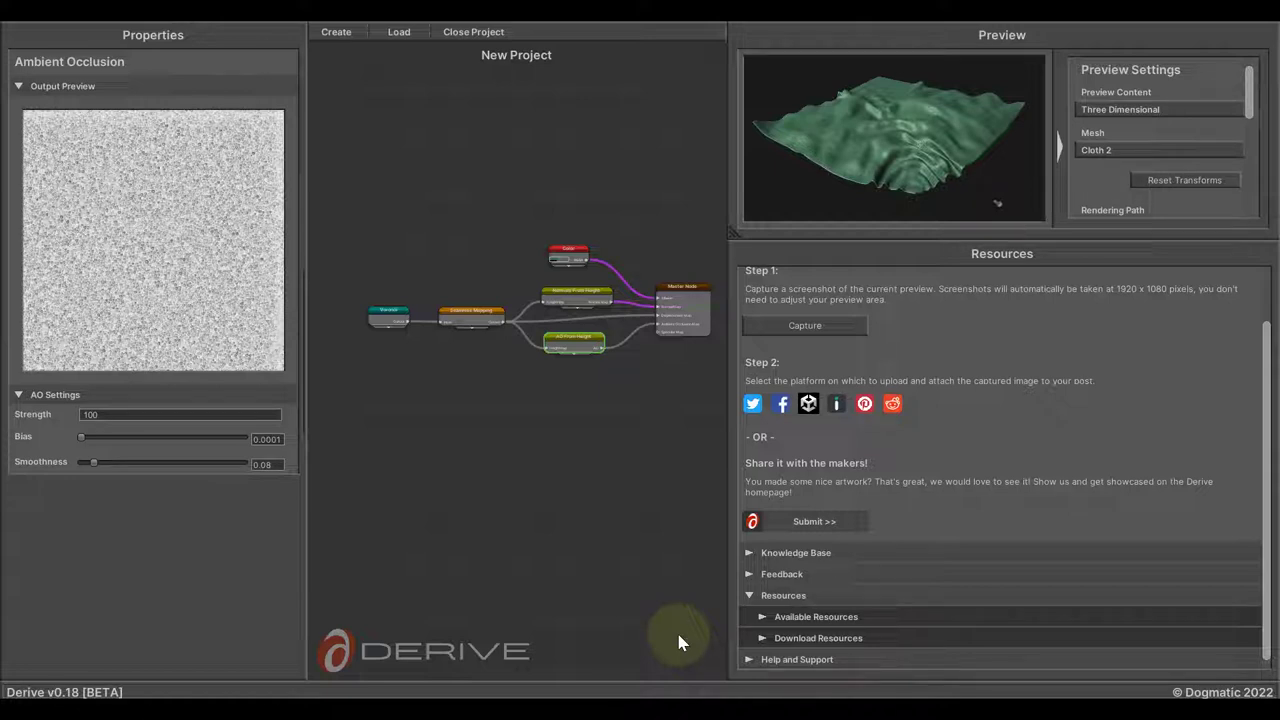
mouse_move(702, 596)
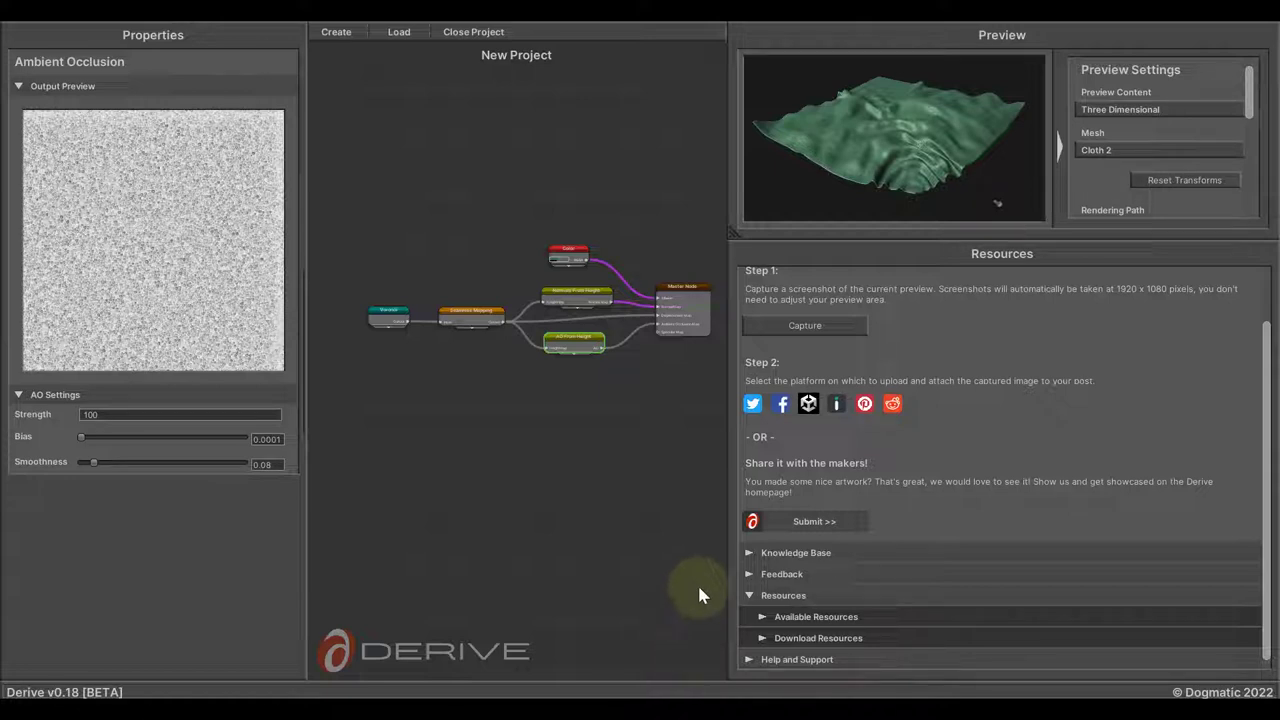
left_click(794, 552)
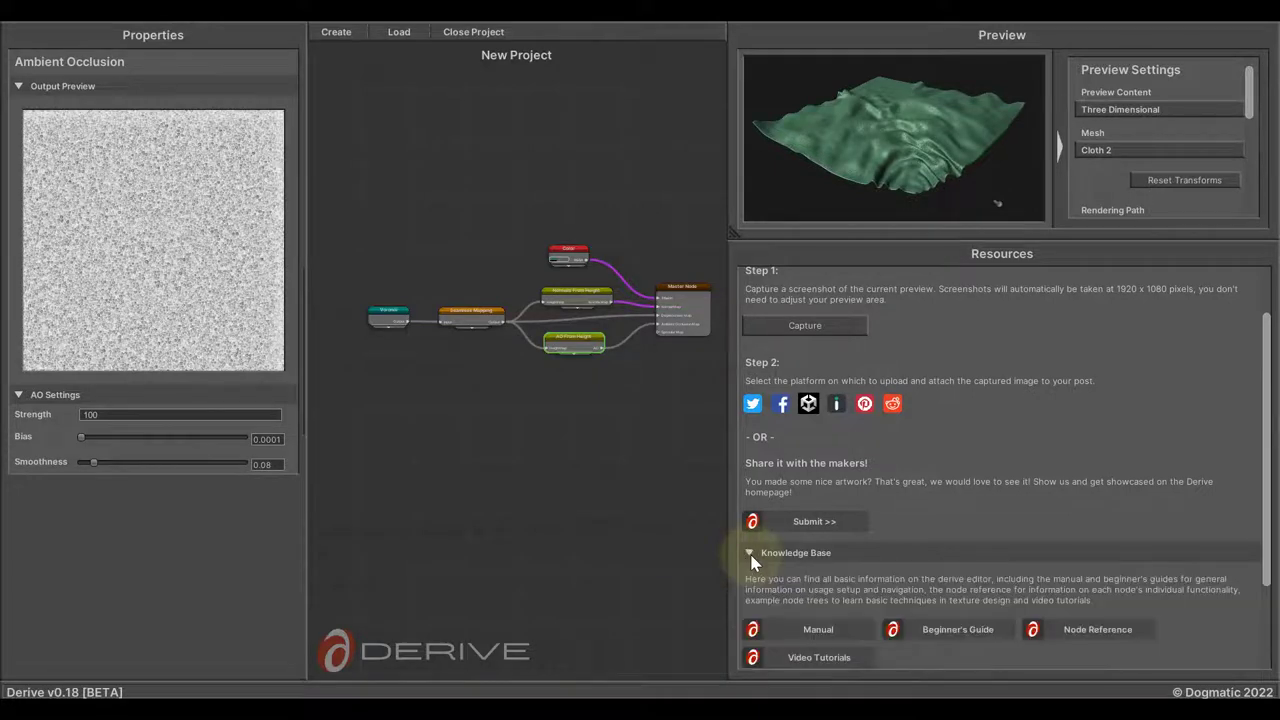
scroll("down", 3)
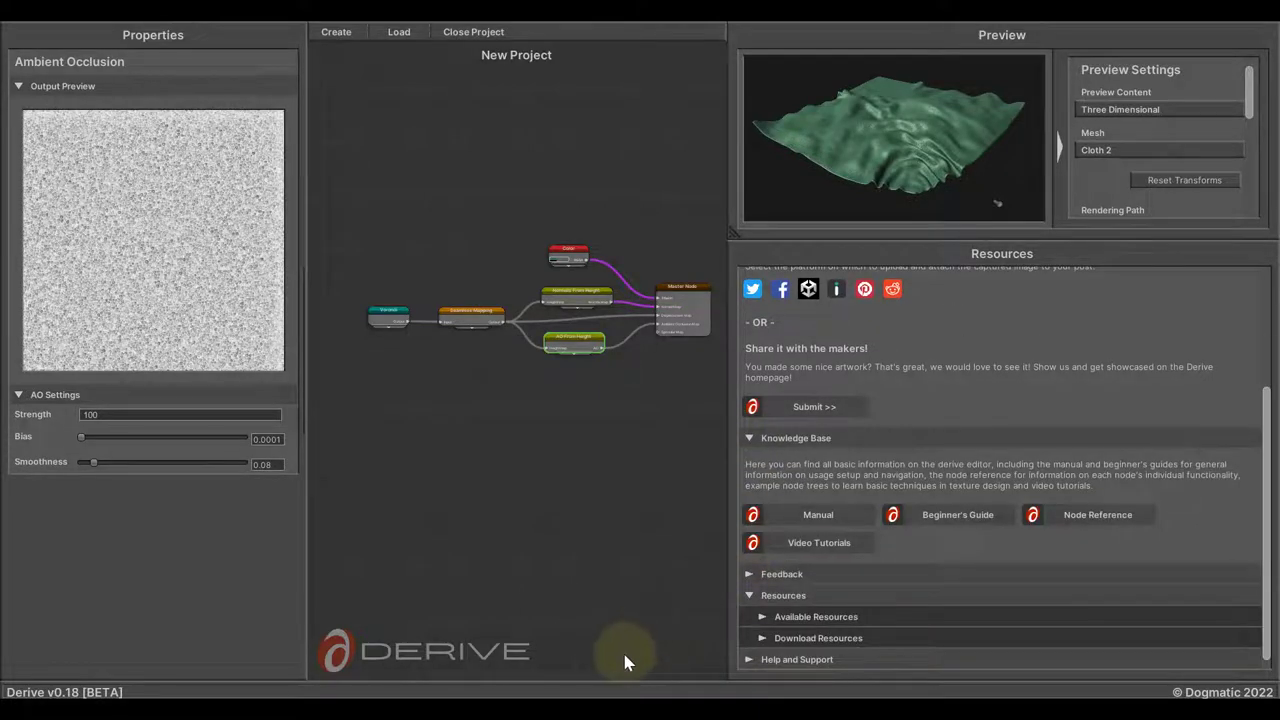
mouse_move(640, 654)
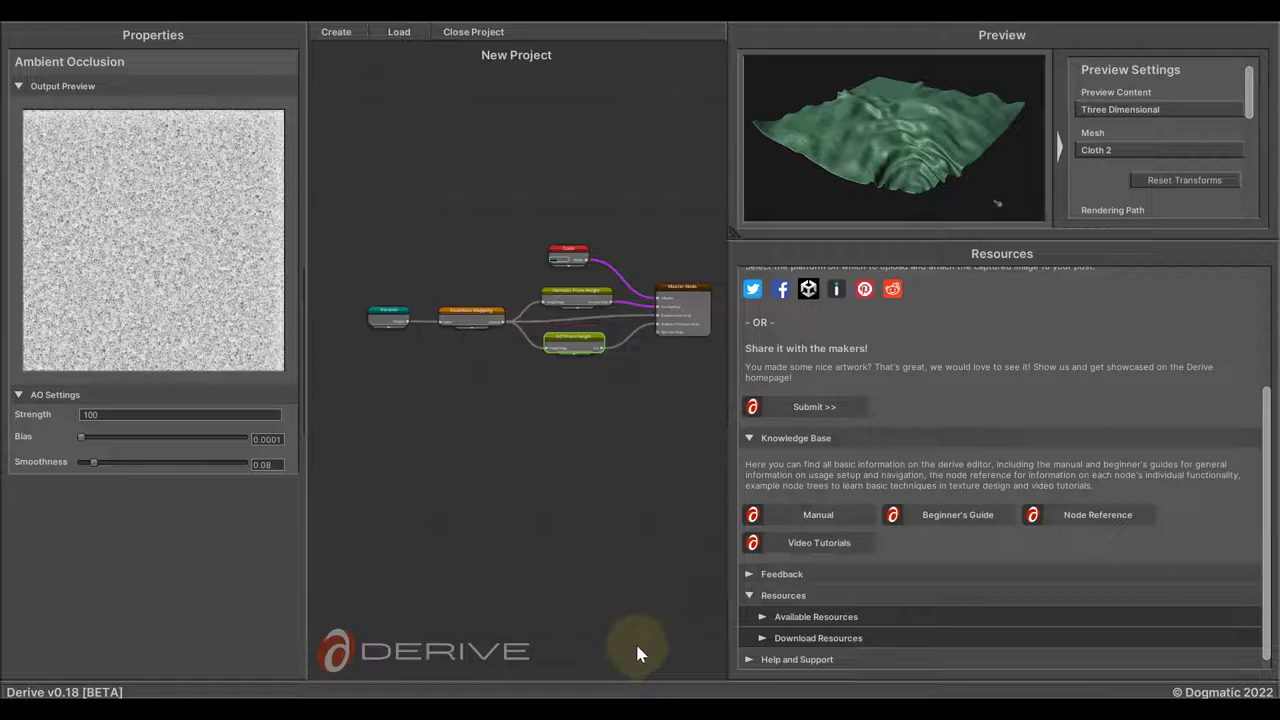
mouse_move(756, 672)
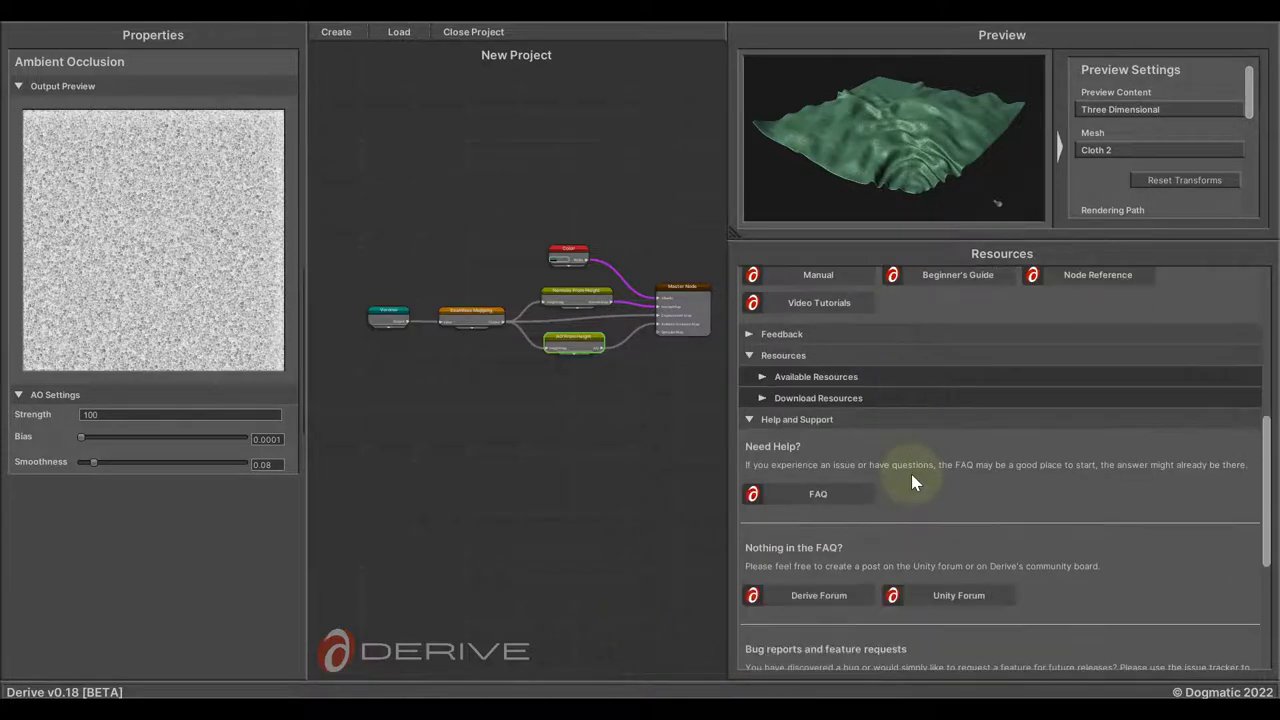
scroll("down", 3)
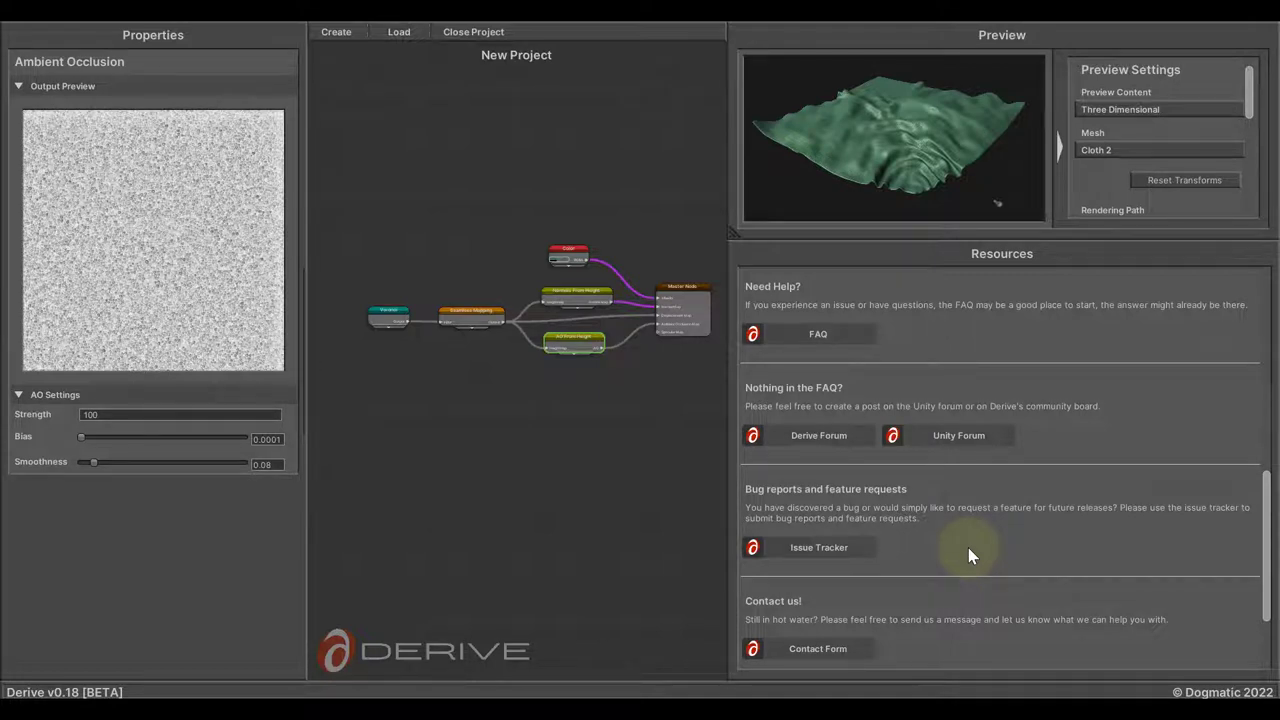
scroll("down", 3)
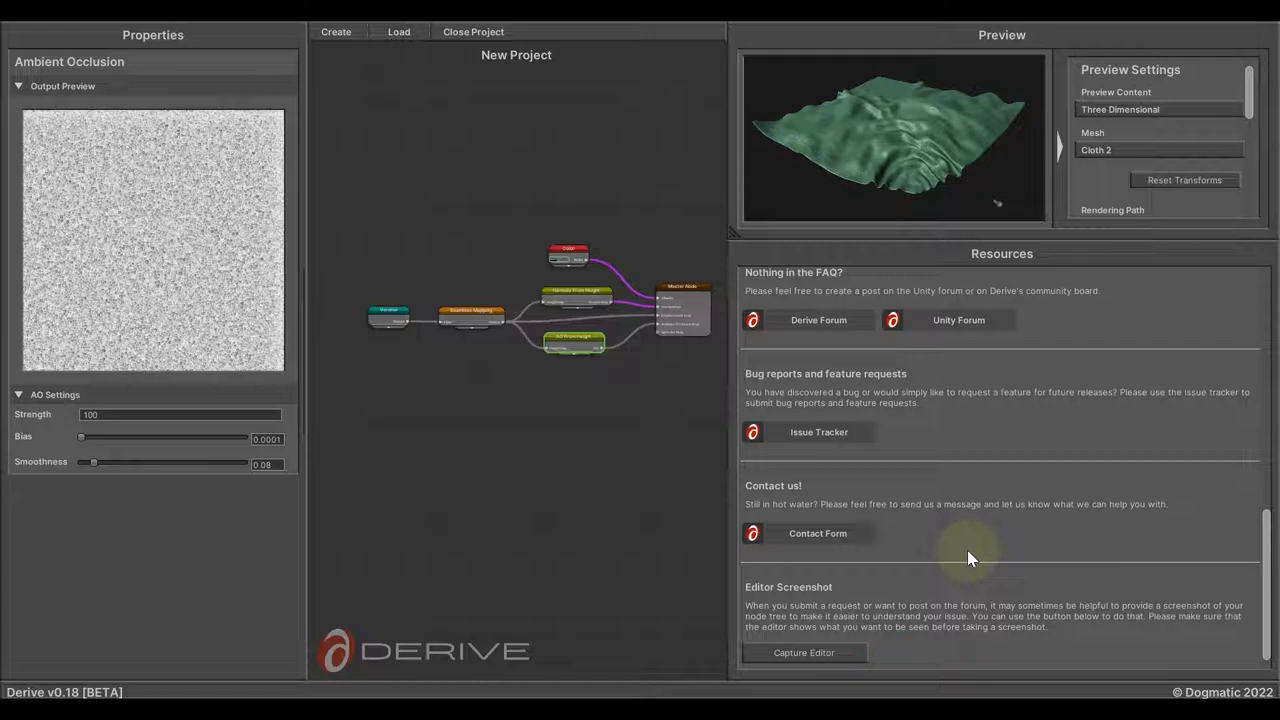
mouse_move(730, 240)
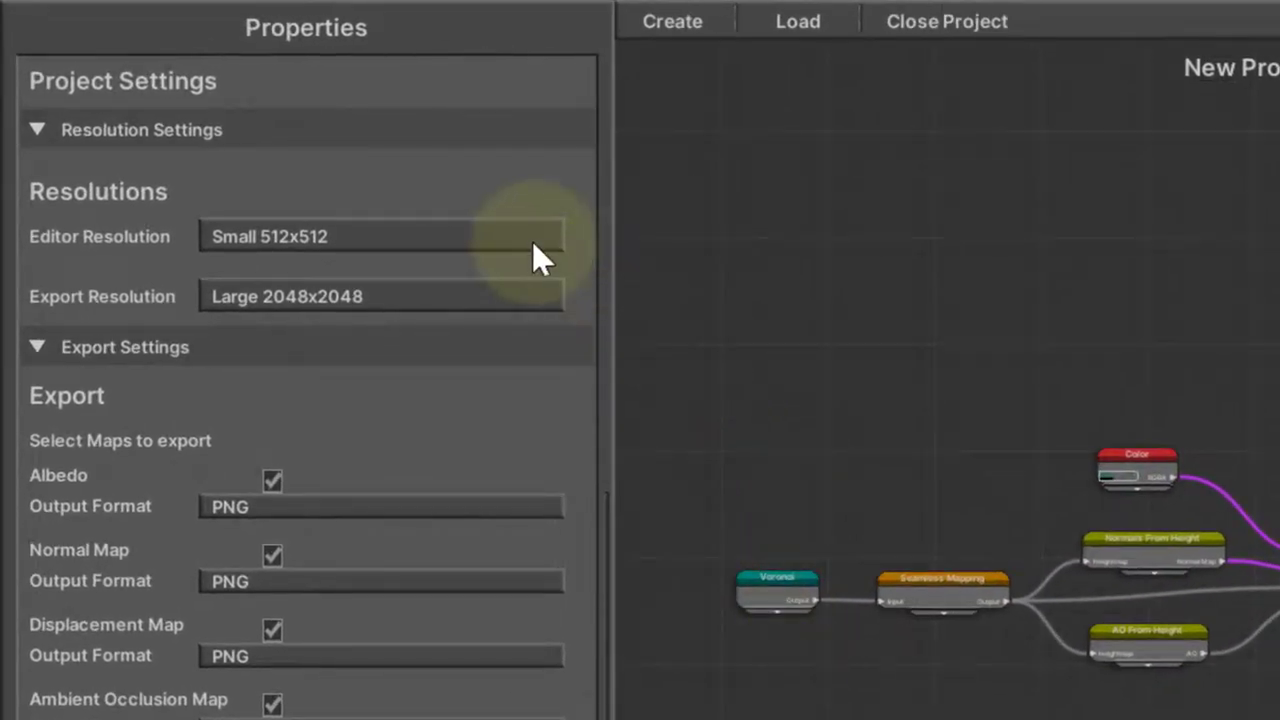
Keep Editor Resolution at Small 512x512, leaving Export Resolution Large 2048x2048
left_click(380, 236)
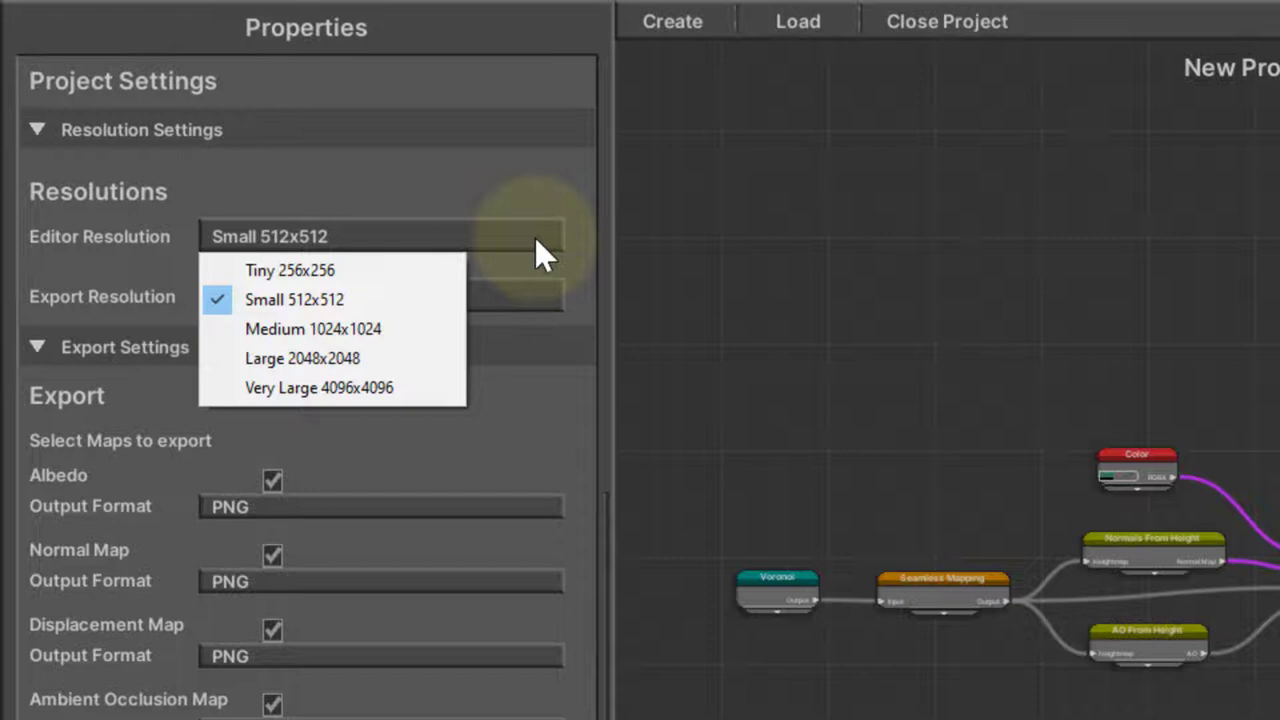
left_click(302, 358)
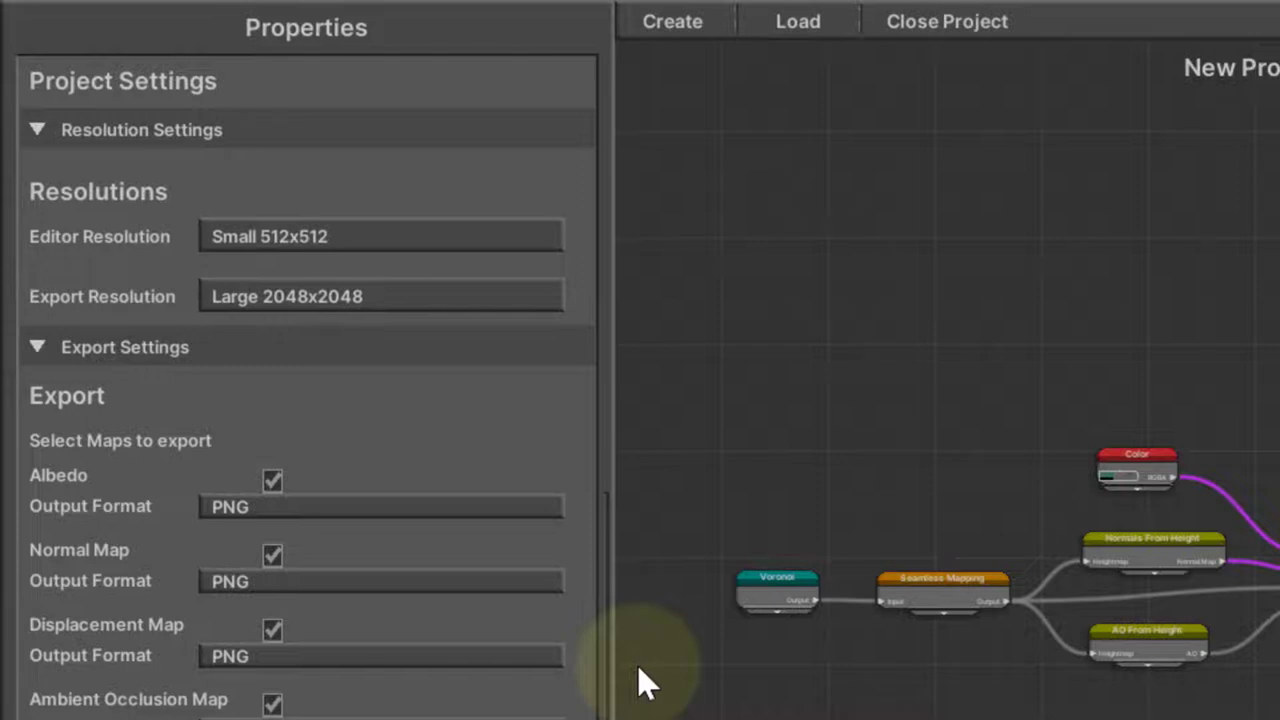
scroll("down", 3)
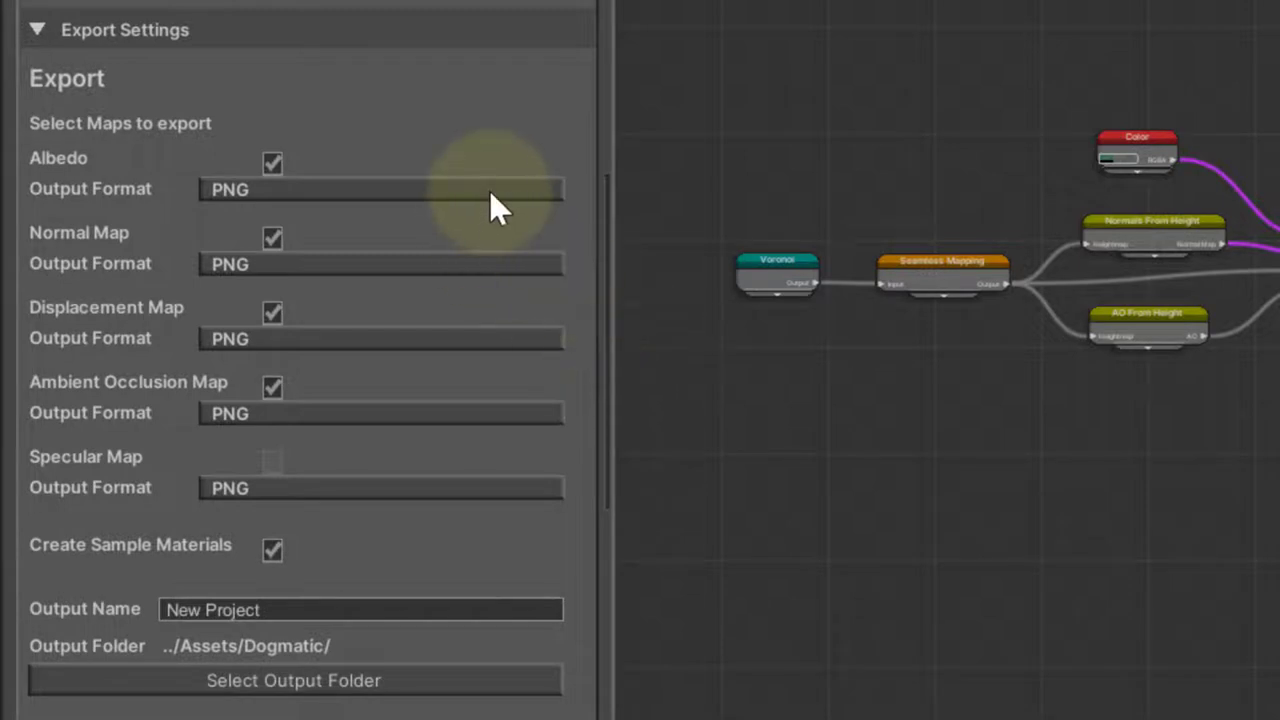
left_click(380, 188)
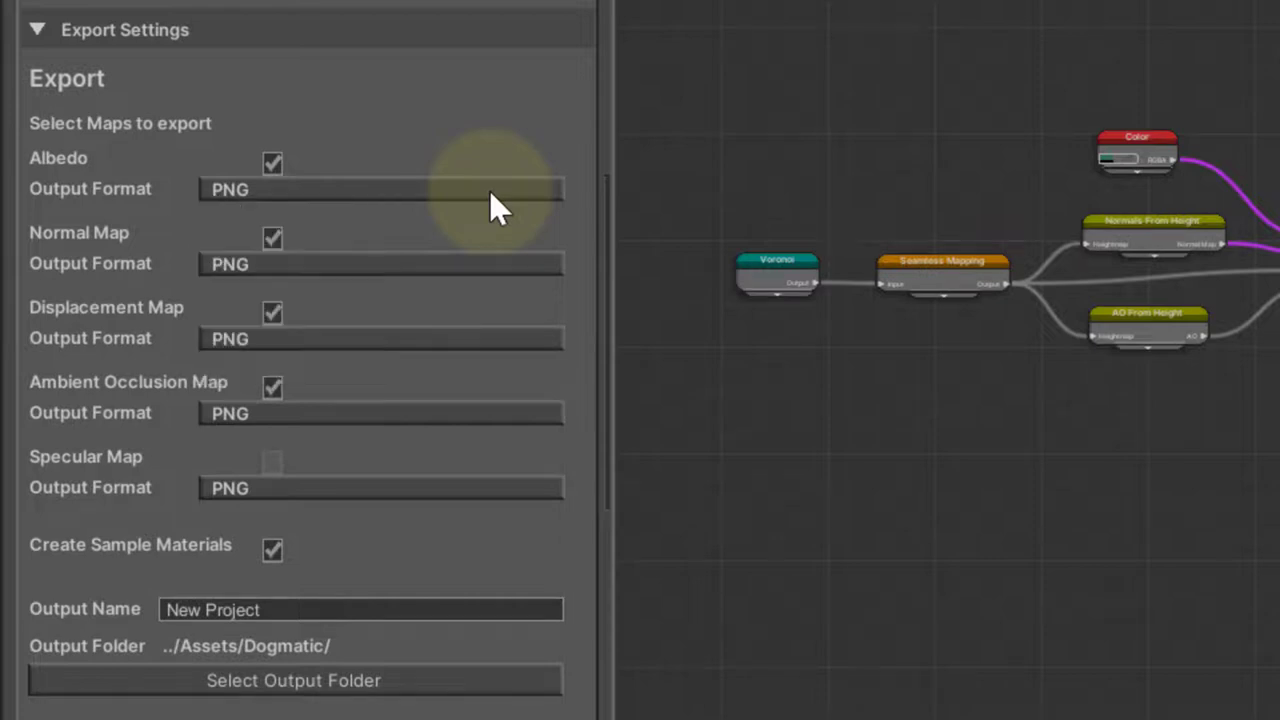
mouse_move(476, 572)
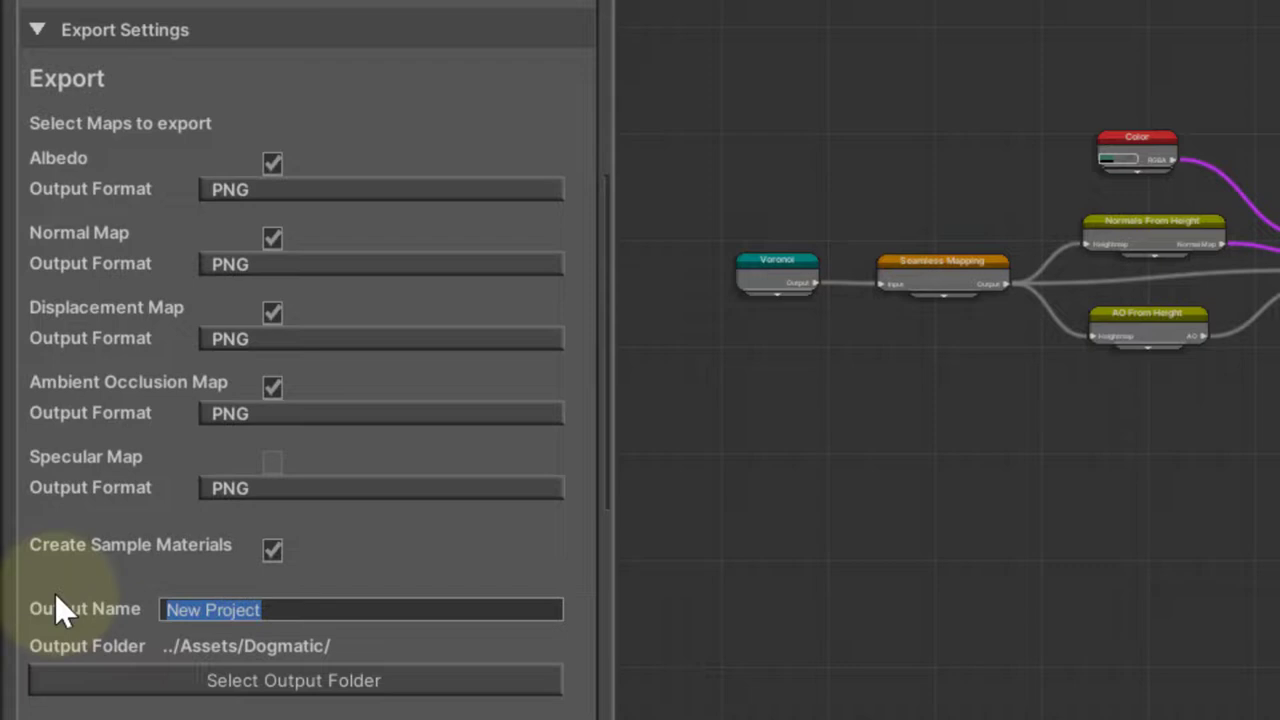
Set Output Name to 'PBR Leather' and the output folder to the project's Assets
type("PBR")
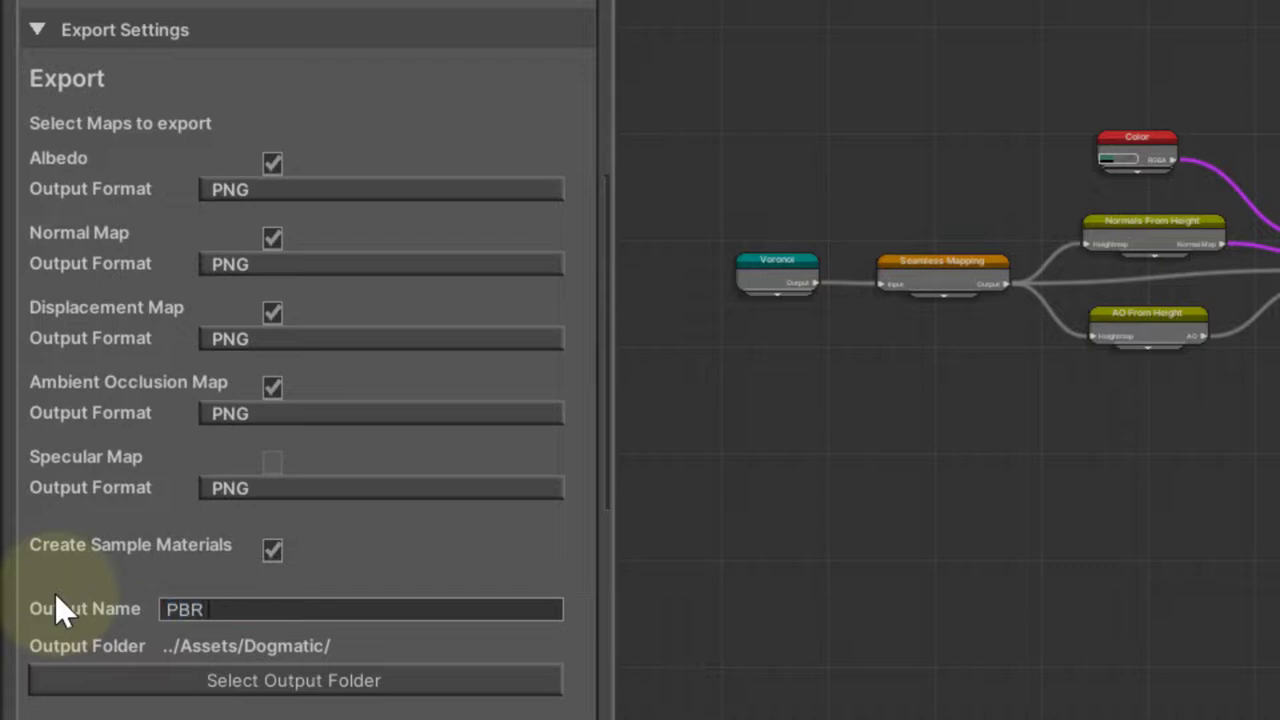
type("Leather")
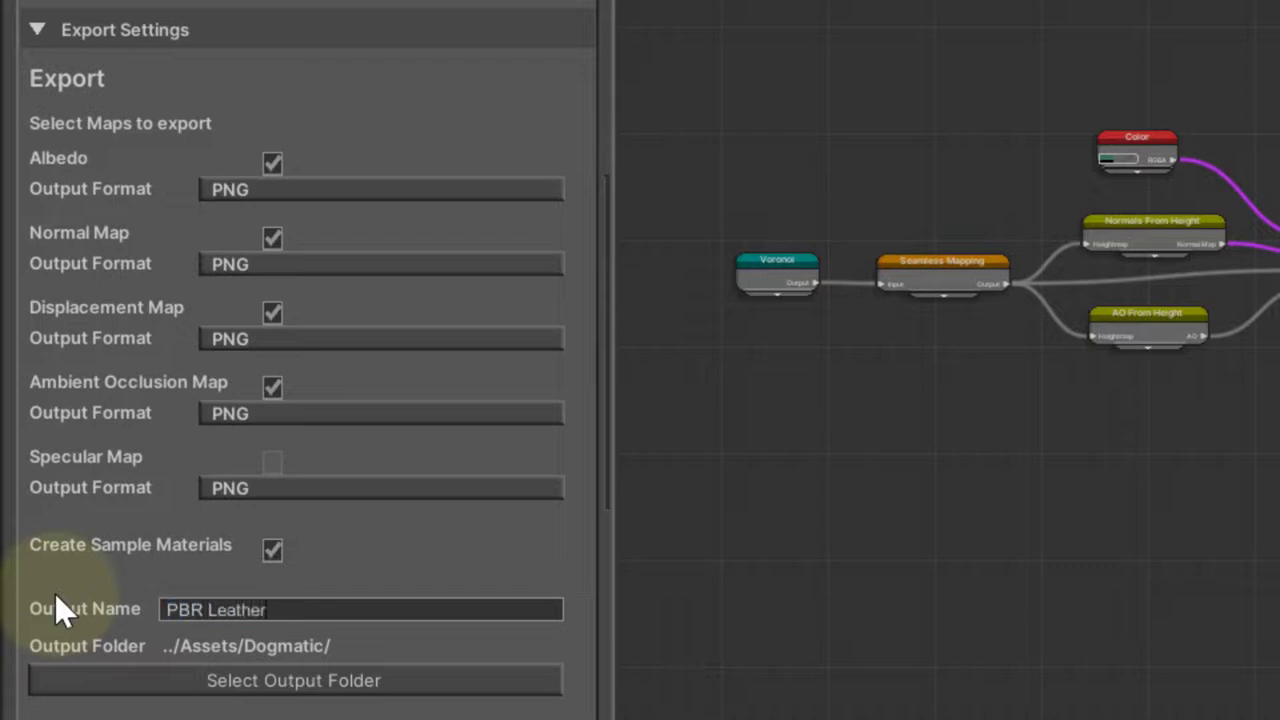
mouse_move(500, 698)
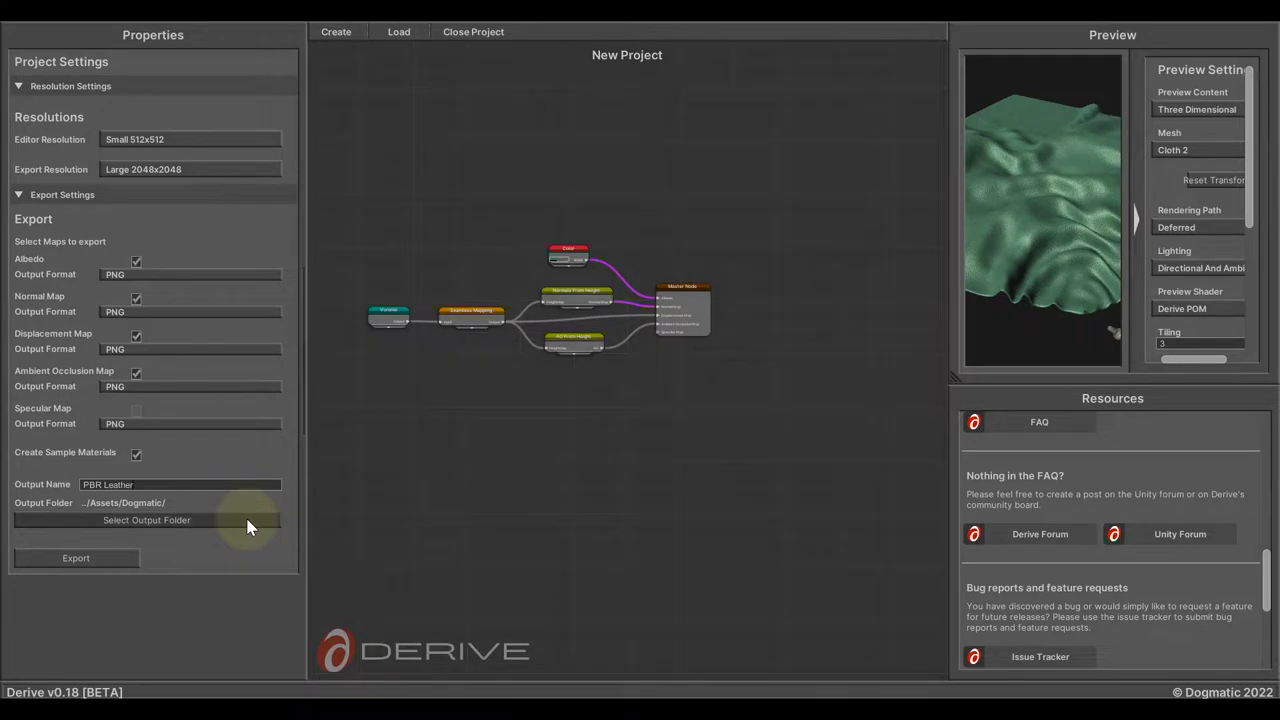
left_click(146, 520)
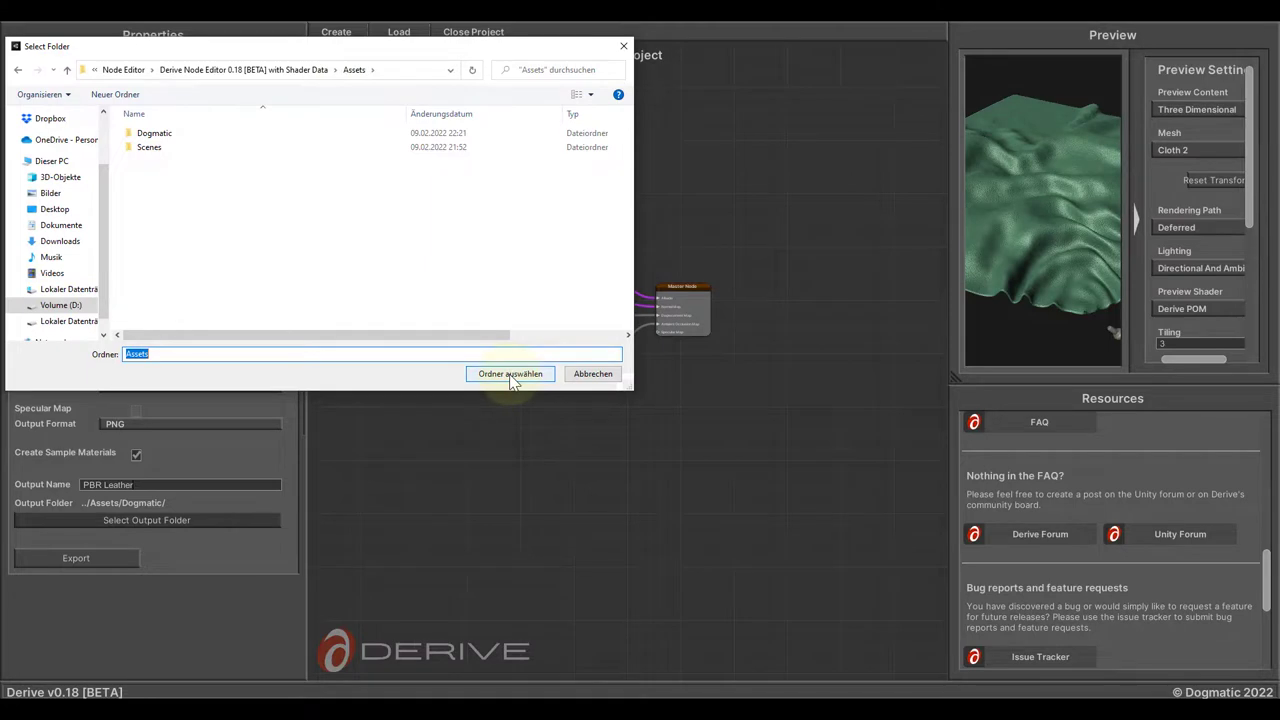
left_click(510, 374)
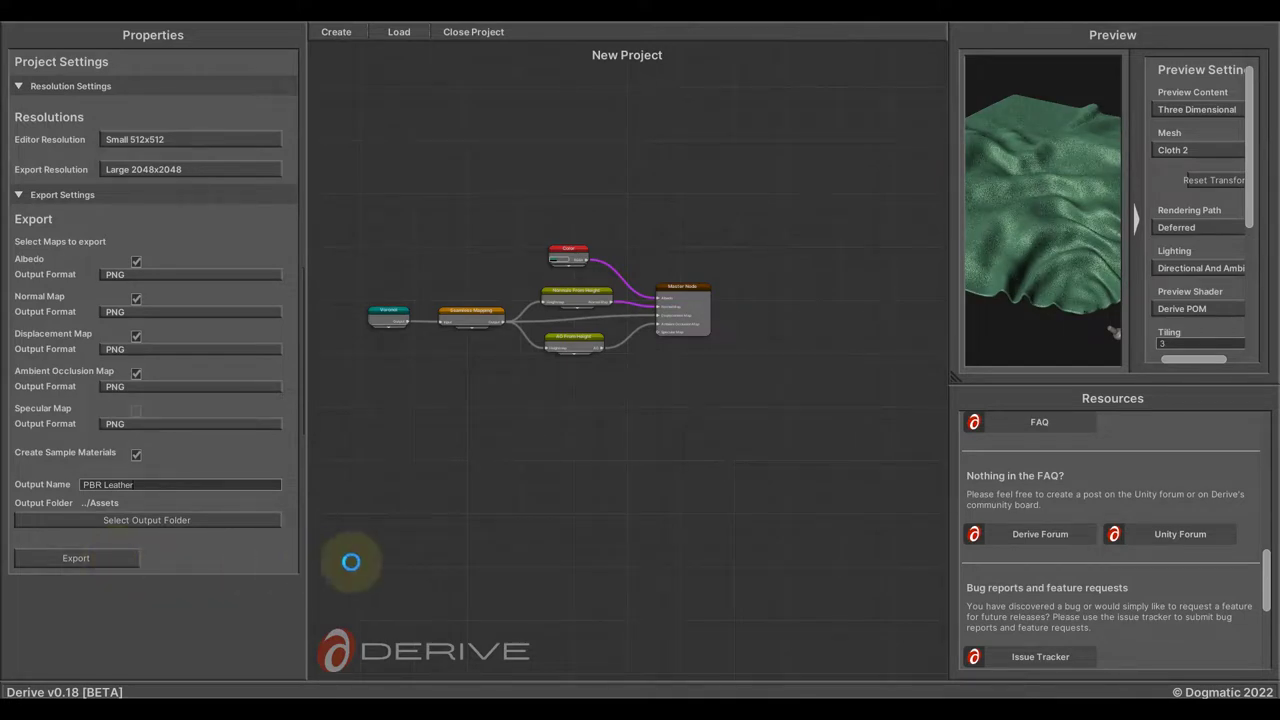
mouse_move(712, 536)
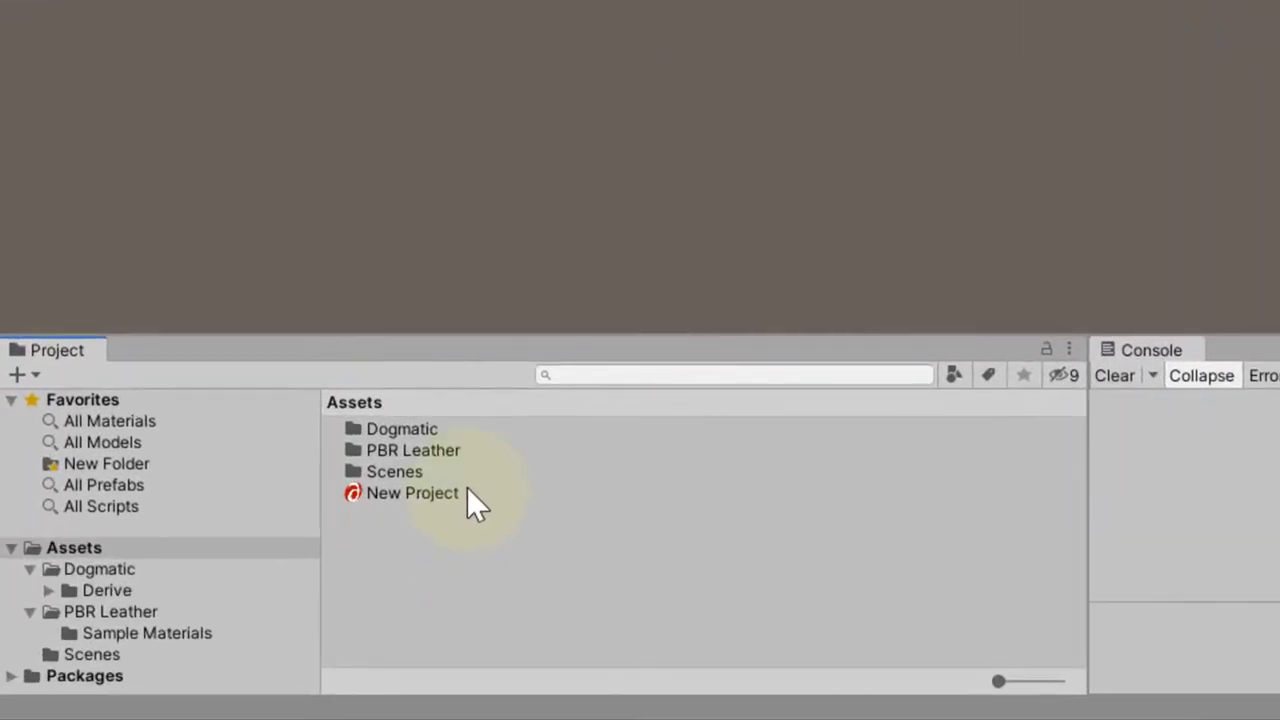
Browse into PBR Leather > Sample Materials to see the Mobile, POM, Standard and Tessellated materials
double_click(412, 450)
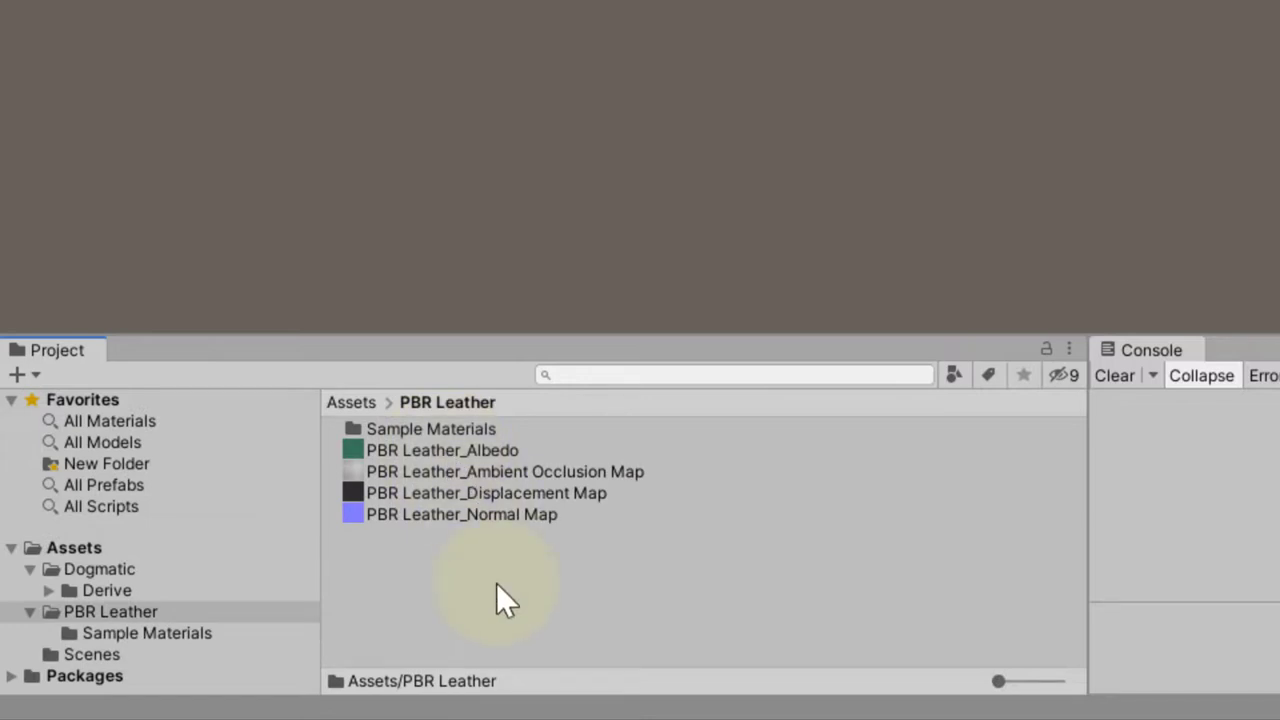
double_click(432, 428)
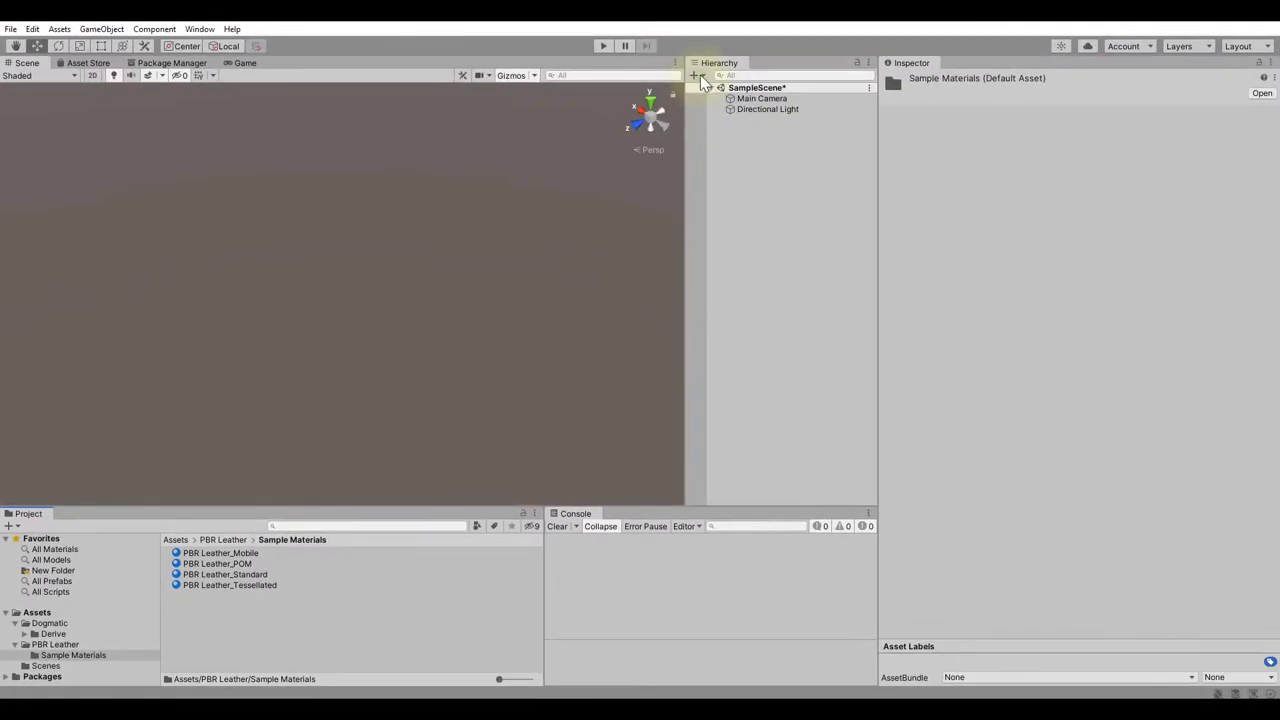
Add a 3D Plane to the scene and give it the PBR Leather_POM material
left_click(692, 76)
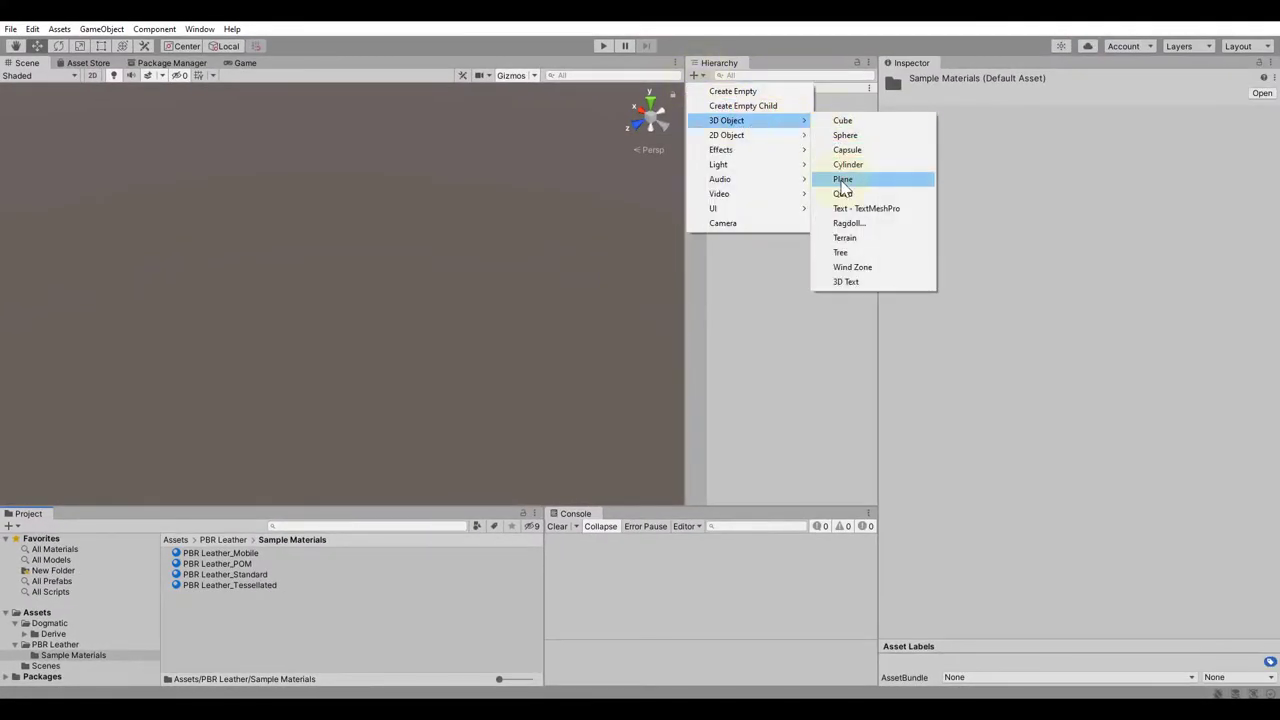
left_click(842, 180)
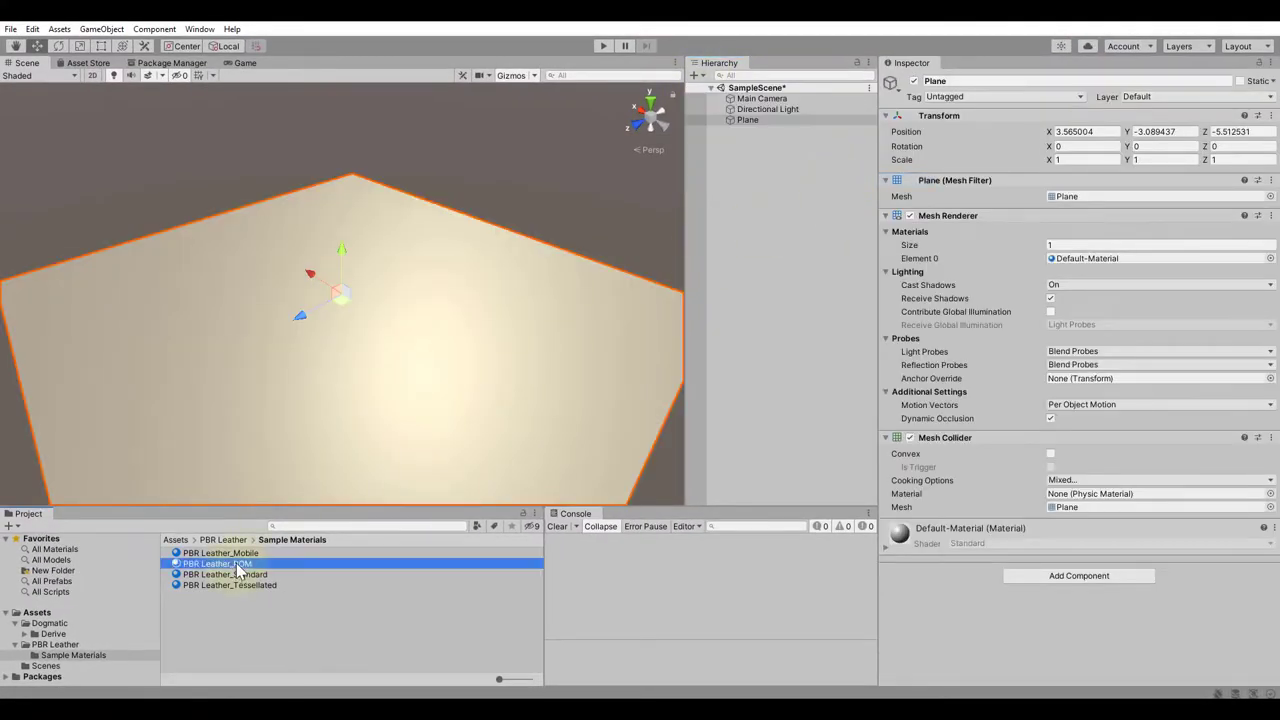
double_click(216, 564)
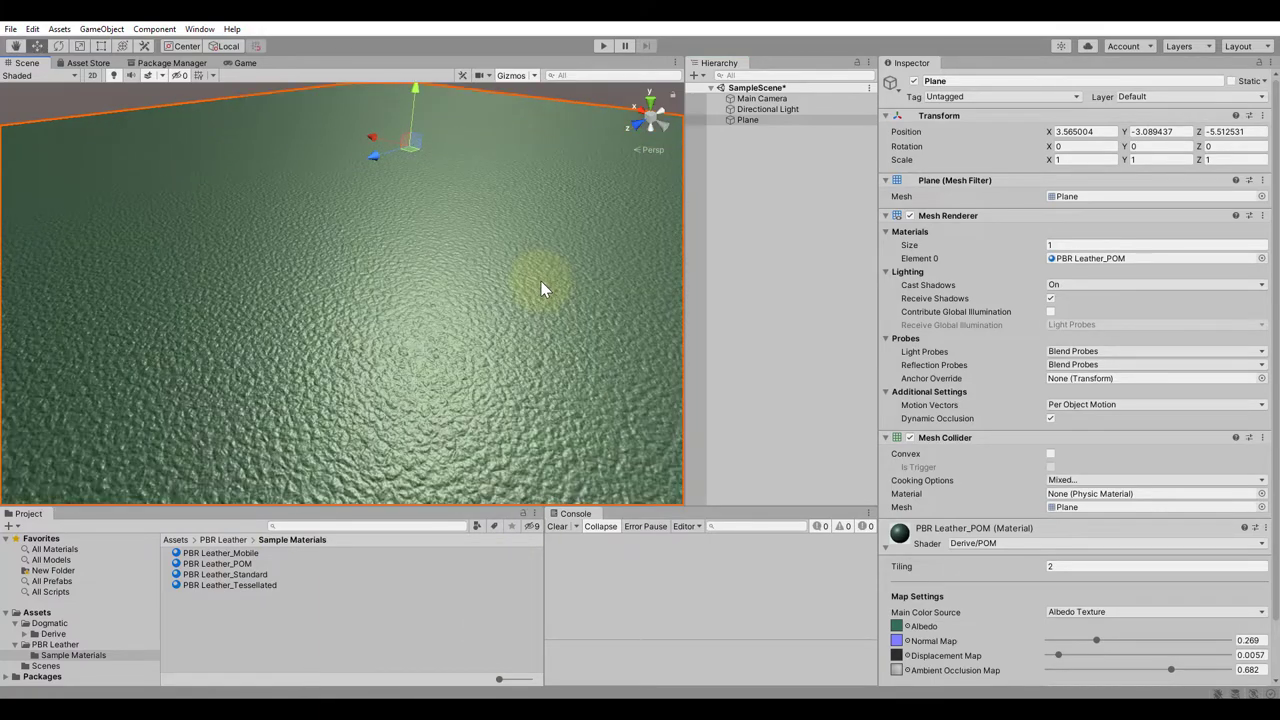
left_click_drag(544, 290, 516, 370)
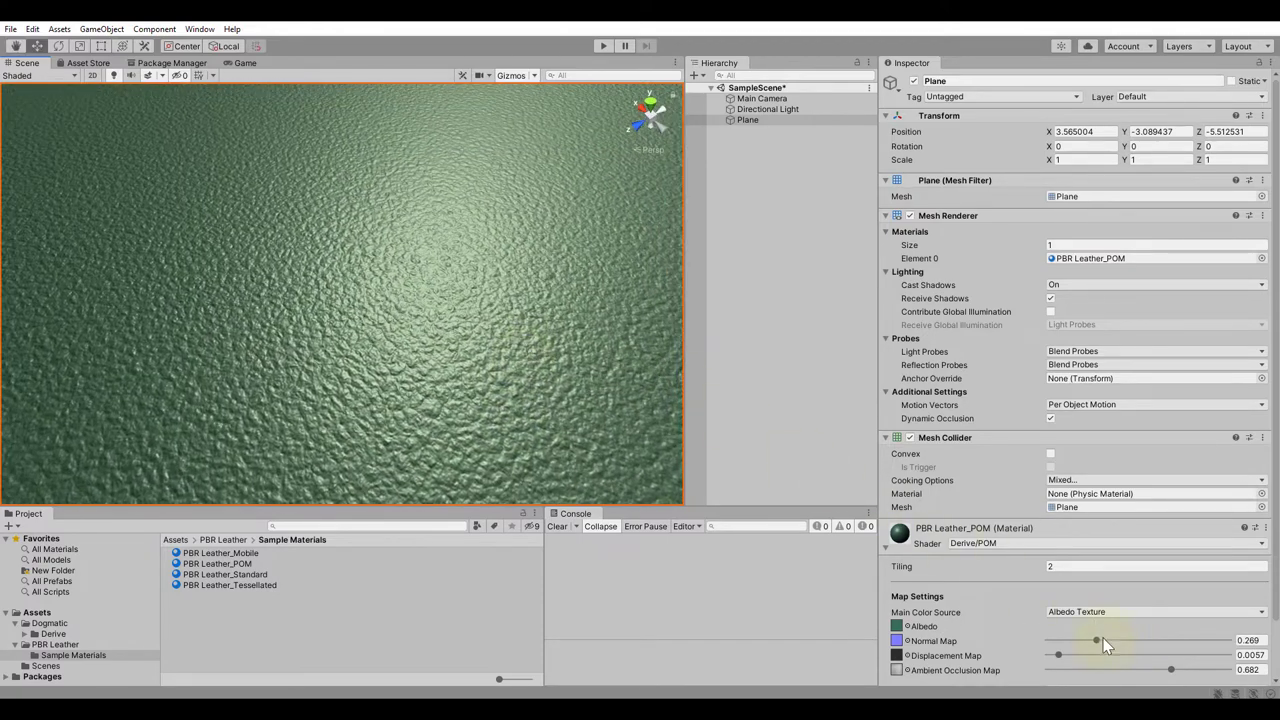
Raise normal strength to ~0.32, displacement to ~0.0175 and ambient occlusion to ~0.723
left_click_drag(1096, 640, 1104, 640)
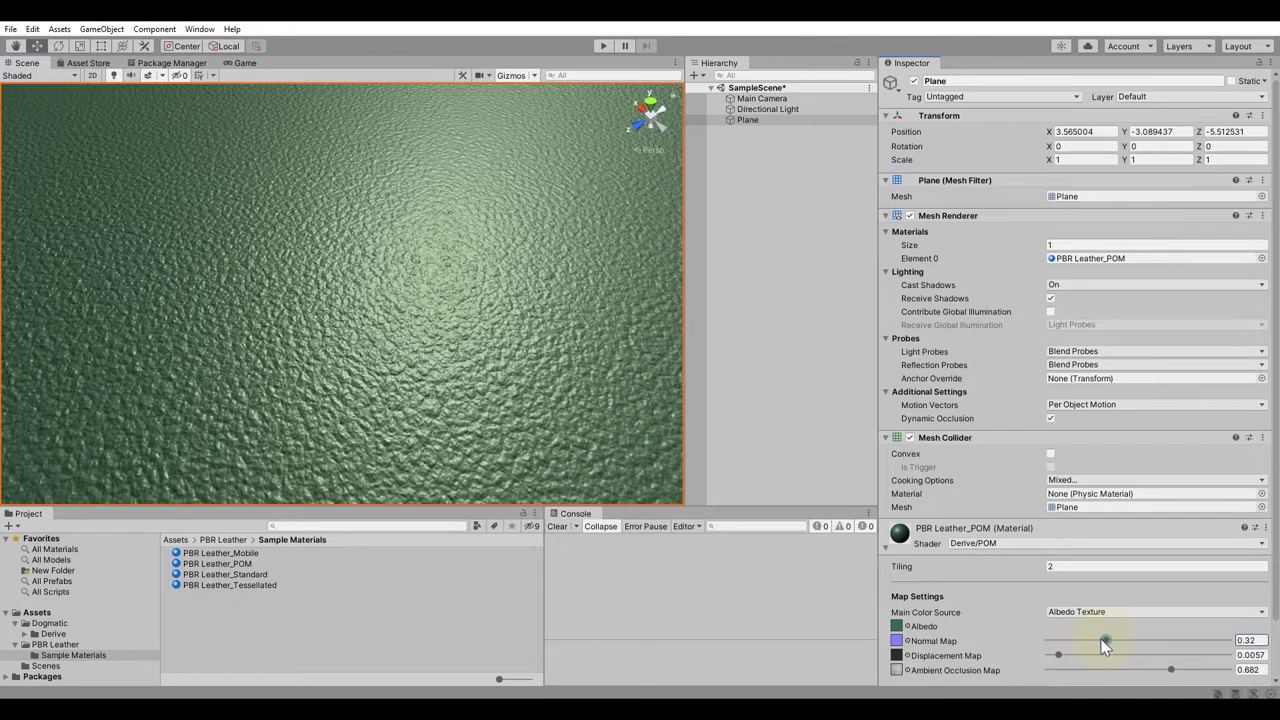
left_click_drag(1100, 640, 1104, 640)
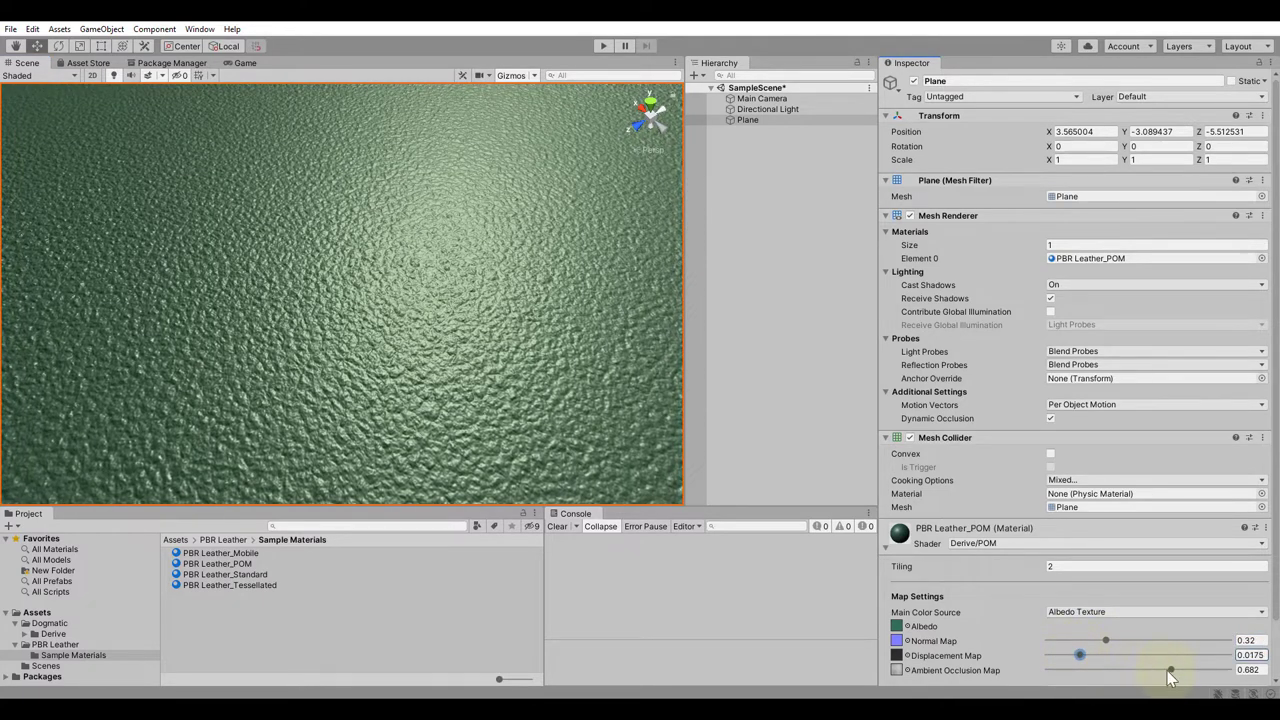
left_click_drag(1170, 668, 1156, 668)
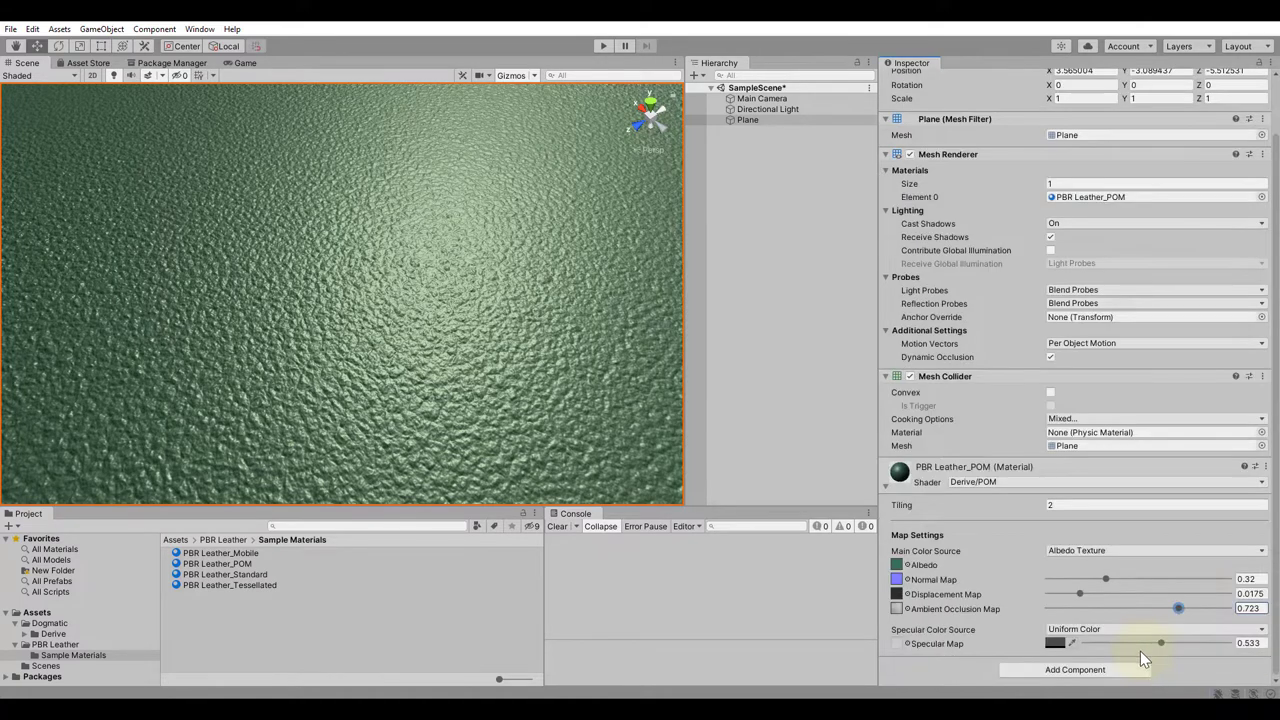
left_click_drag(1160, 644, 1164, 644)
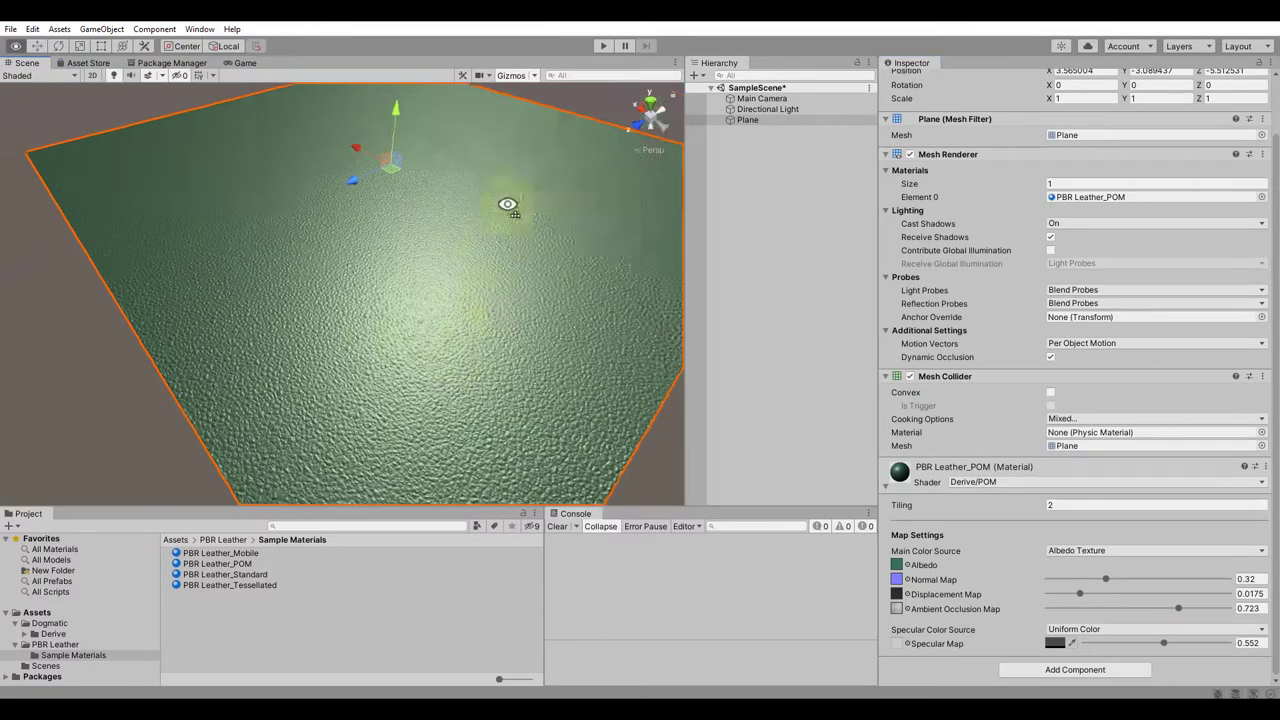
left_click_drag(508, 204, 544, 264)
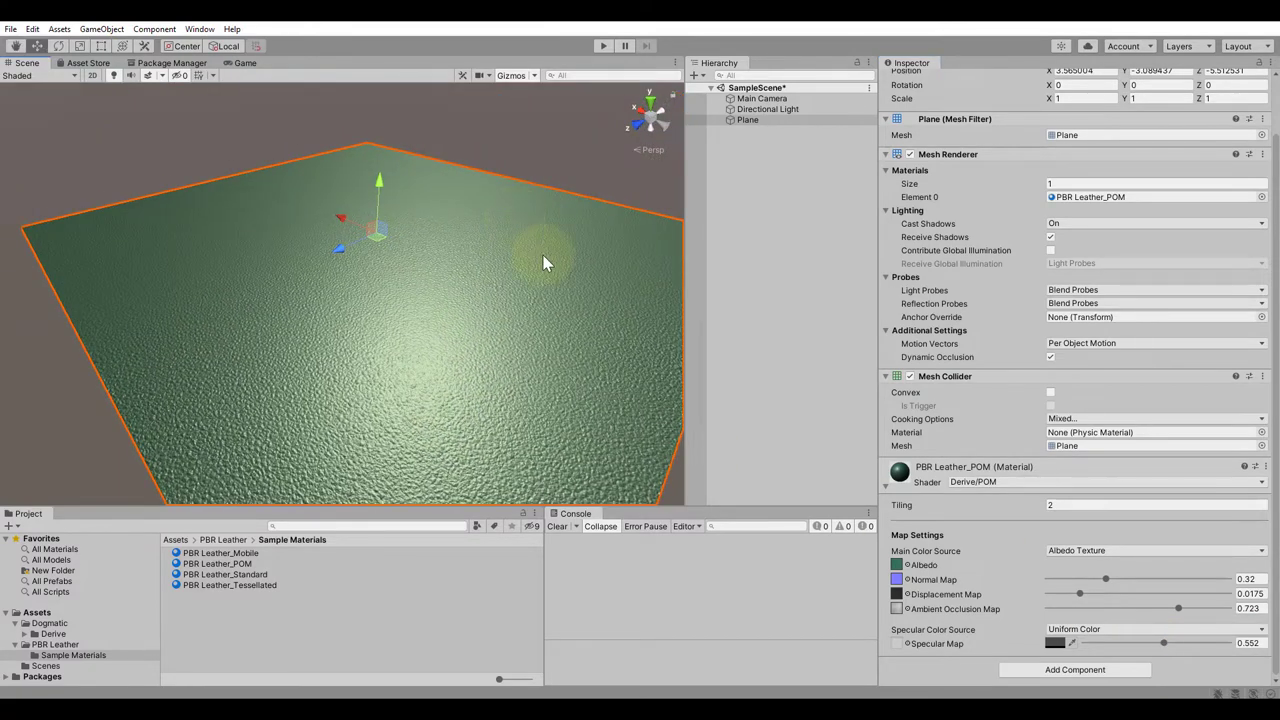